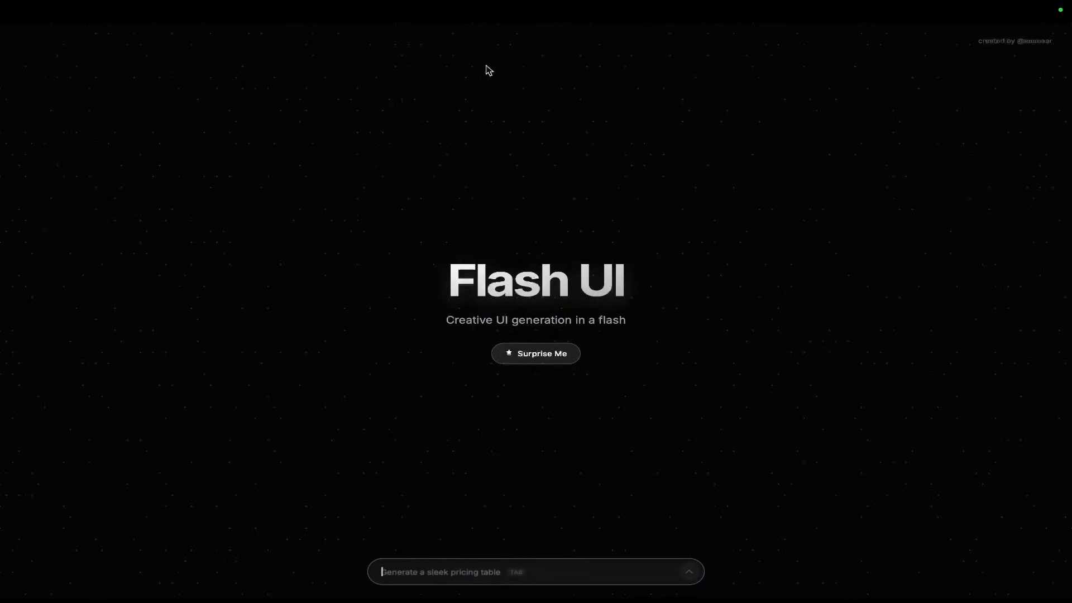
mouse_move(718, 184)
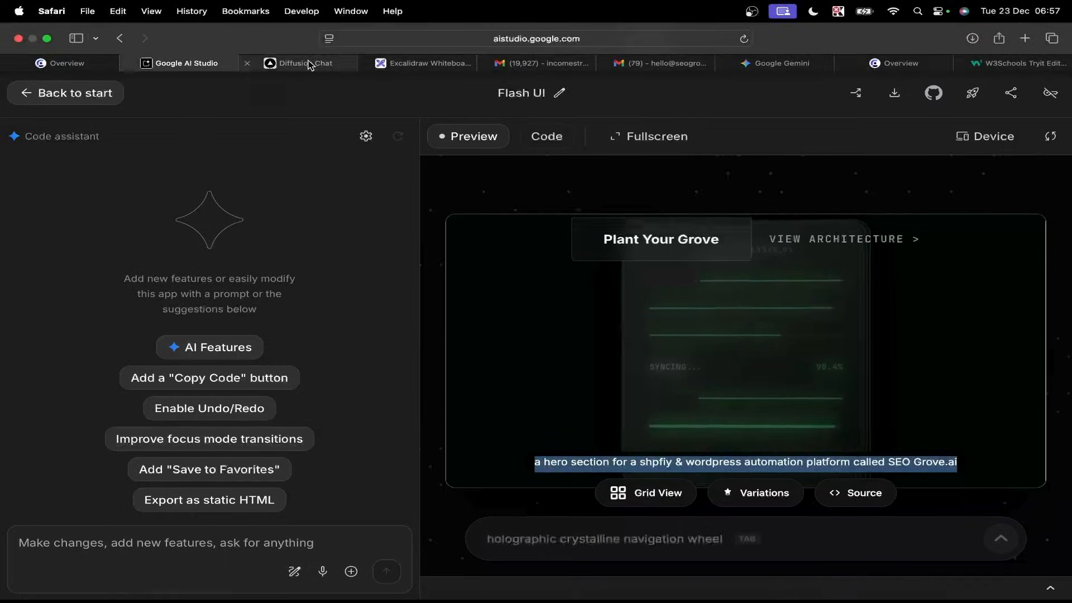
Step: Submit the SEO Grove.ai hero prompt and follow the weather card code streaming in
click(646, 136)
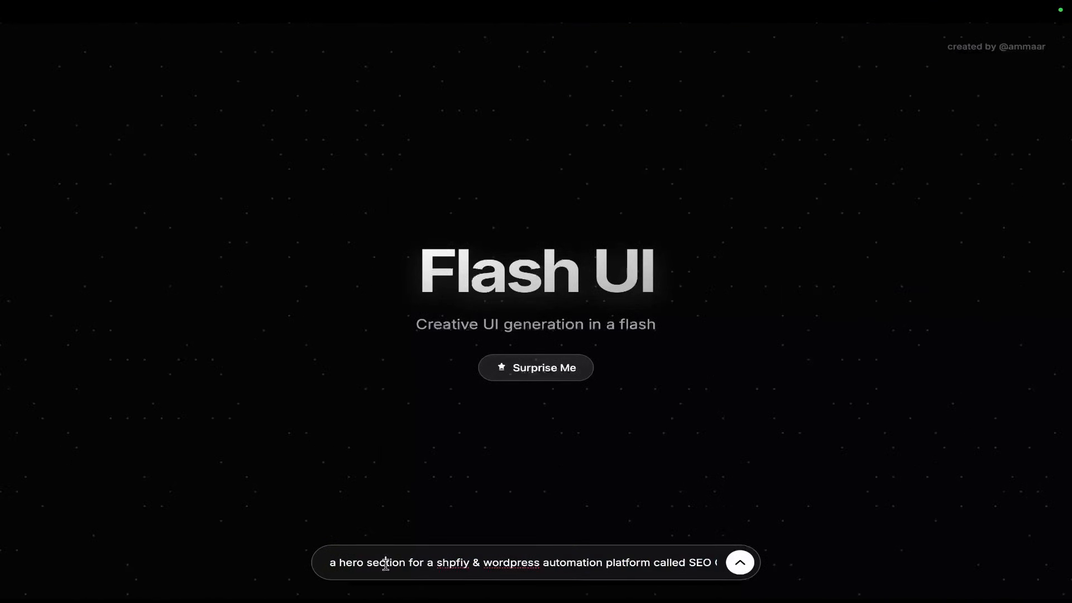
text(Grove.ai)
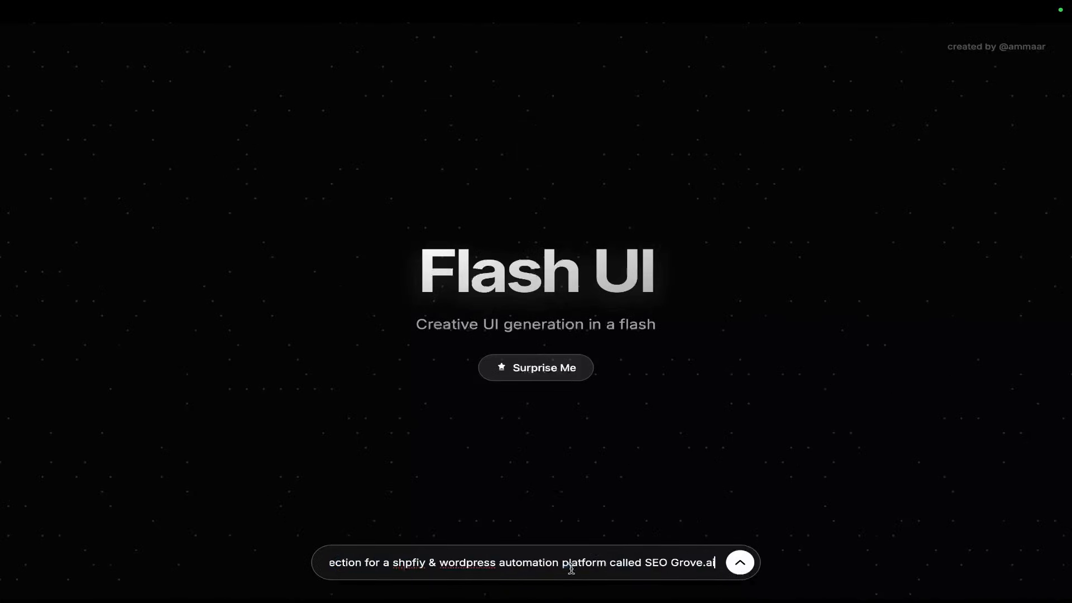
click(739, 562)
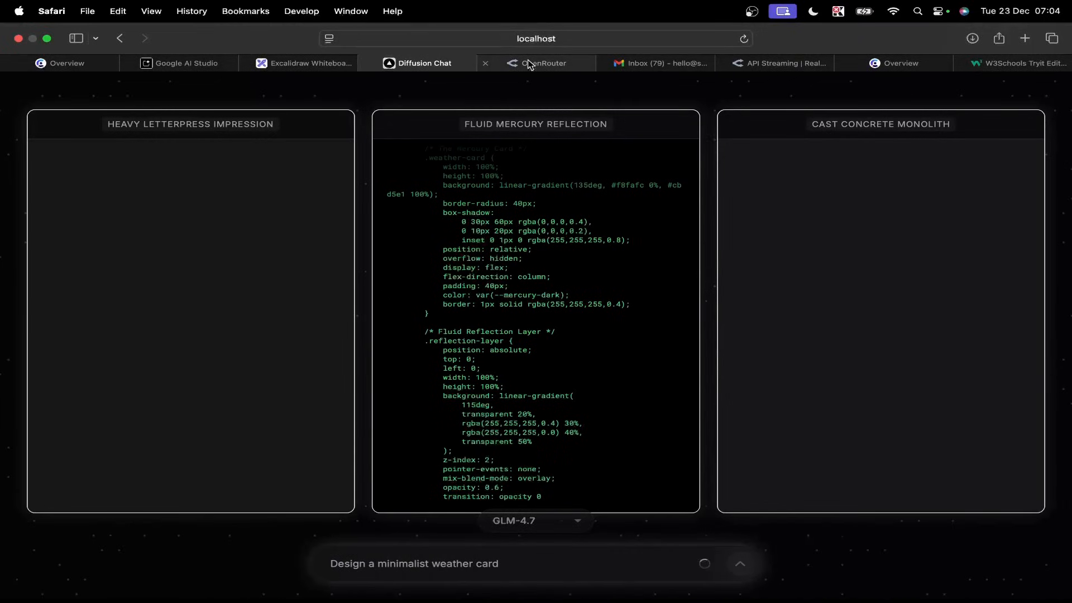
mouse_move(543, 64)
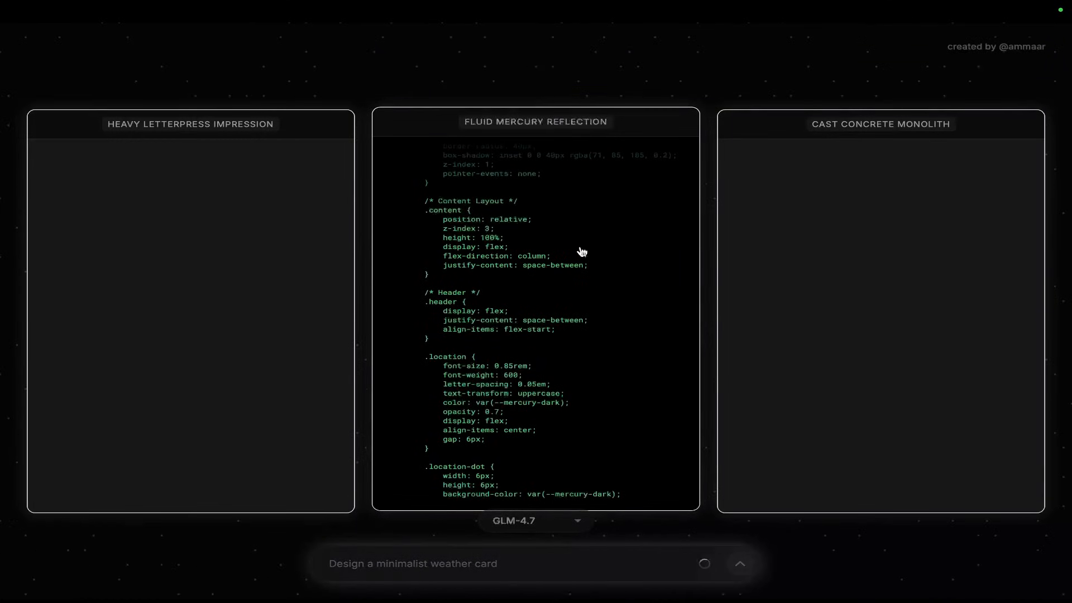
scroll(down, 3)
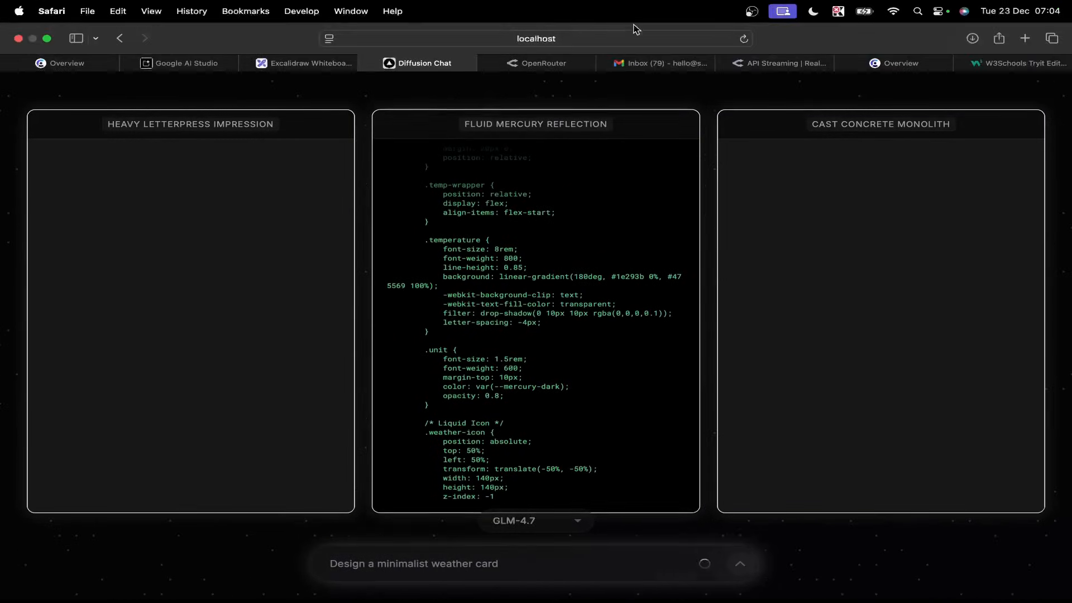
Step: Browse the creator's X profile posts, then return to the SEO Grove.ai hero preview
click(305, 64)
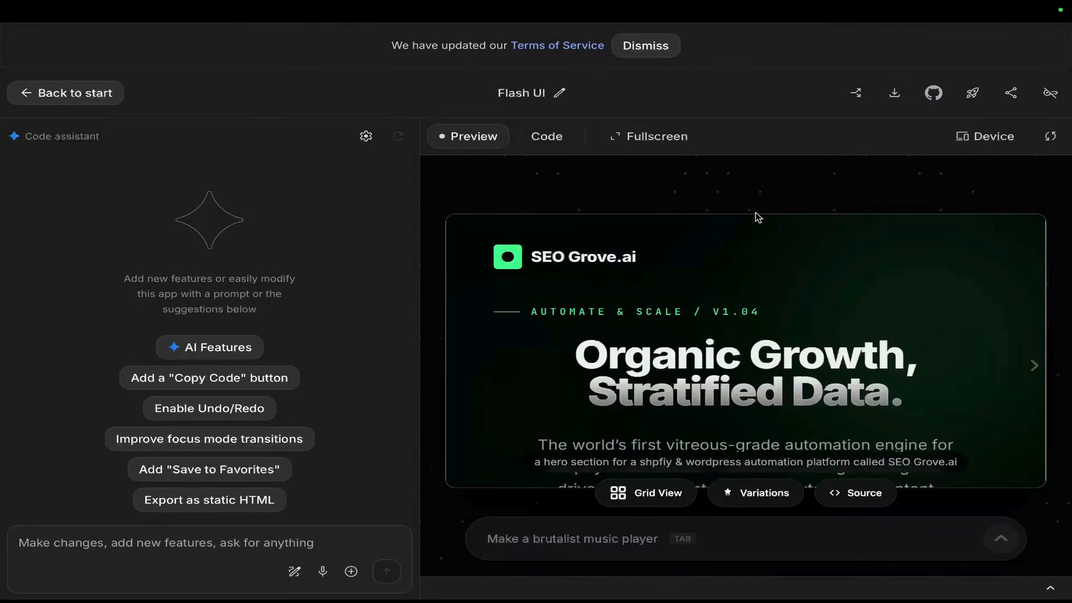
click(654, 136)
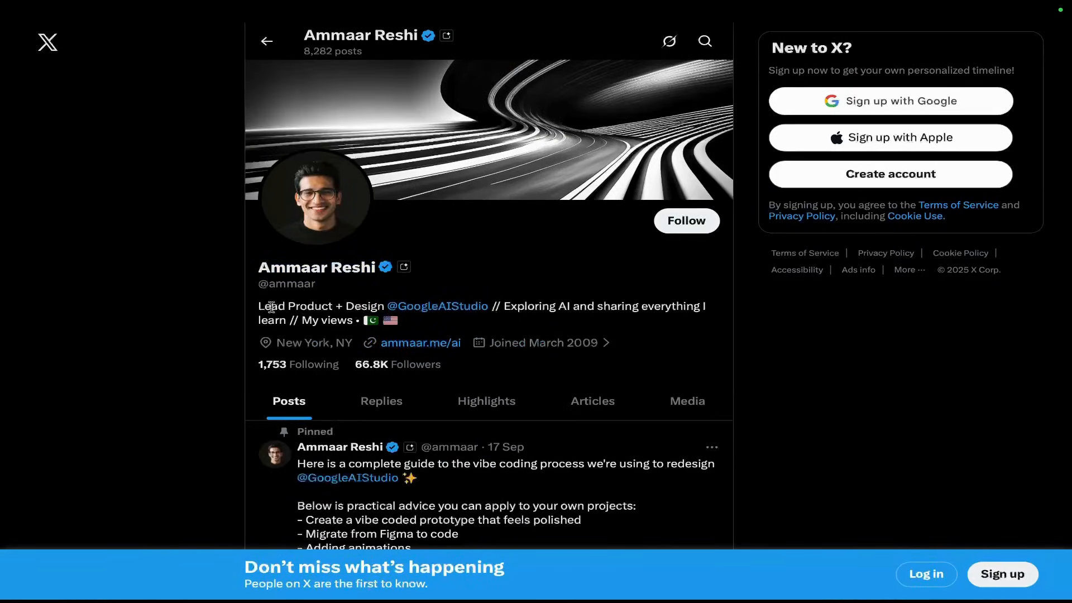
scroll(down, 3)
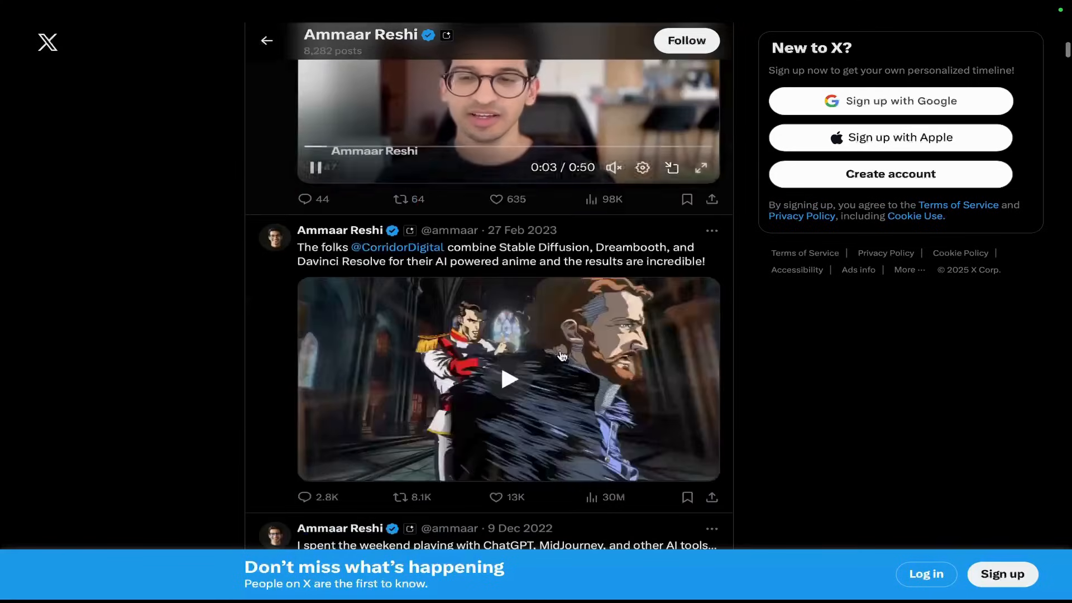
scroll(down, 3)
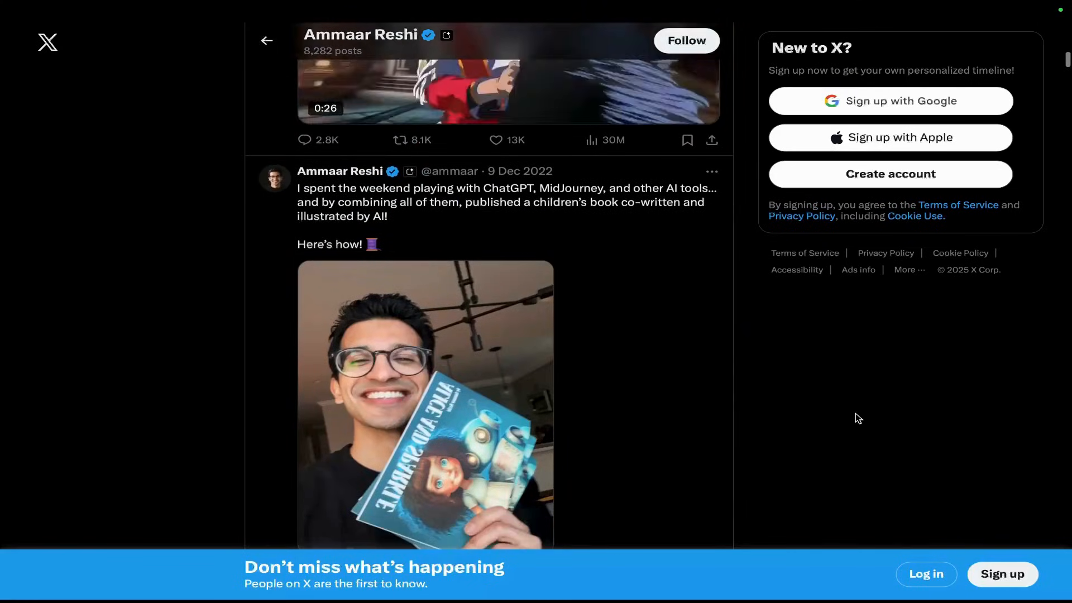
click(274, 64)
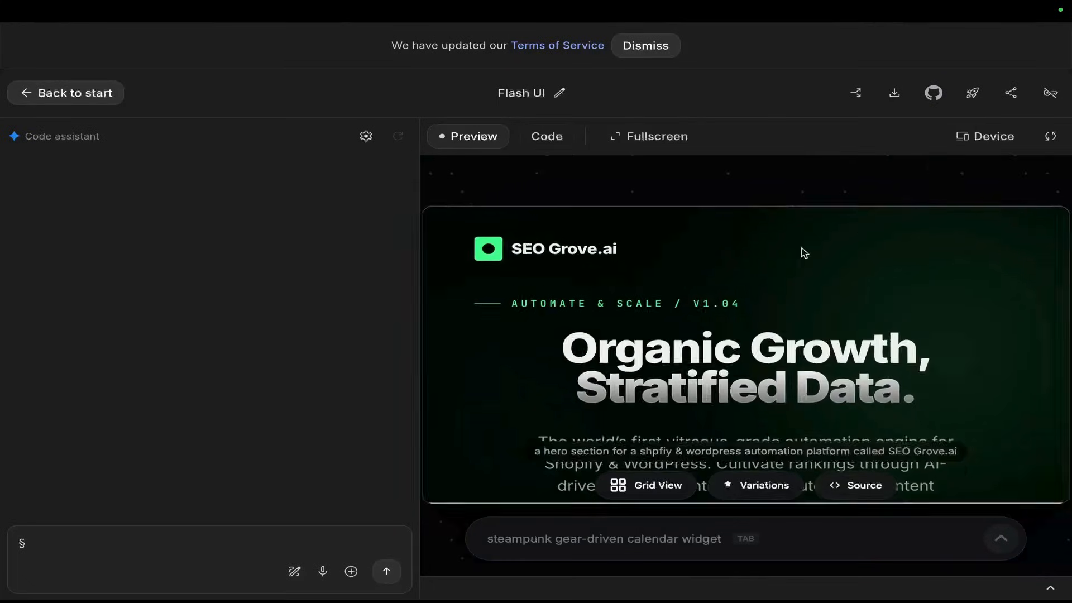
Step: Scroll the AI Studio Build start page to the remix app ideas, then reopen the creator's profile
click(66, 92)
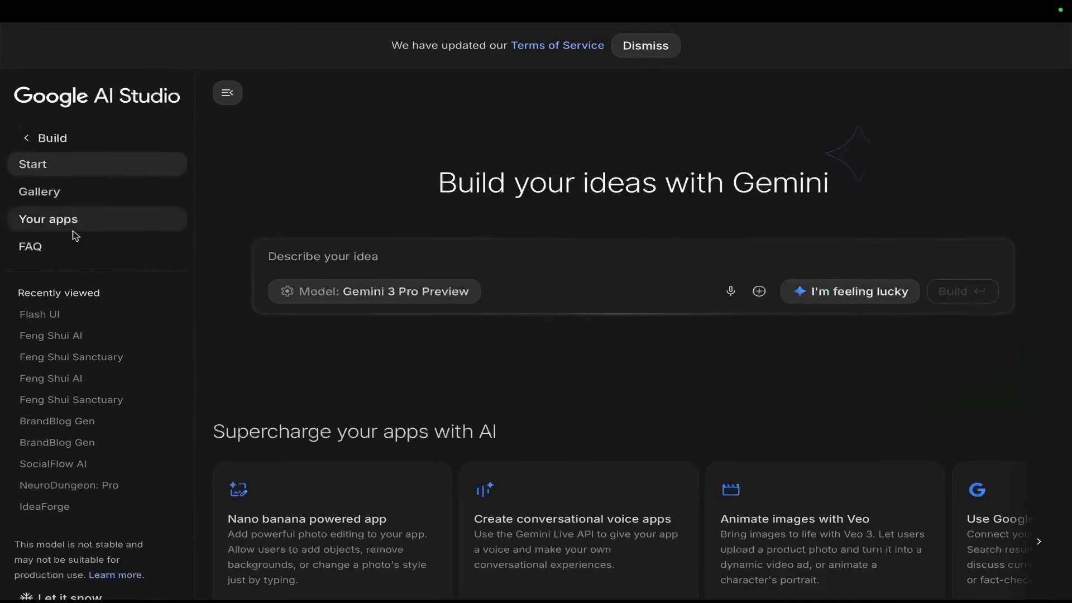
mouse_move(66, 170)
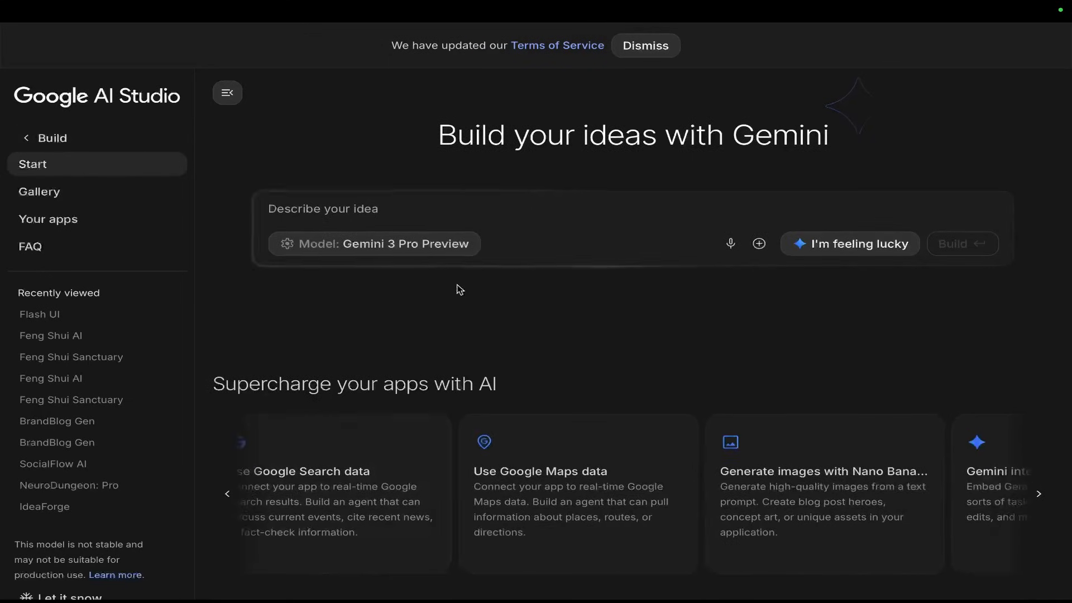
scroll(down, 3)
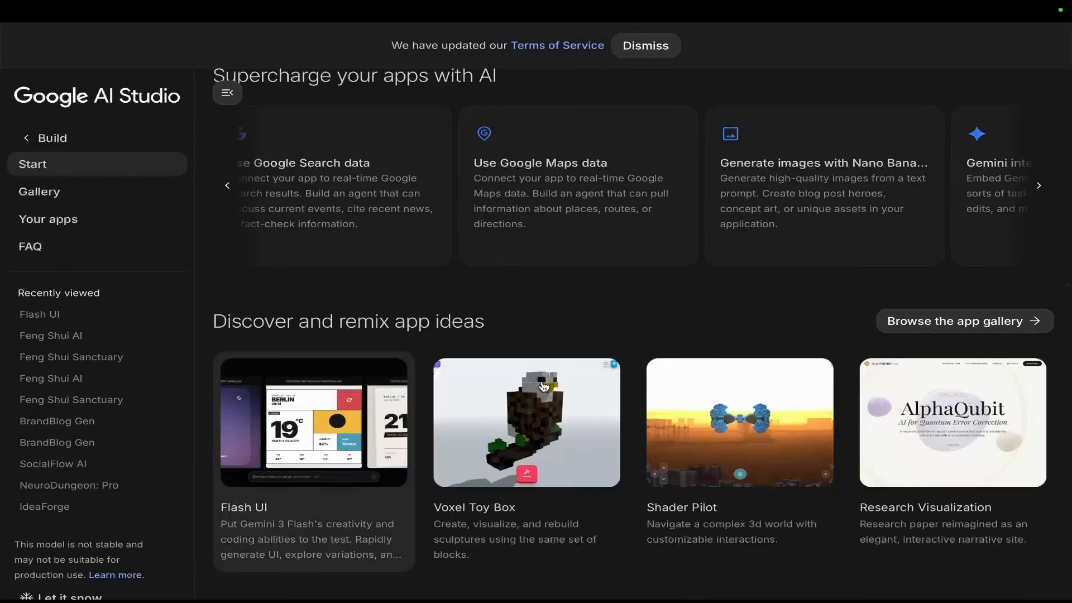
click(313, 421)
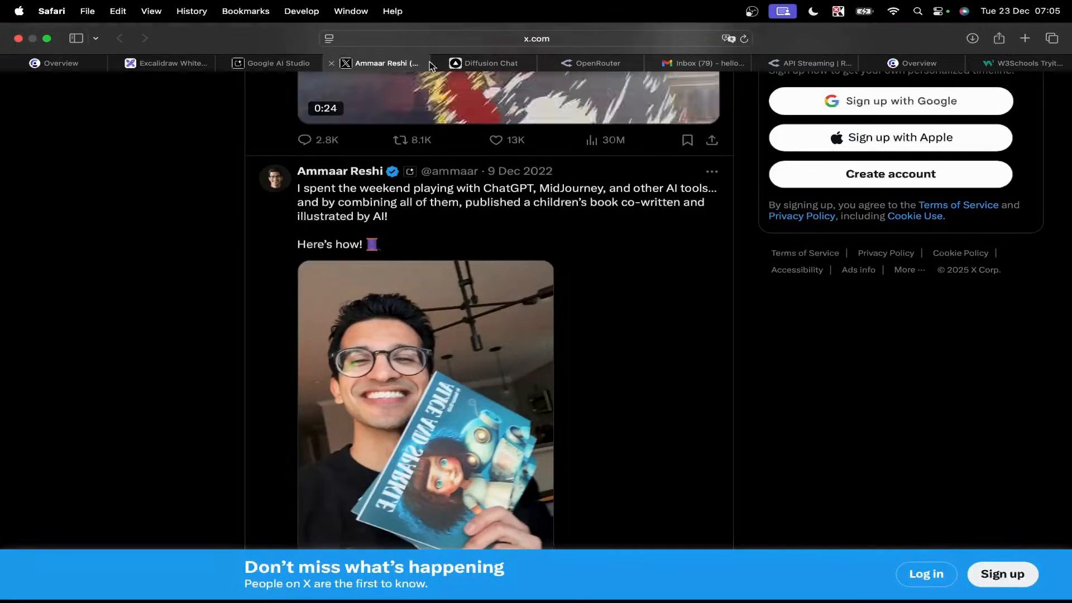
Step: Scroll the Diffusion Chat variation panels until the 64°F Heavy Rain card renders
click(486, 63)
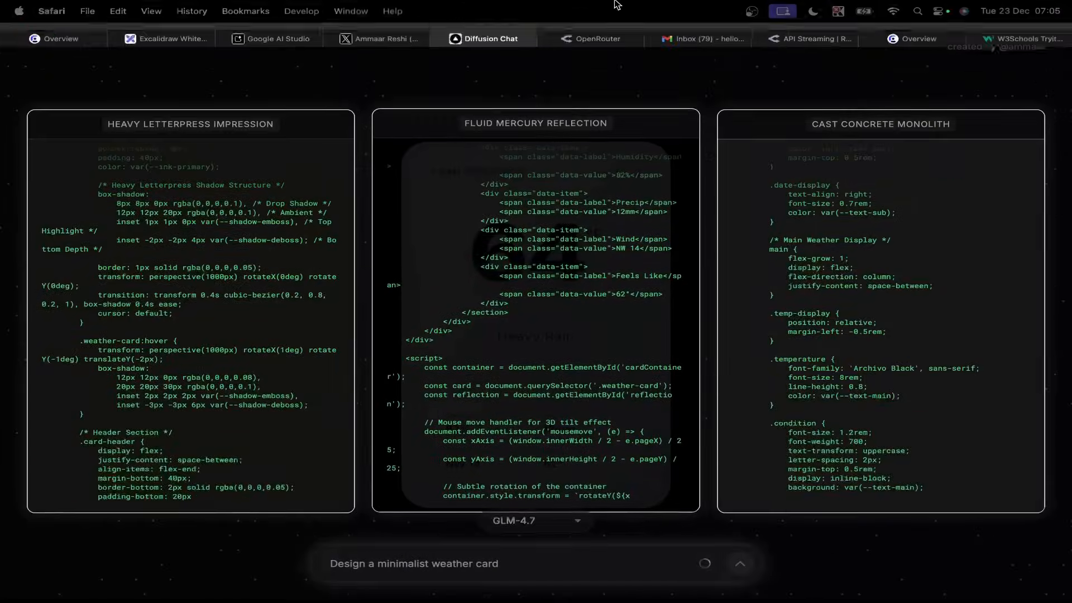
scroll(down, 3)
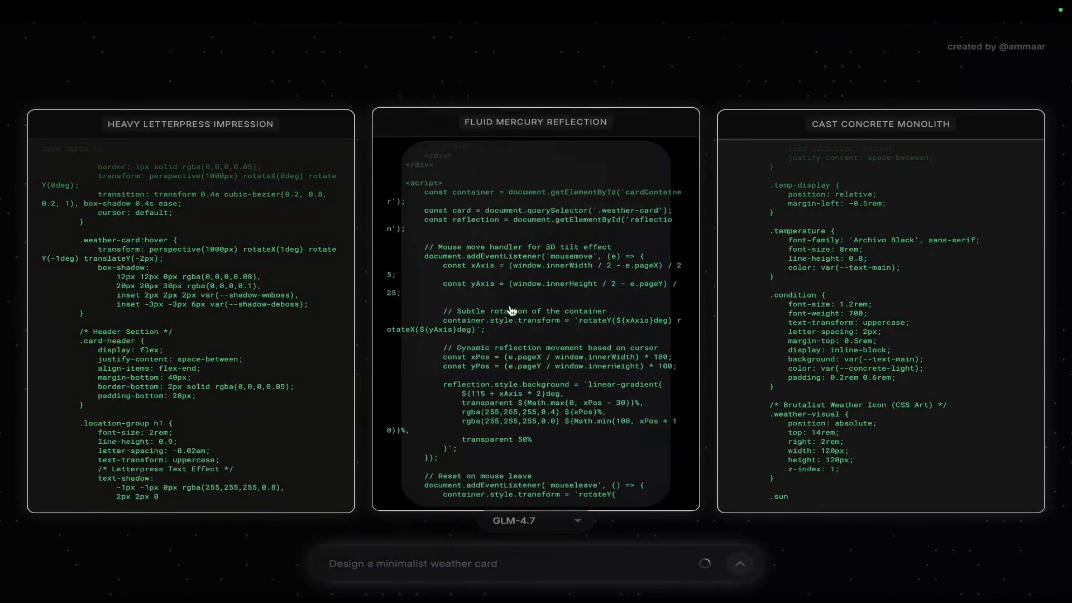
scroll(down, 3)
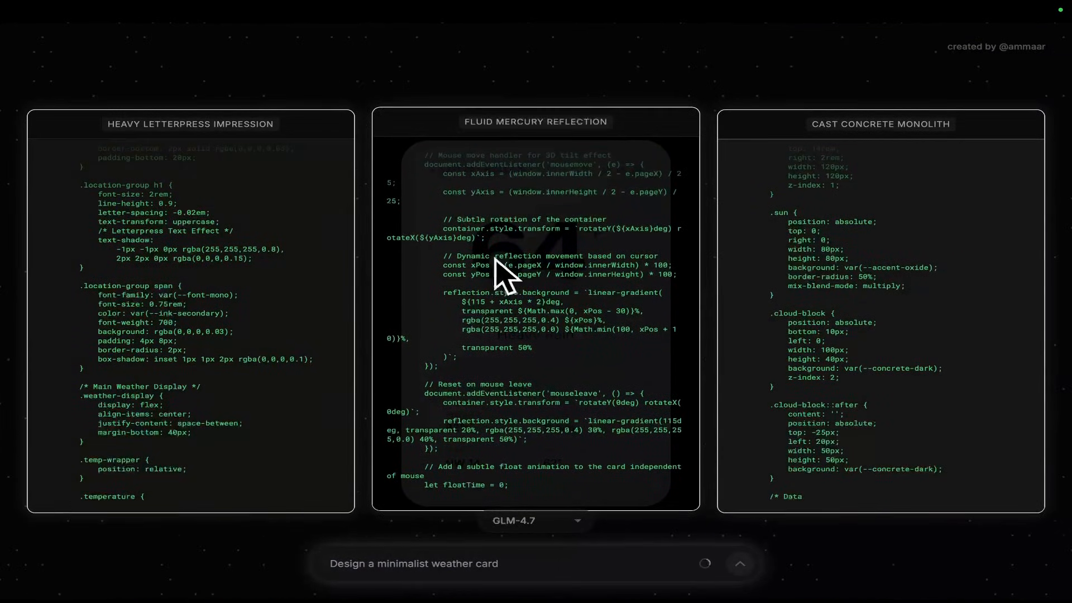
scroll(down, 3)
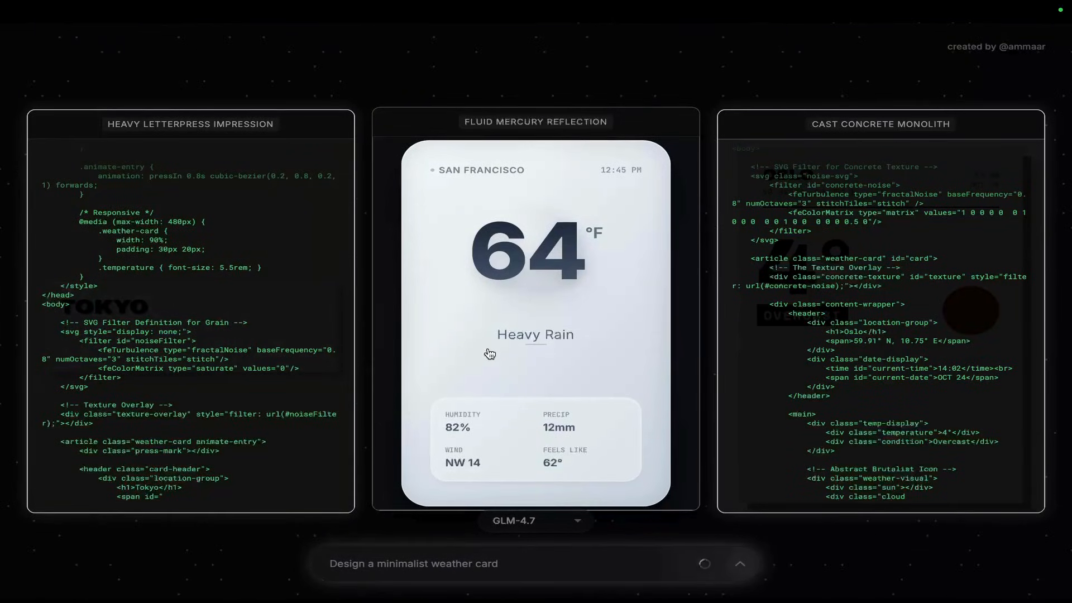
scroll(down, 3)
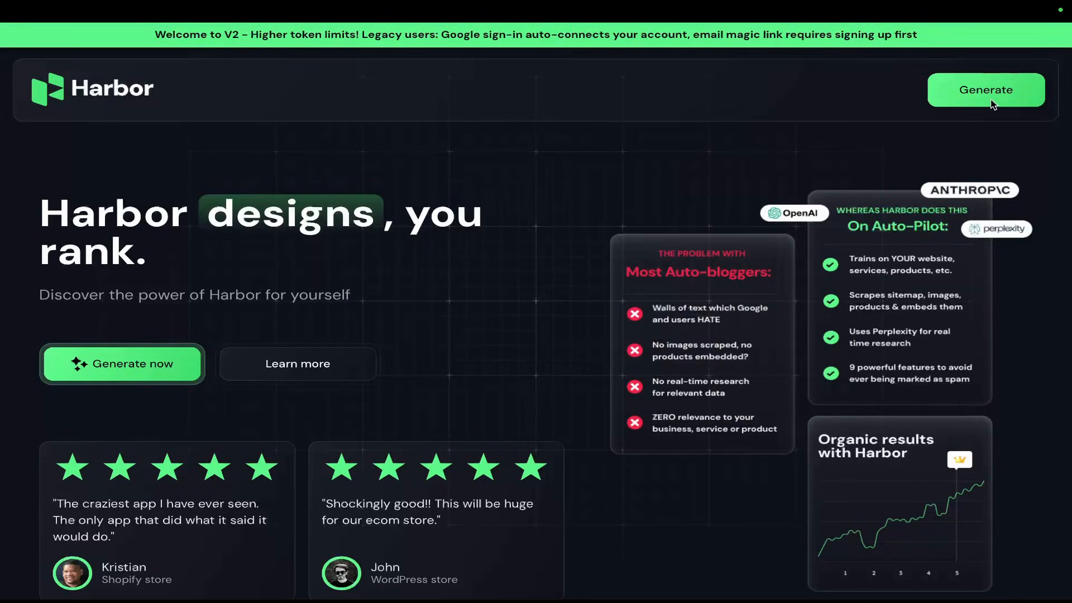
Step: Review the 'best shoes 2026' article with stat cards, then open Linker's prospect finder
click(985, 89)
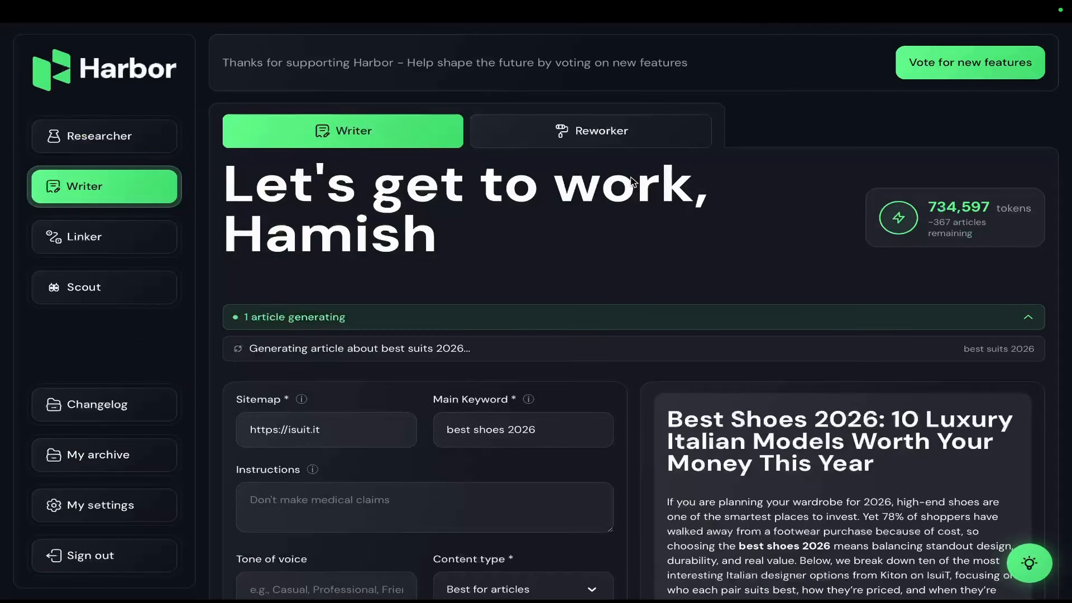
scroll(down, 3)
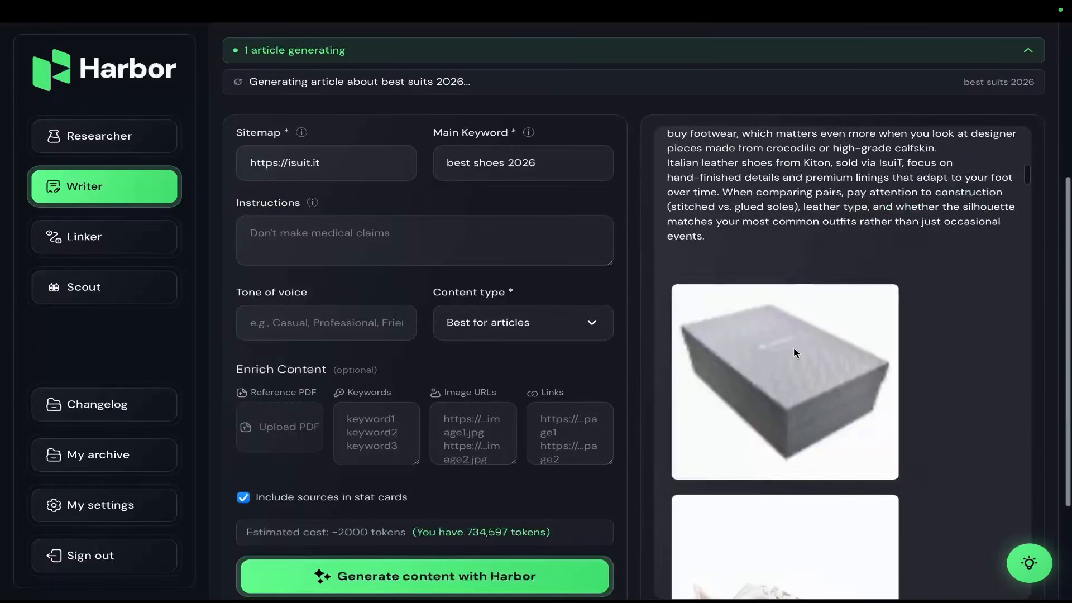
scroll(down, 3)
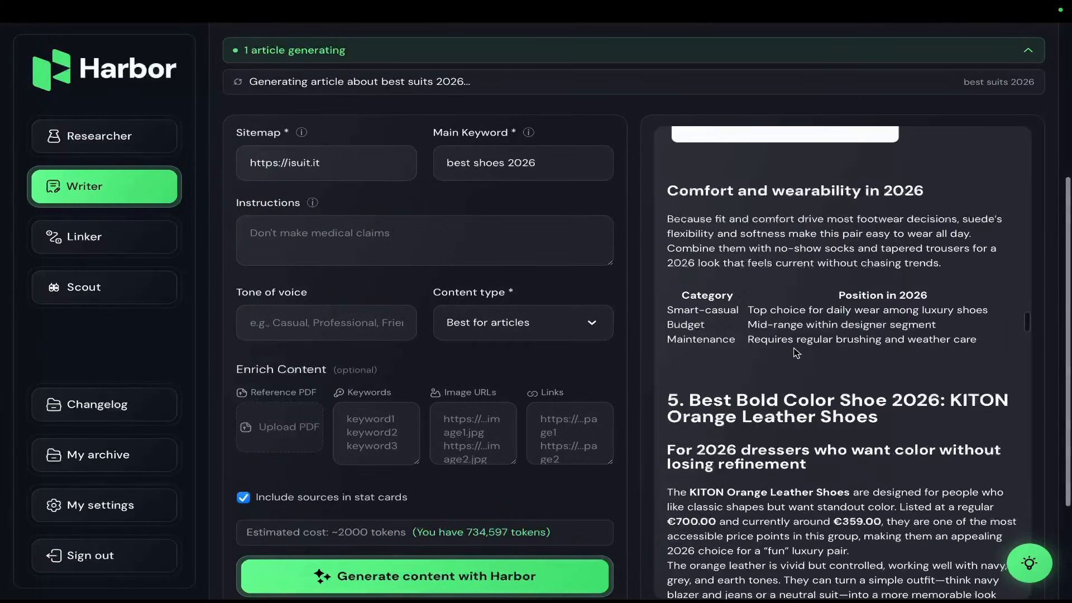
scroll(up, 3)
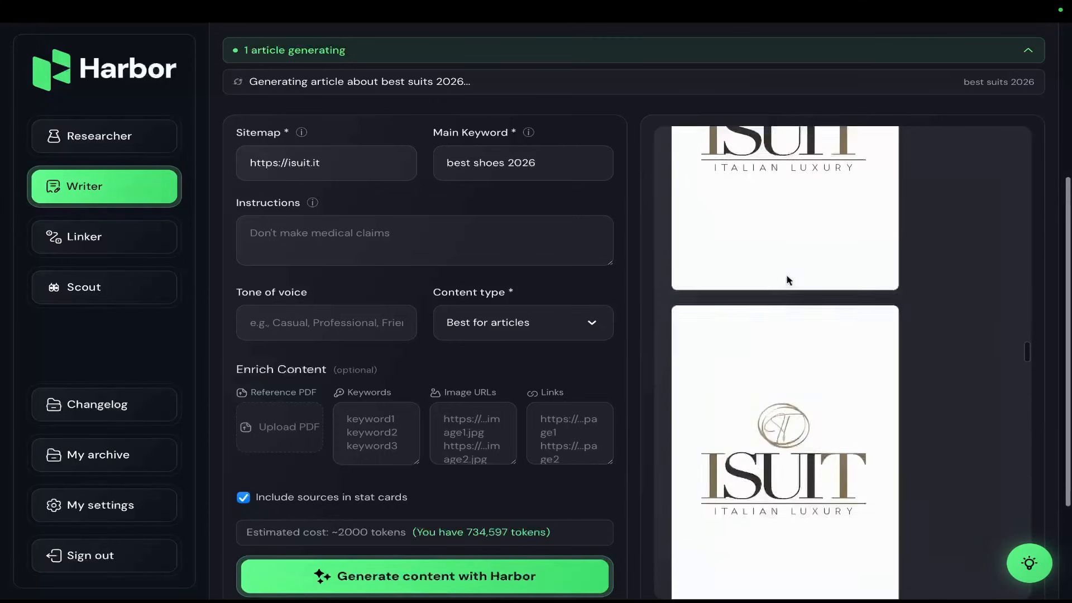
scroll(down, 3)
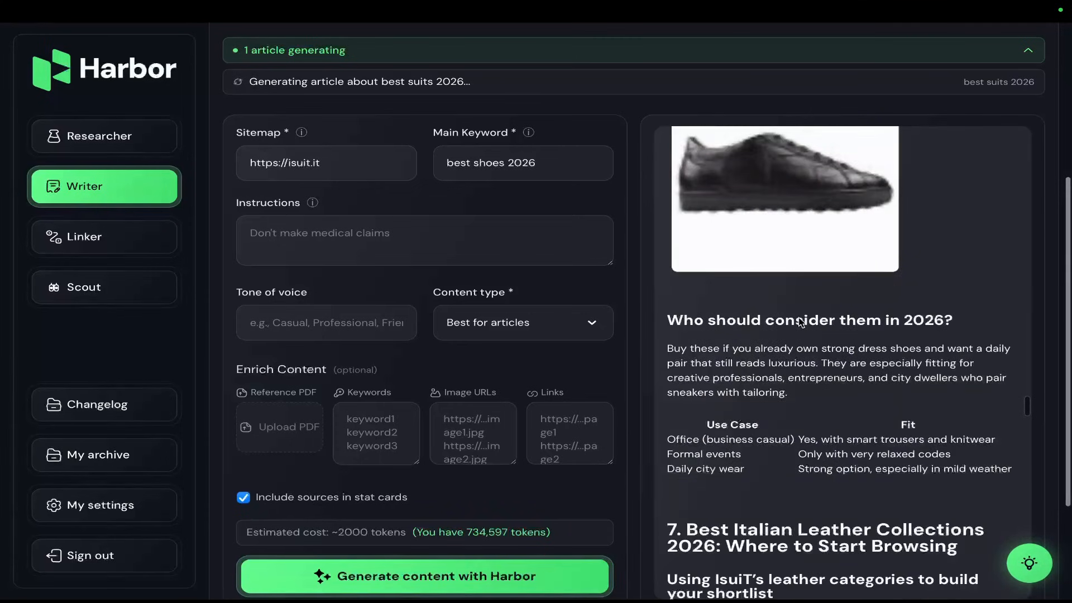
scroll(down, 3)
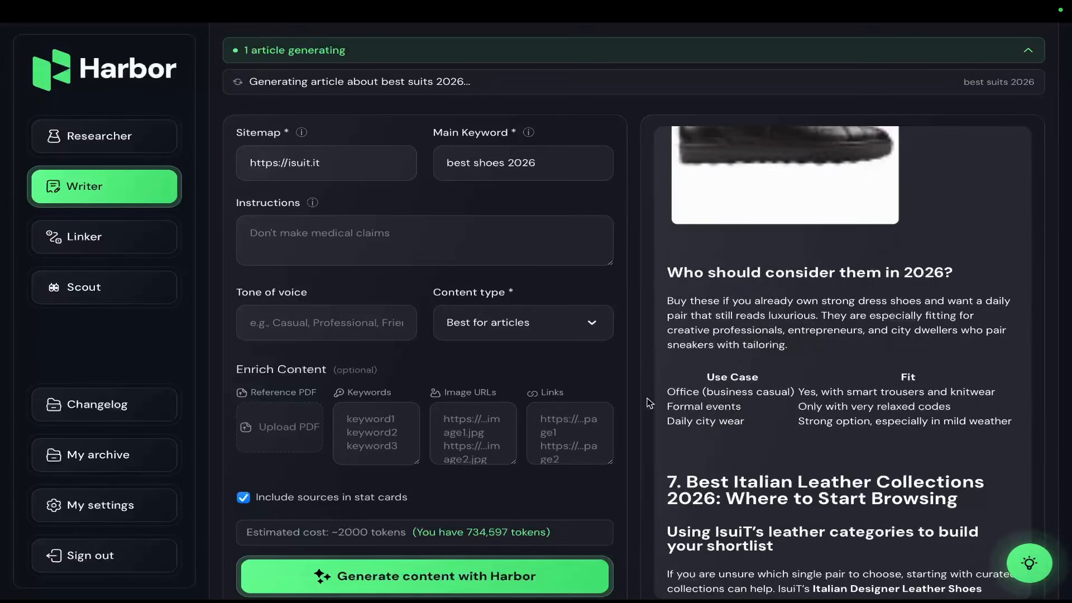
scroll(down, 3)
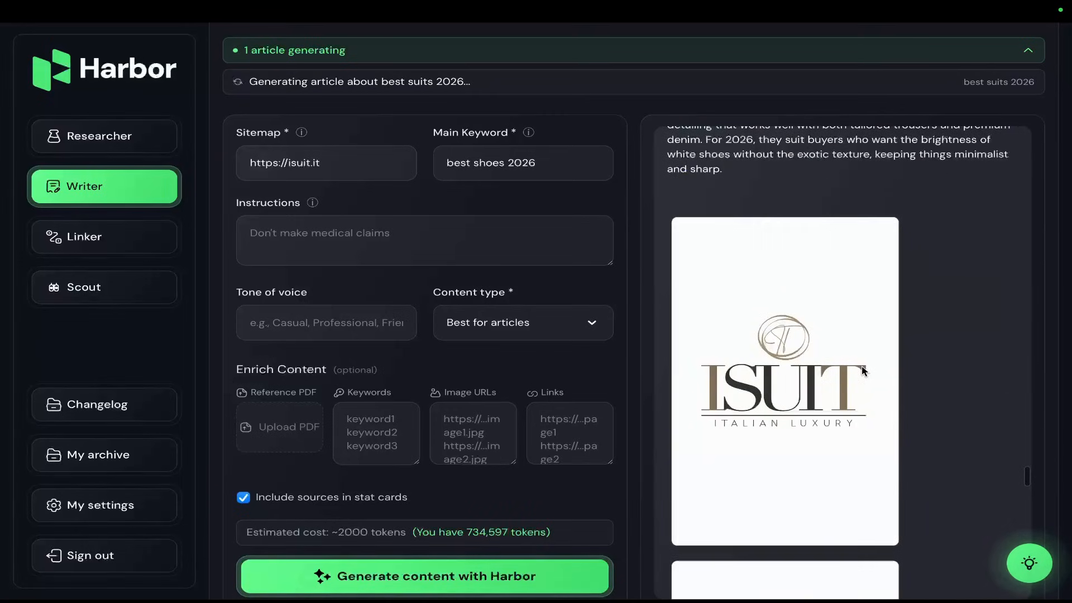
scroll(down, 3)
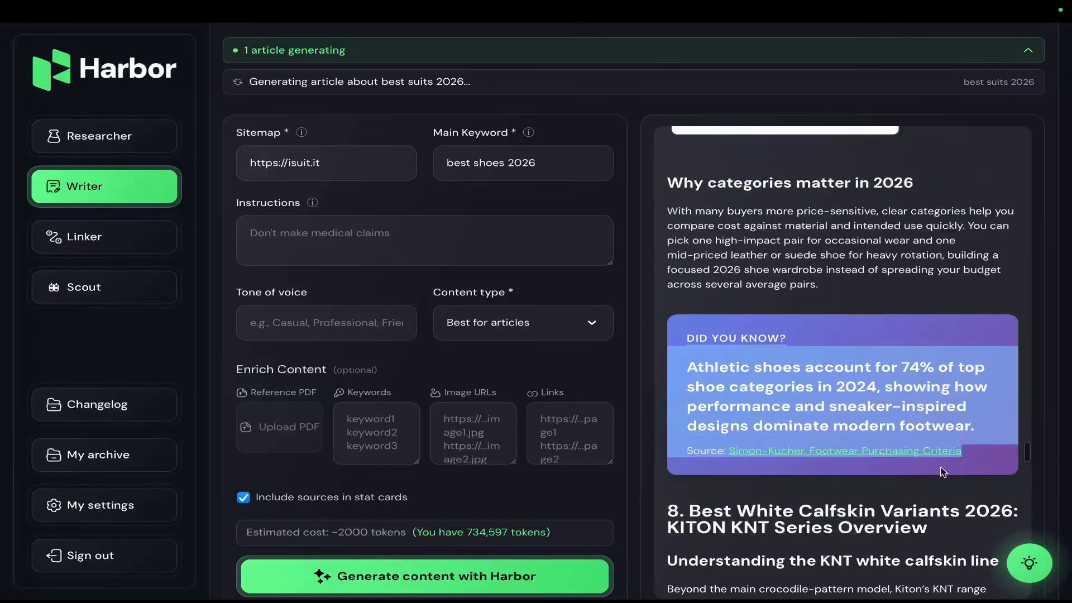
scroll(down, 3)
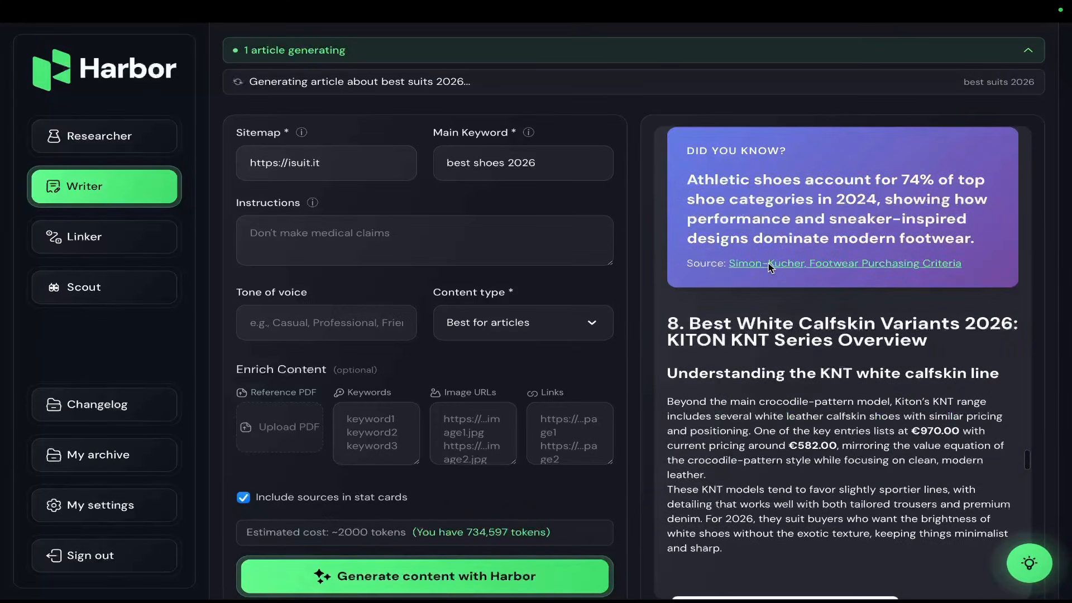
scroll(down, 3)
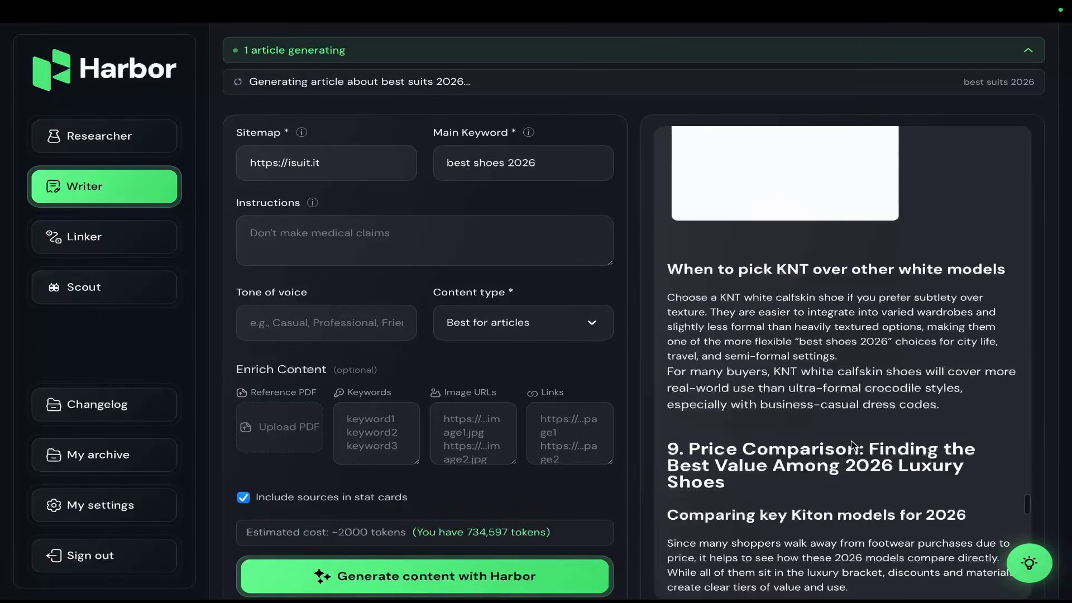
scroll(down, 3)
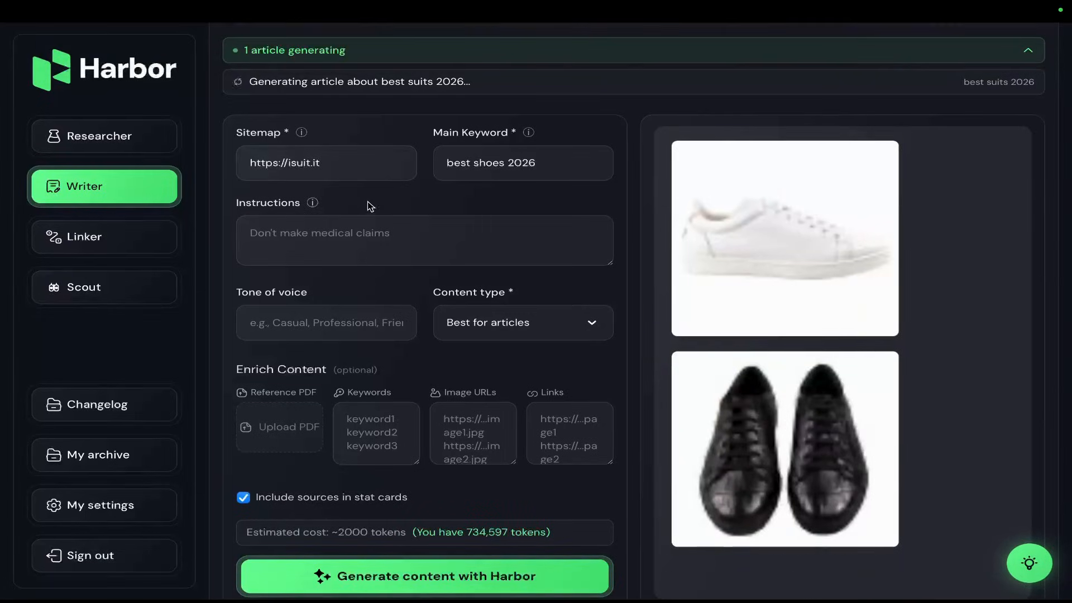
mouse_move(436, 307)
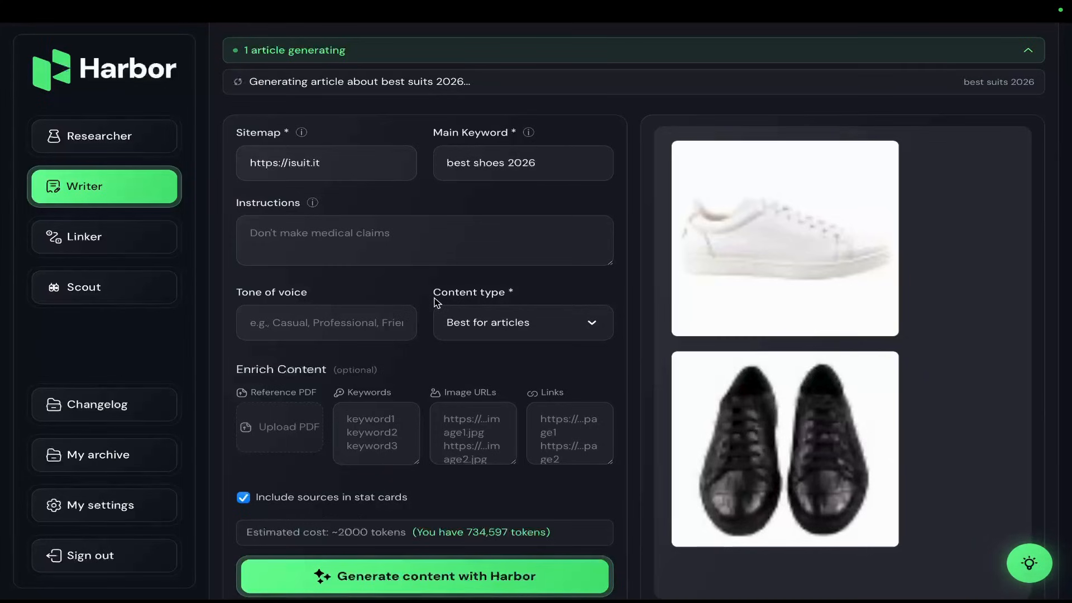
mouse_move(395, 232)
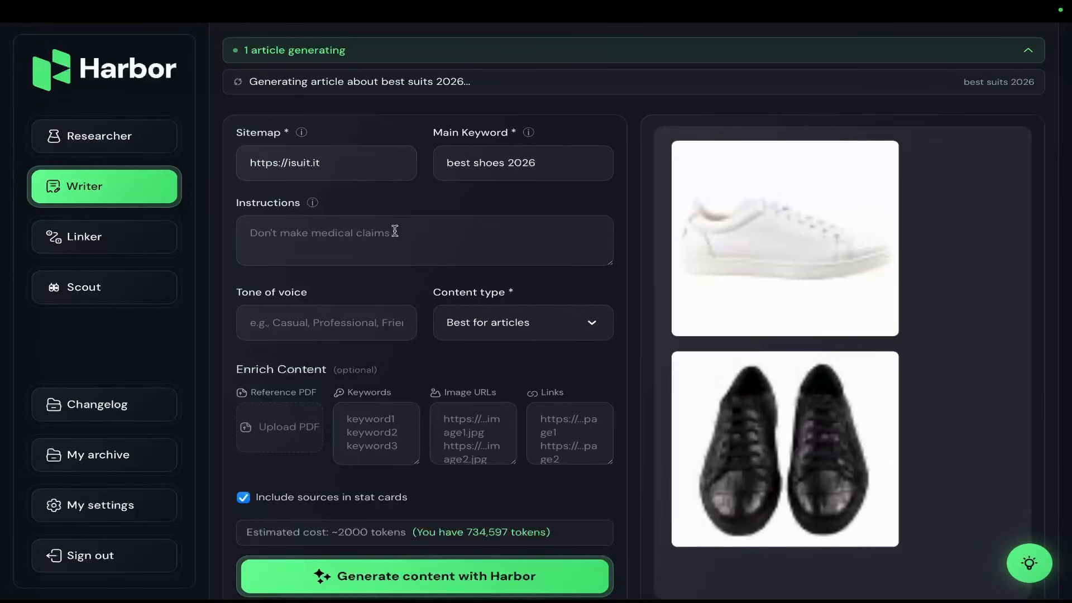
click(104, 237)
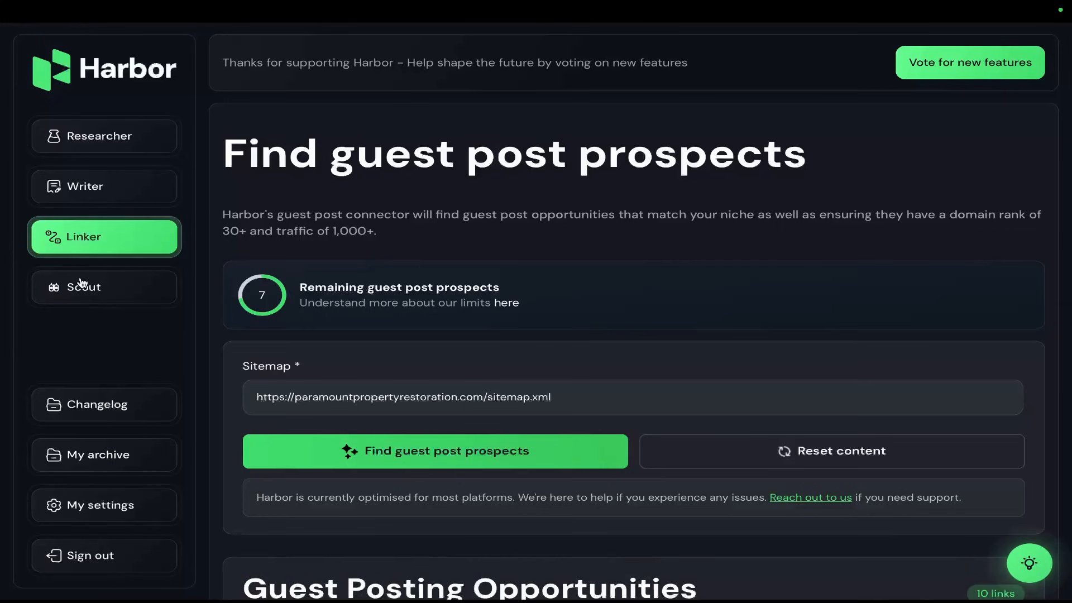
Step: Browse Harbor's Scout, Changelog and My archive pages, then return to Writer
click(104, 286)
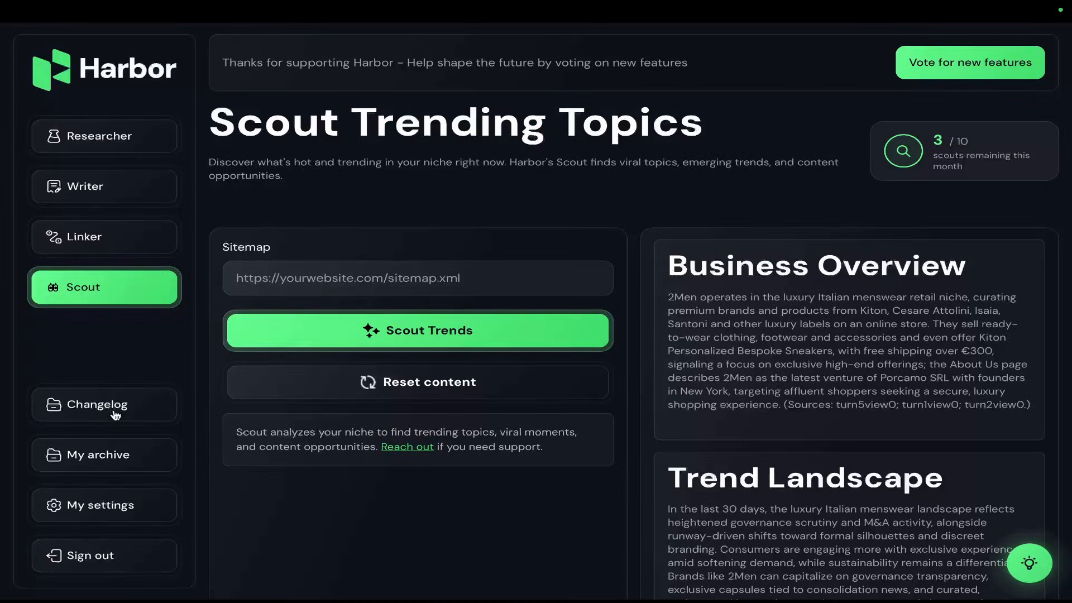
click(104, 405)
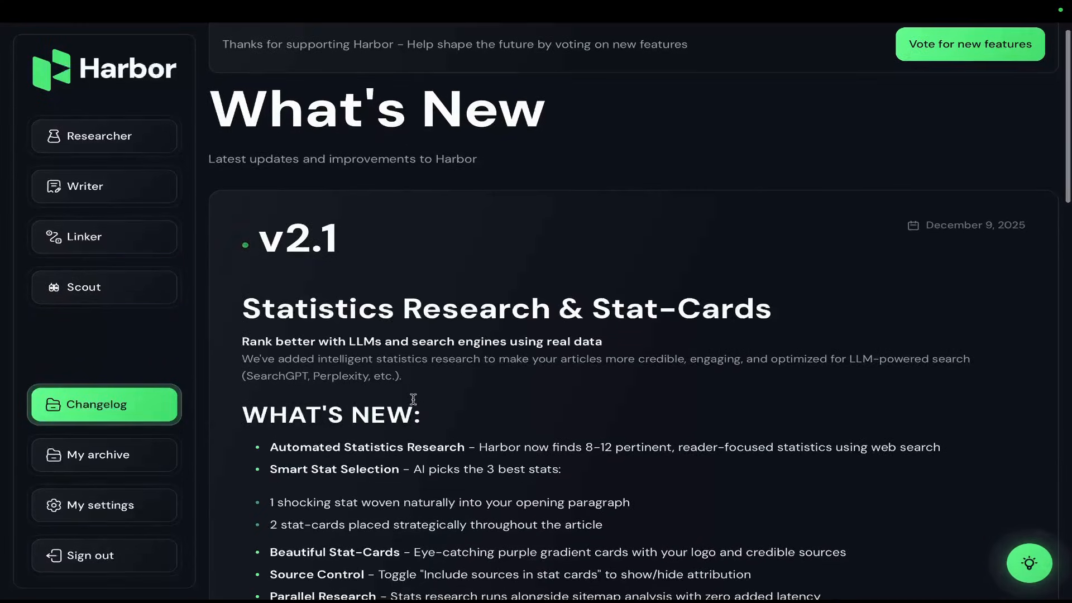
click(104, 454)
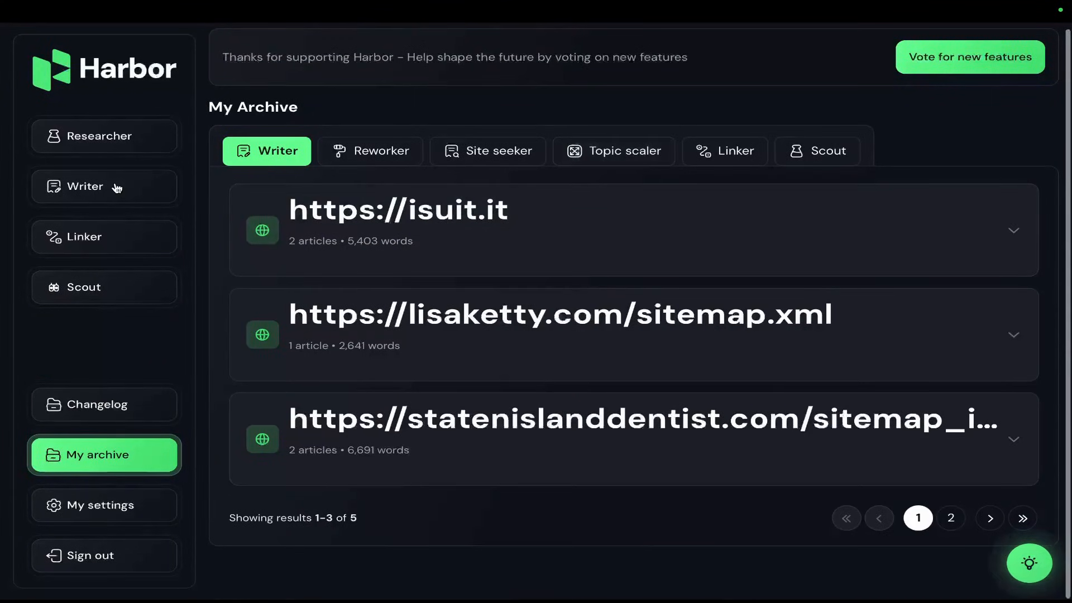
click(85, 186)
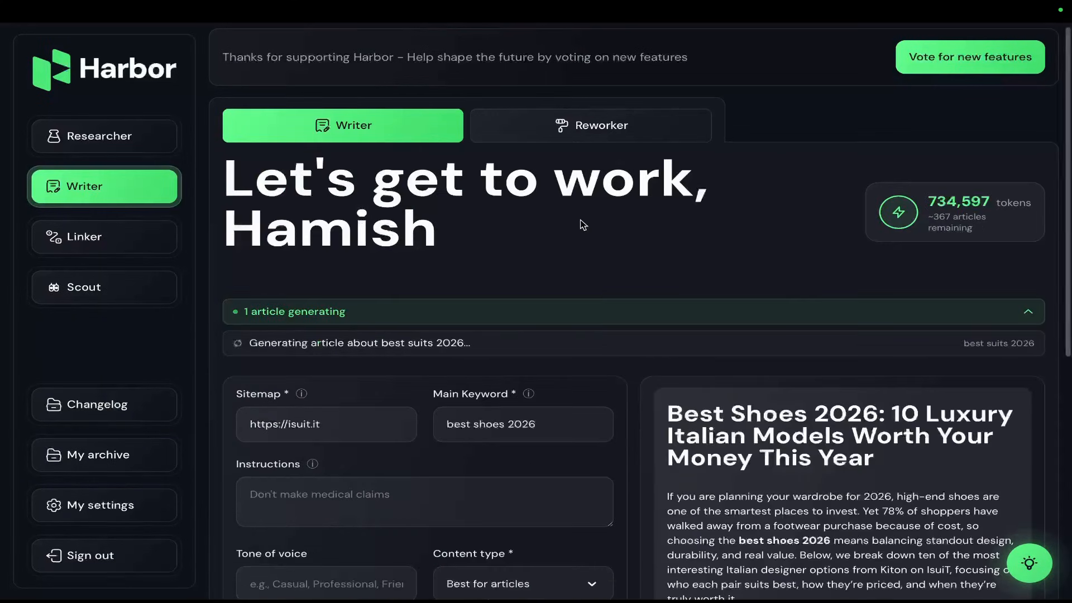
mouse_move(557, 179)
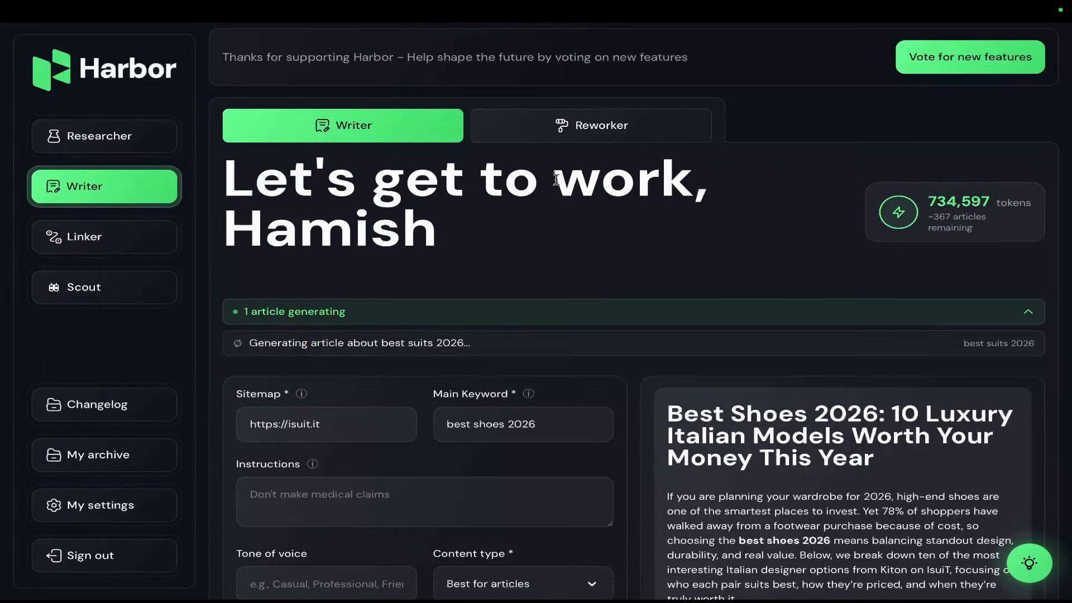
mouse_move(555, 247)
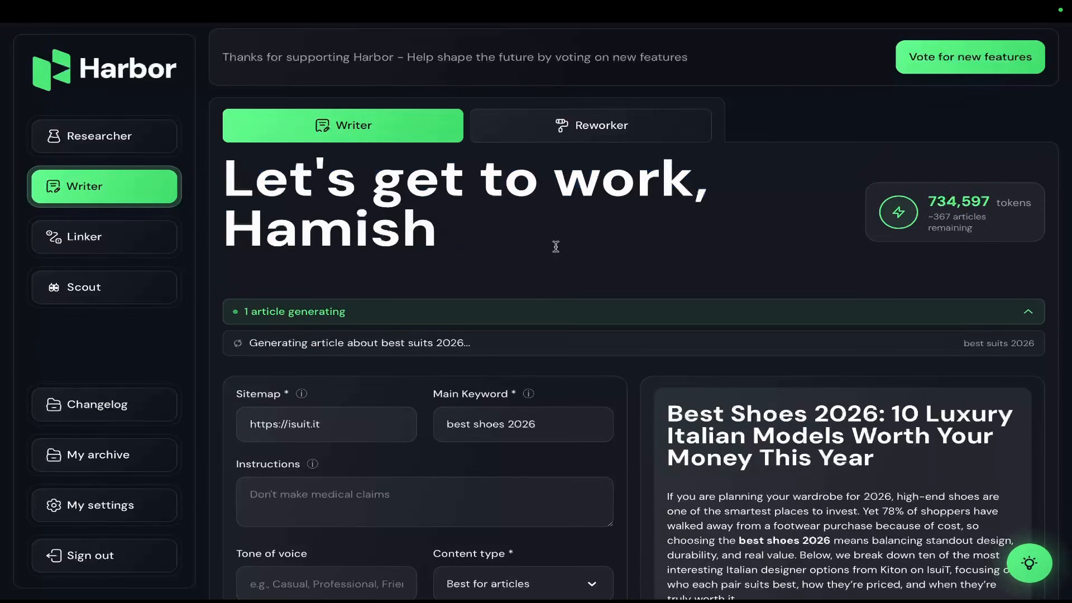
scroll(down, 3)
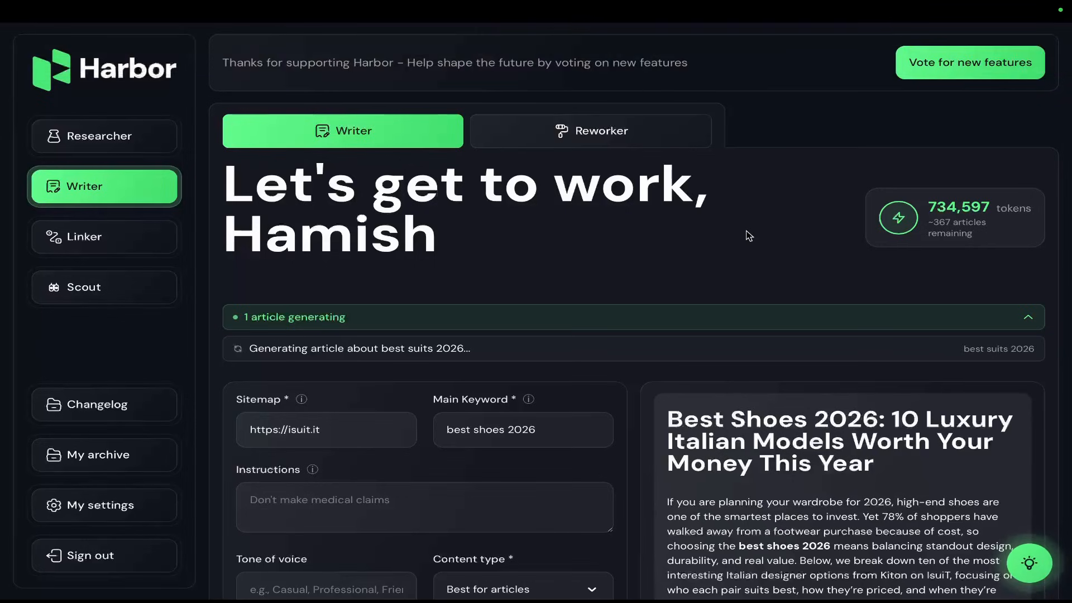
mouse_move(608, 301)
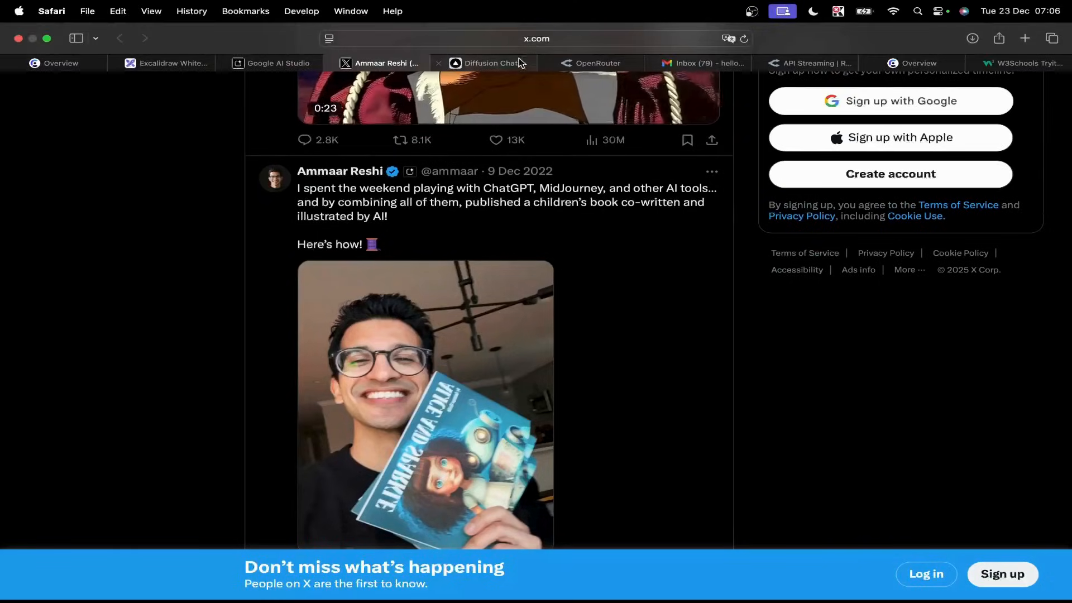
Step: Bring Flash UI back to show the Tokyo, San Francisco and Oslo weather cards
click(272, 63)
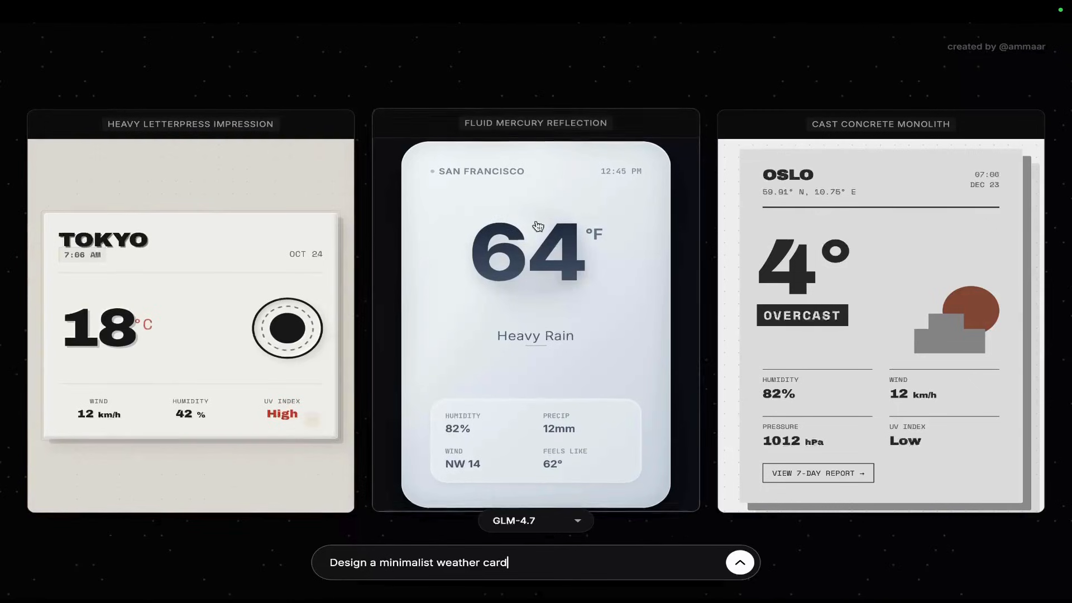
mouse_move(642, 295)
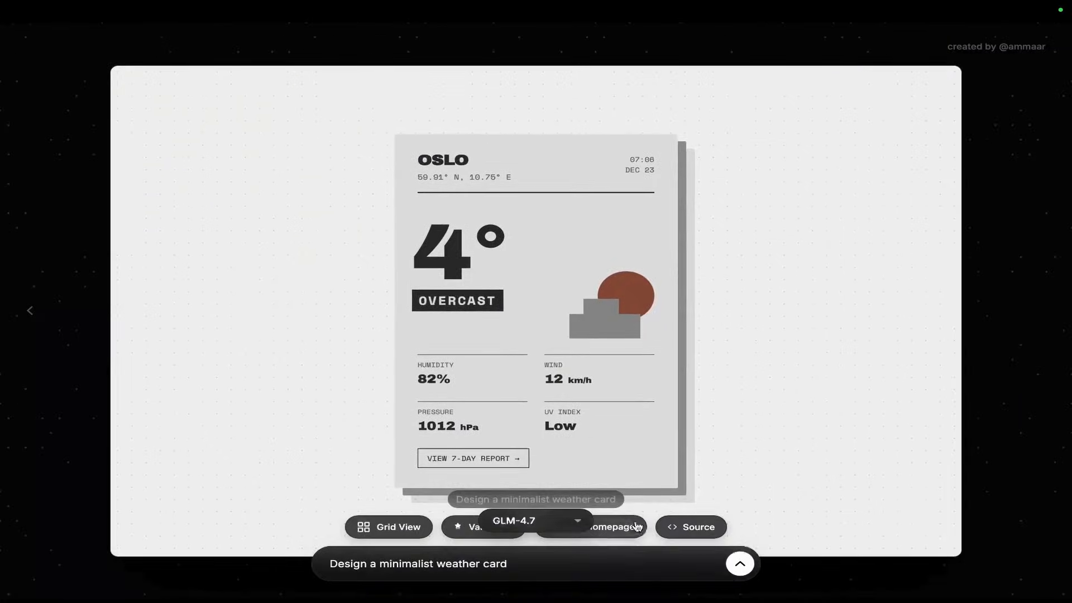
Step: Generate a Full Homepage from the Oslo concrete card and view its streaming code
click(600, 527)
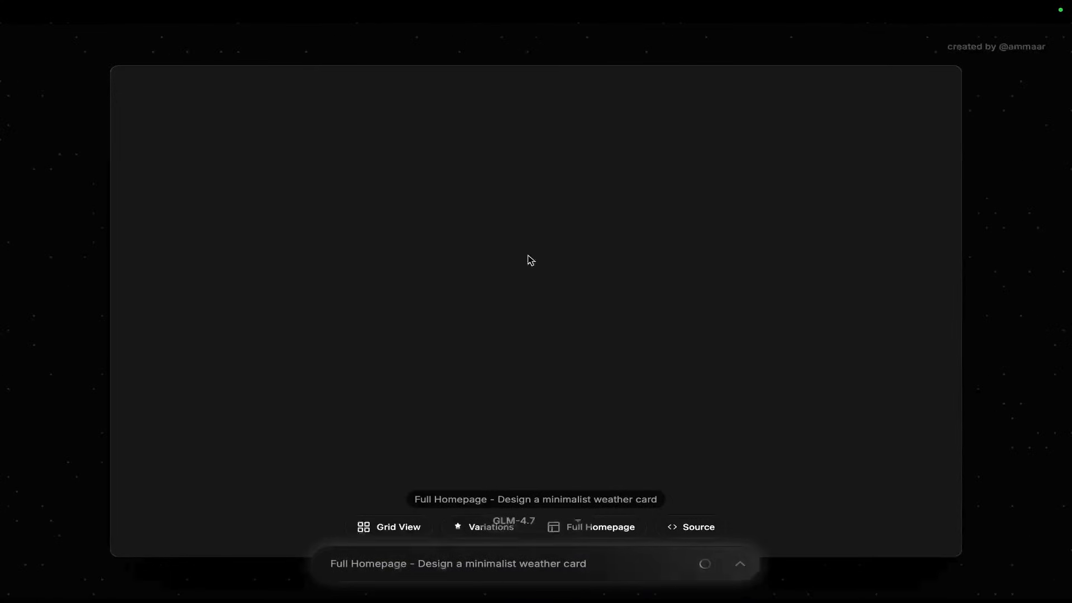
mouse_move(594, 556)
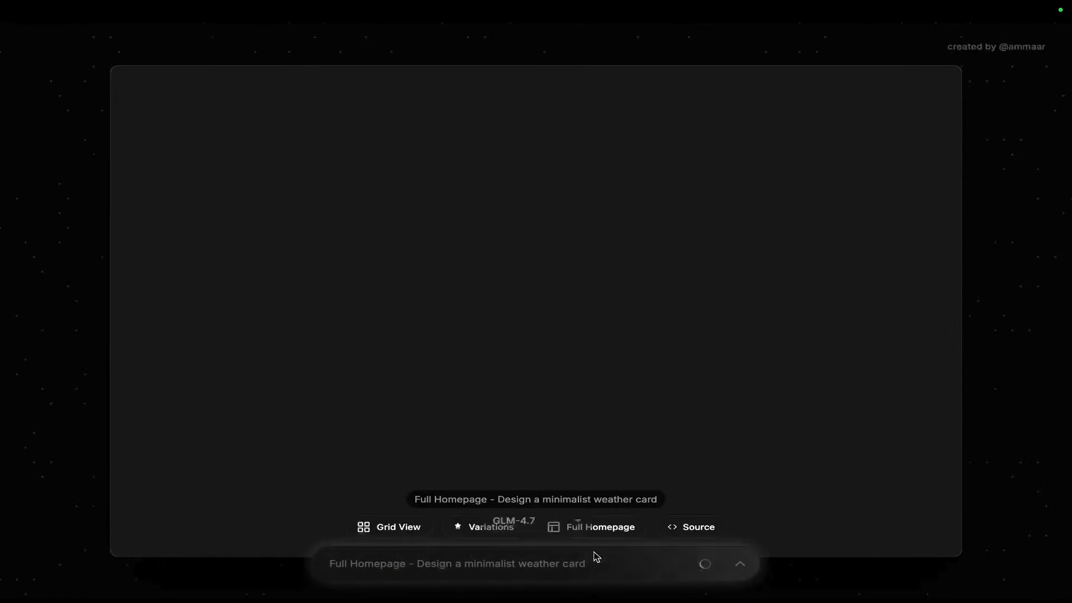
mouse_move(570, 110)
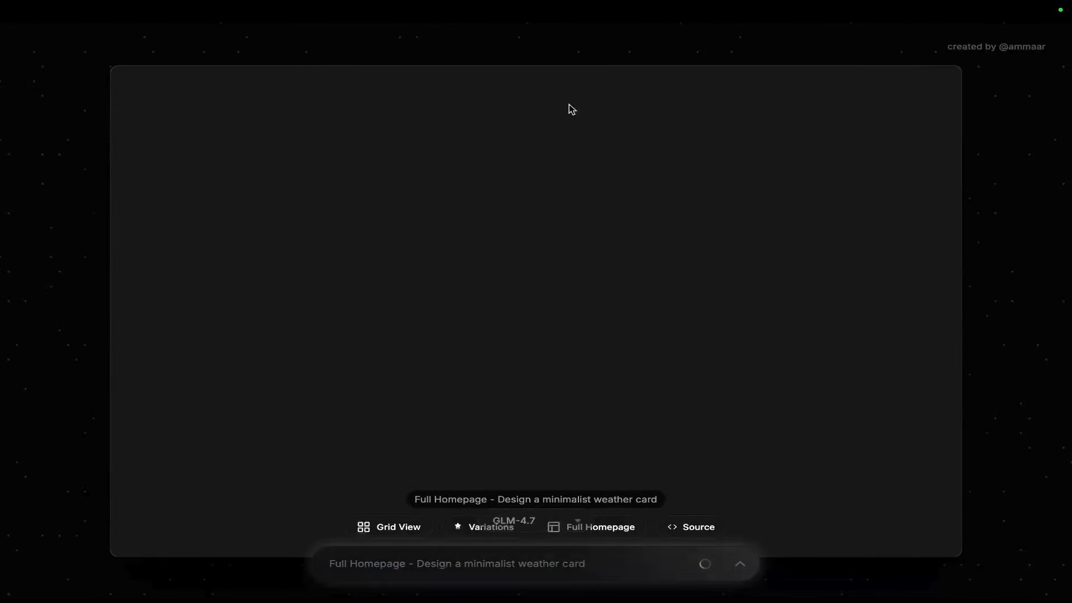
mouse_move(412, 409)
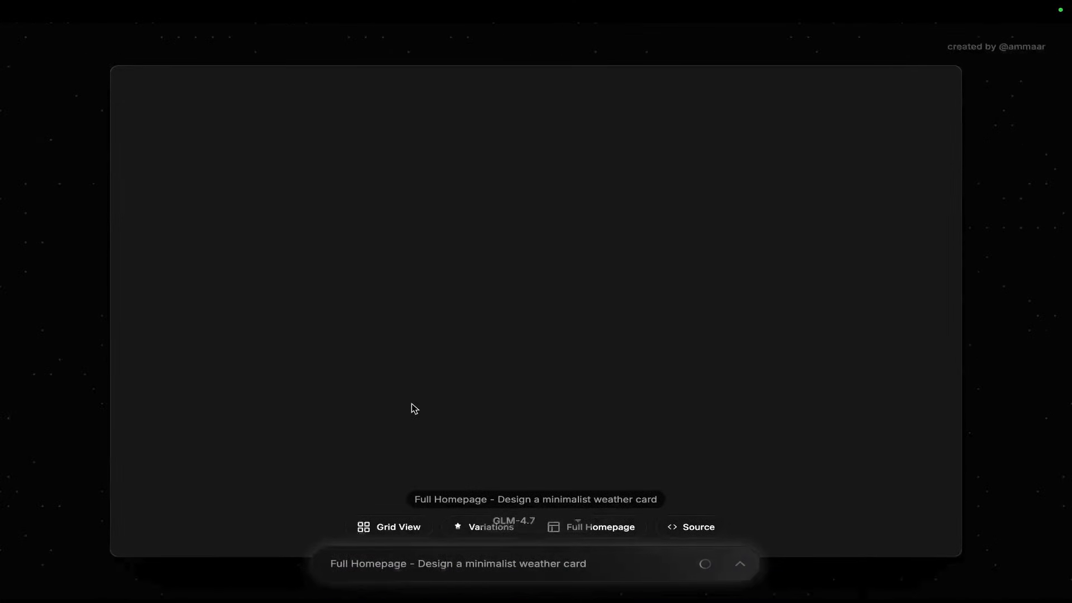
mouse_move(369, 247)
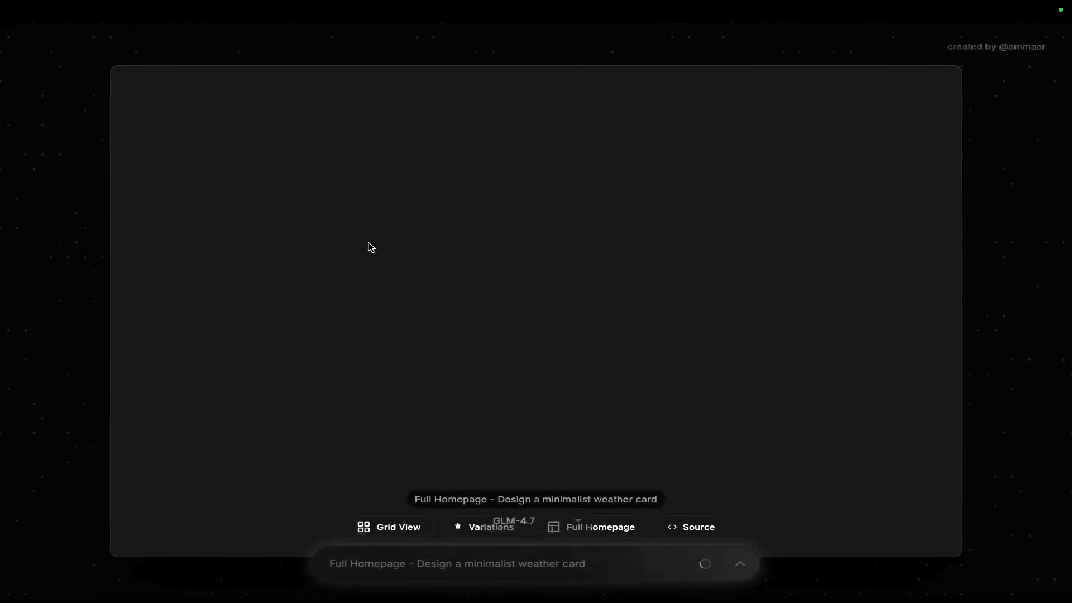
mouse_move(611, 247)
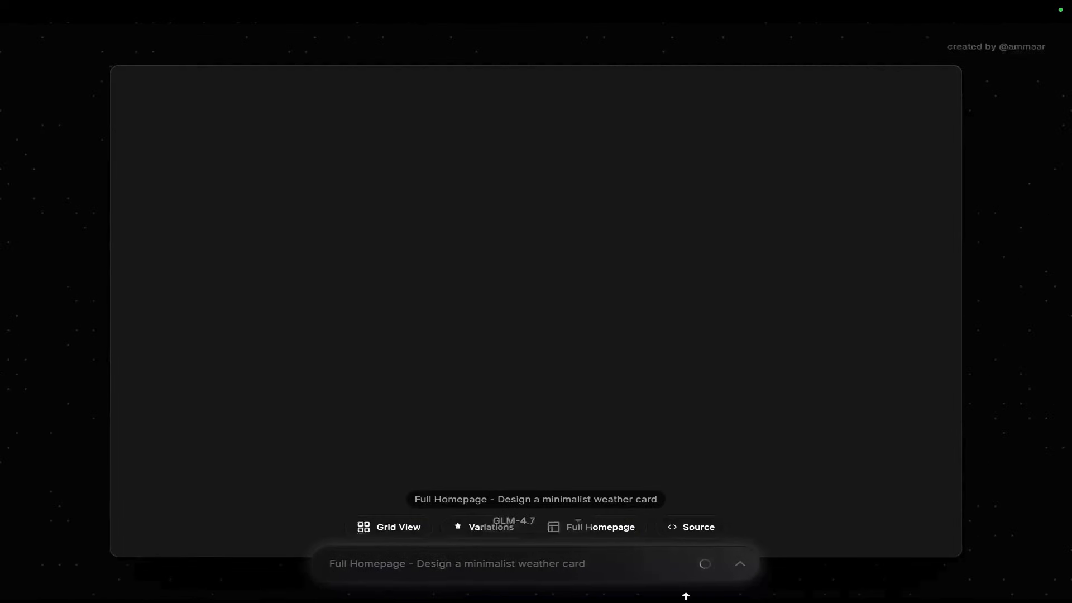
mouse_move(539, 448)
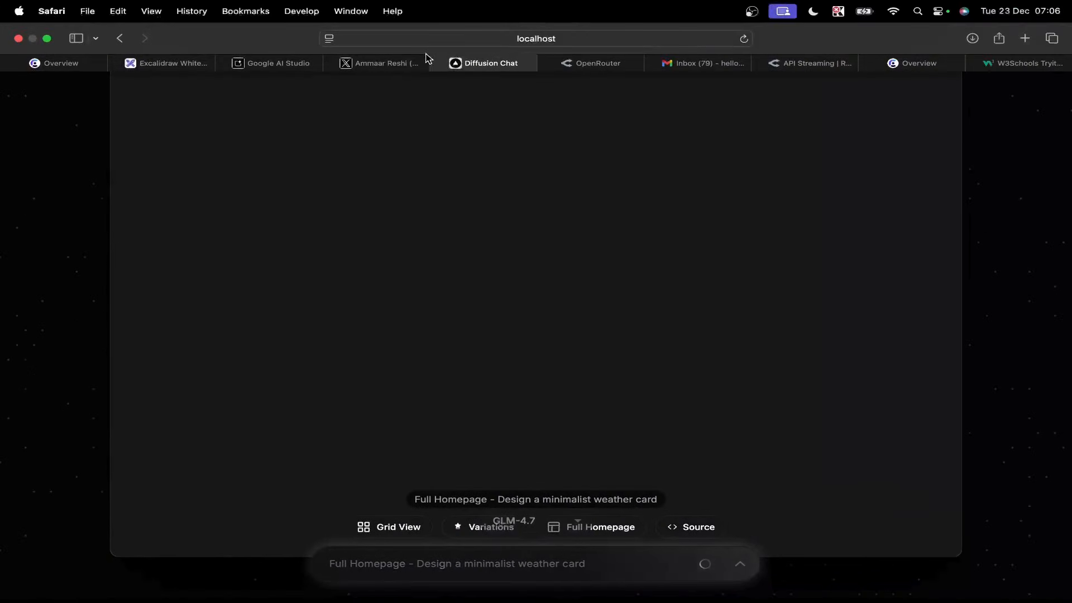
mouse_move(275, 63)
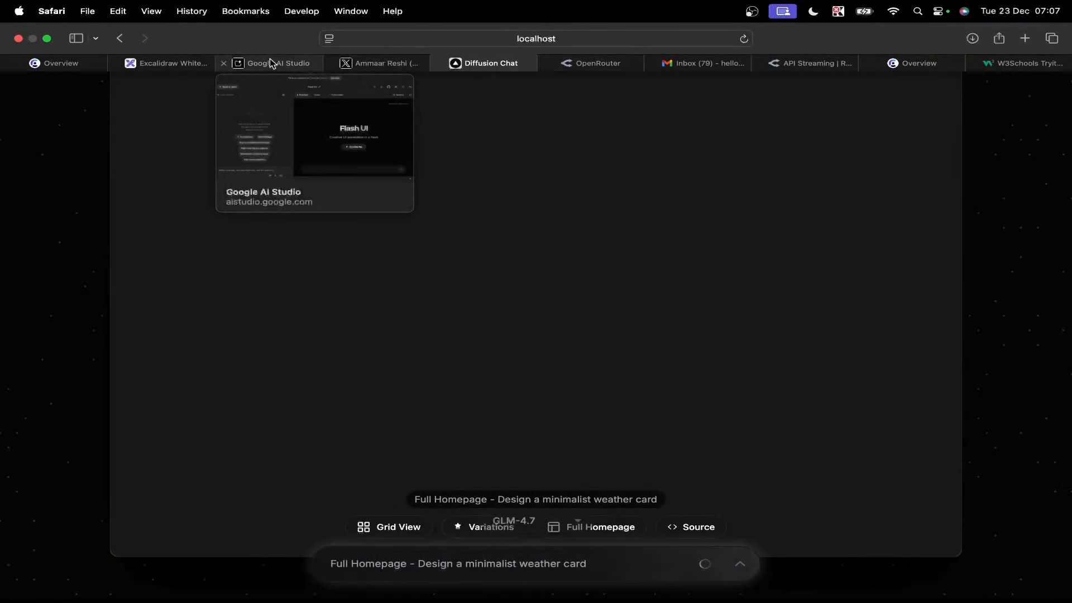
mouse_move(563, 65)
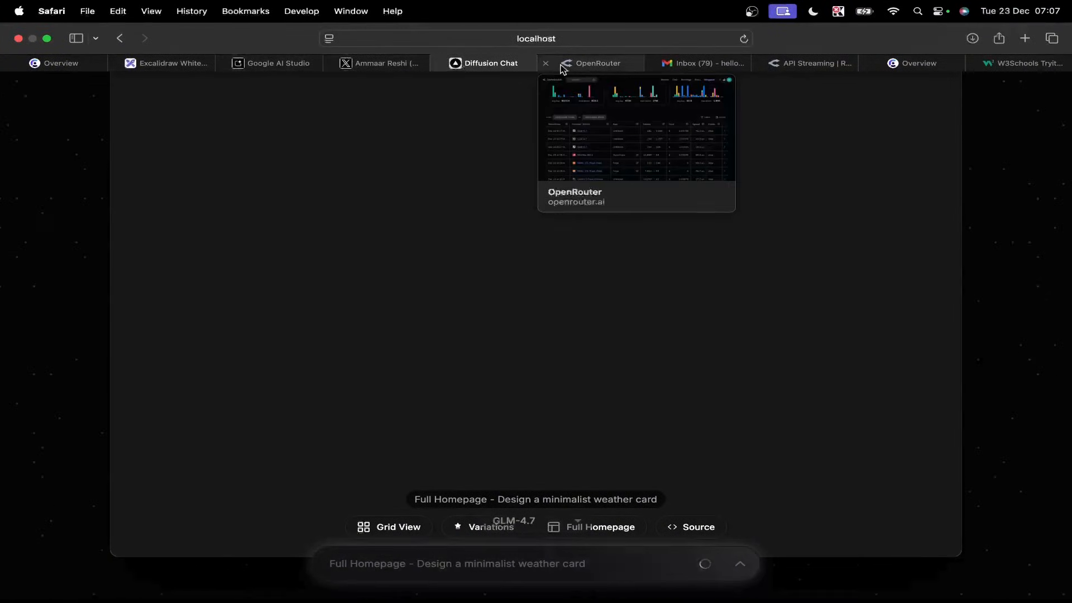
click(597, 63)
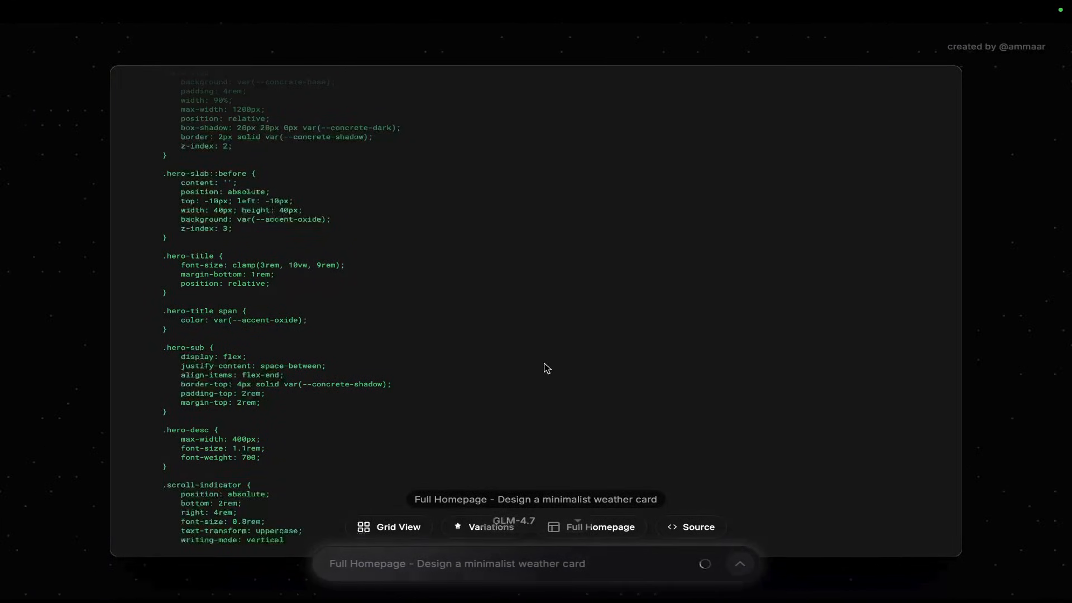
scroll(down, 3)
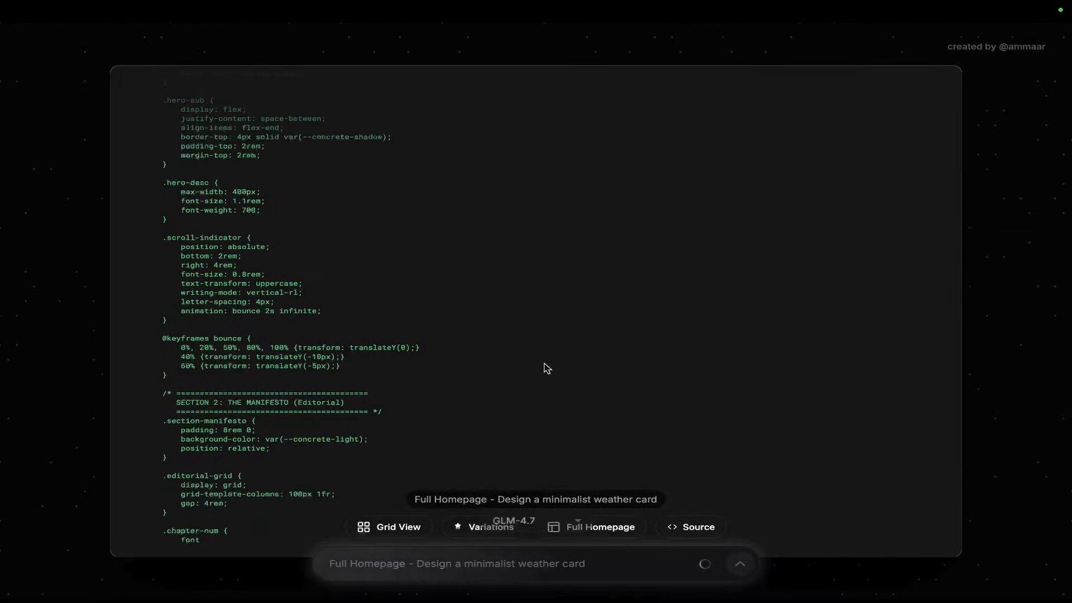
scroll(down, 3)
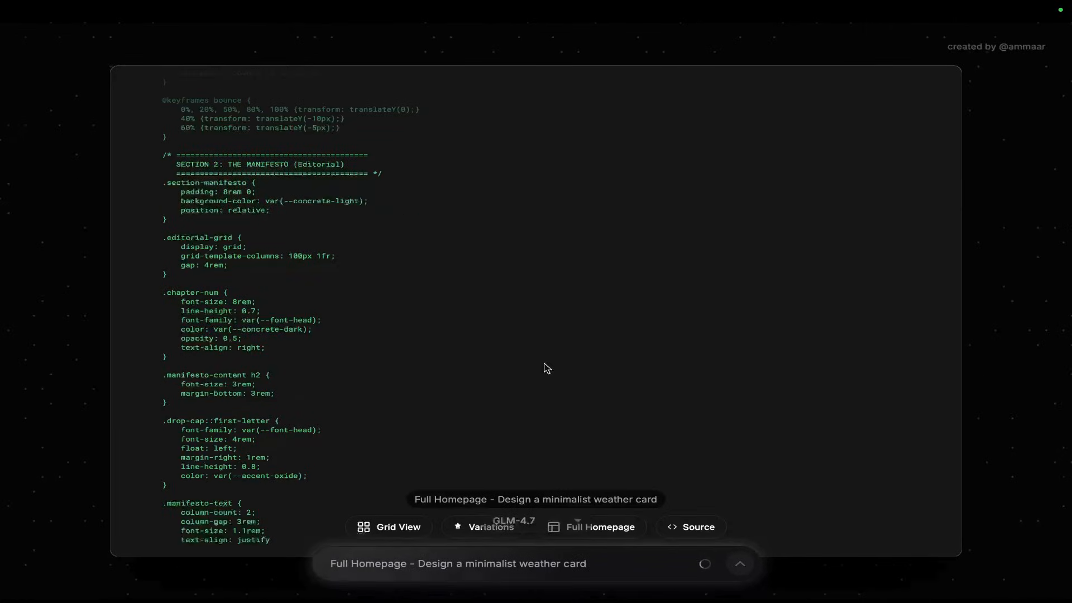
scroll(down, 3)
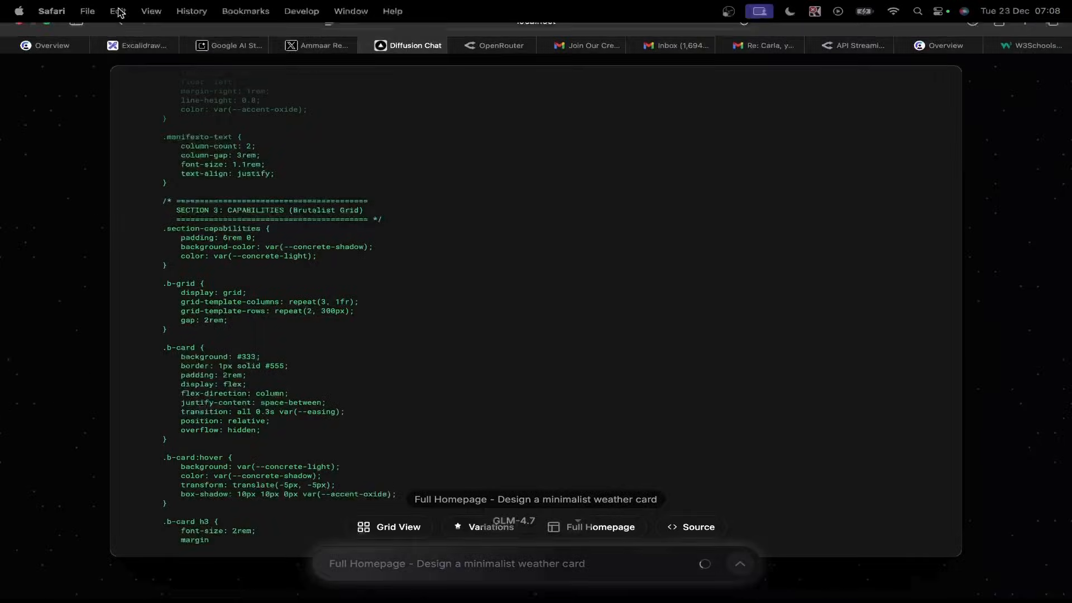
click(141, 45)
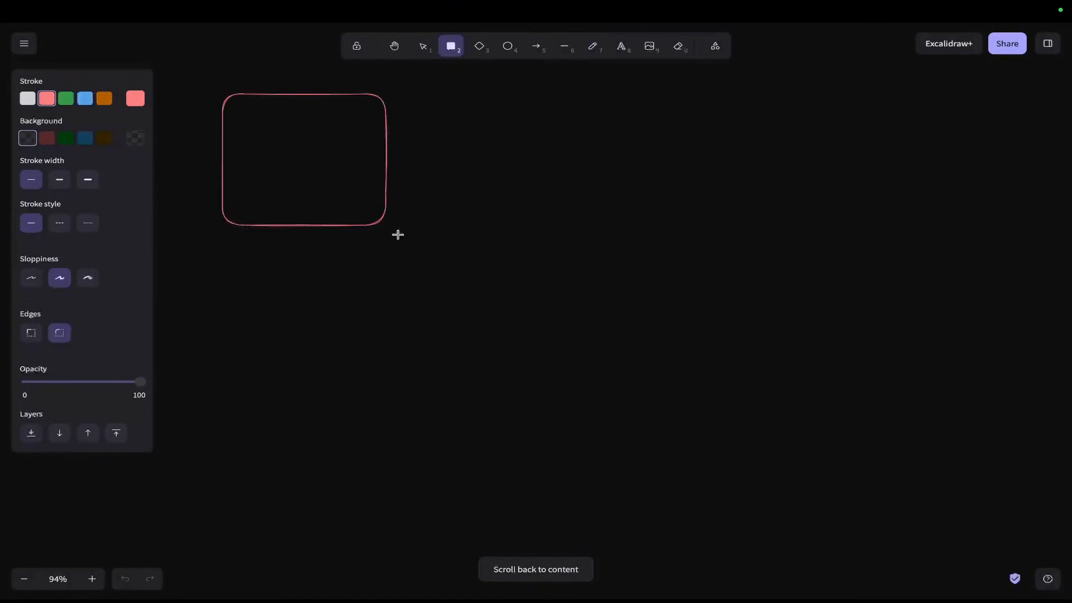
Step: Sketch freehand arrows and a tall page outline, then check the homepage source code
click(591, 46)
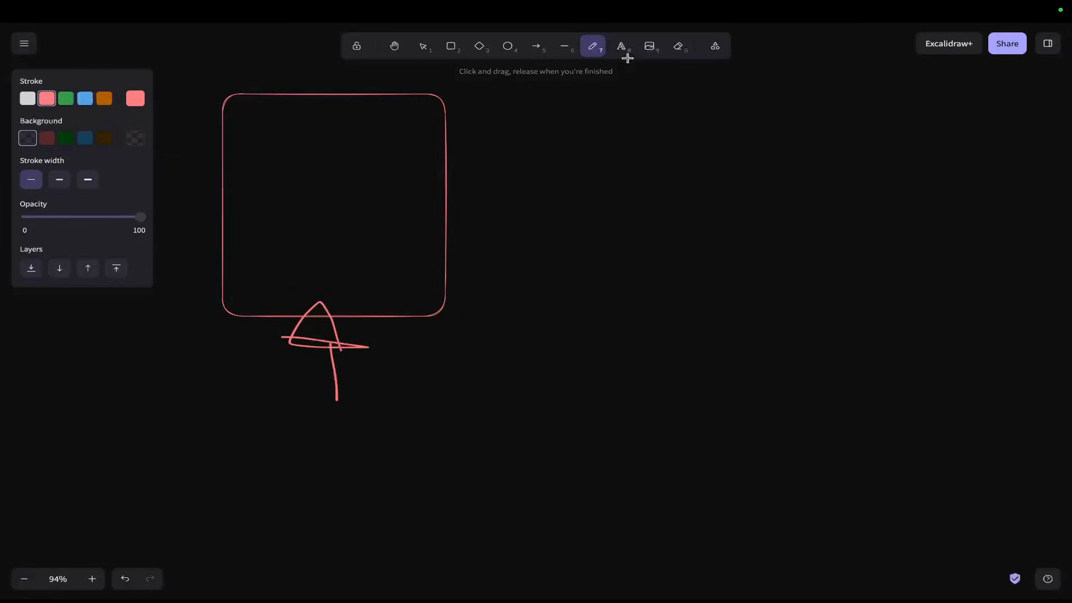
mouse_move(543, 137)
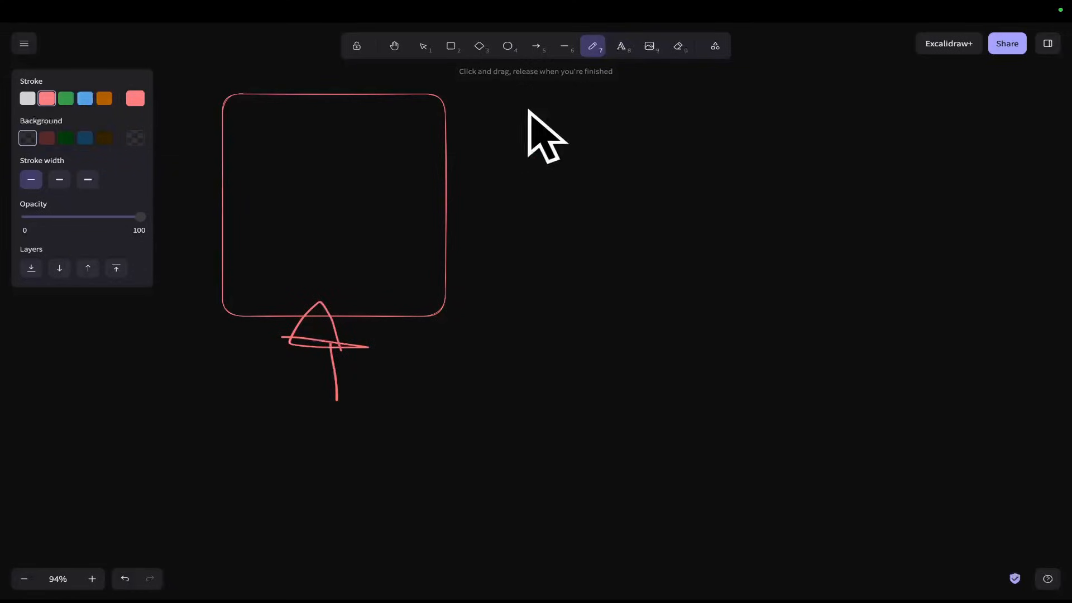
mouse_move(454, 183)
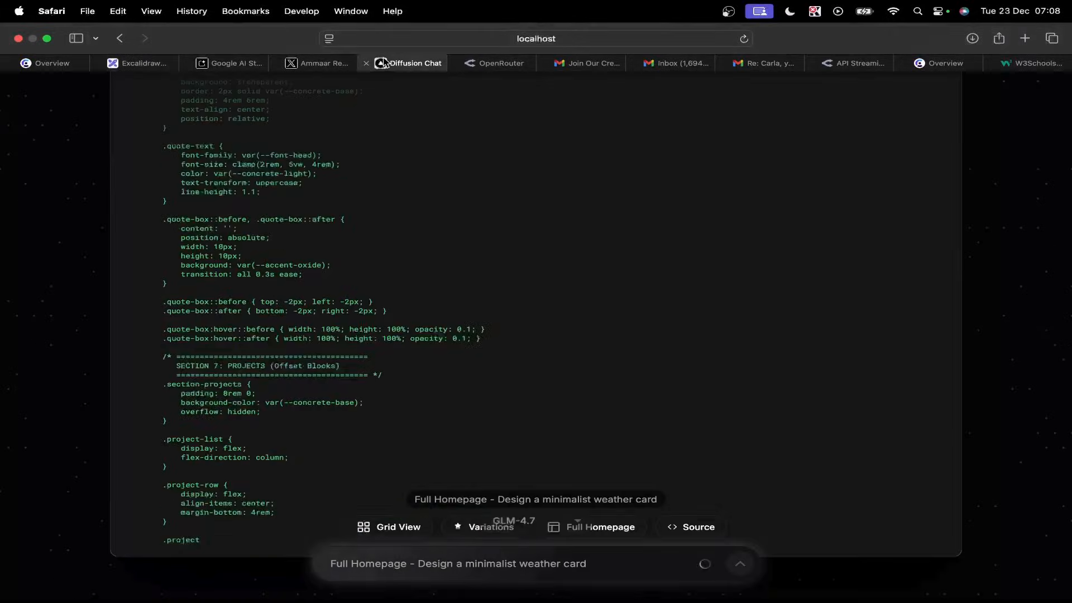
click(340, 64)
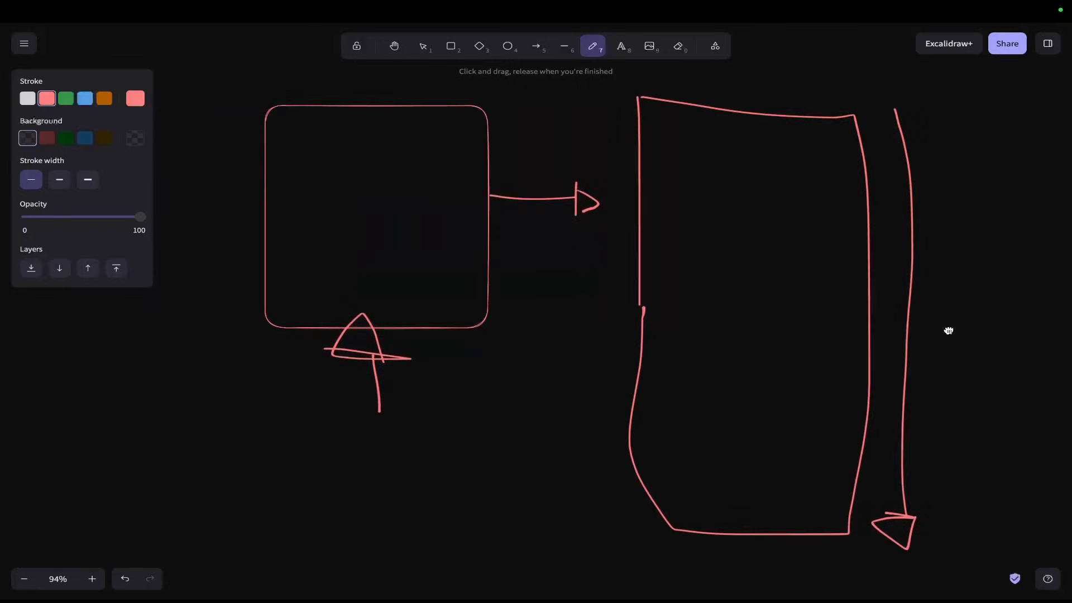
mouse_move(815, 143)
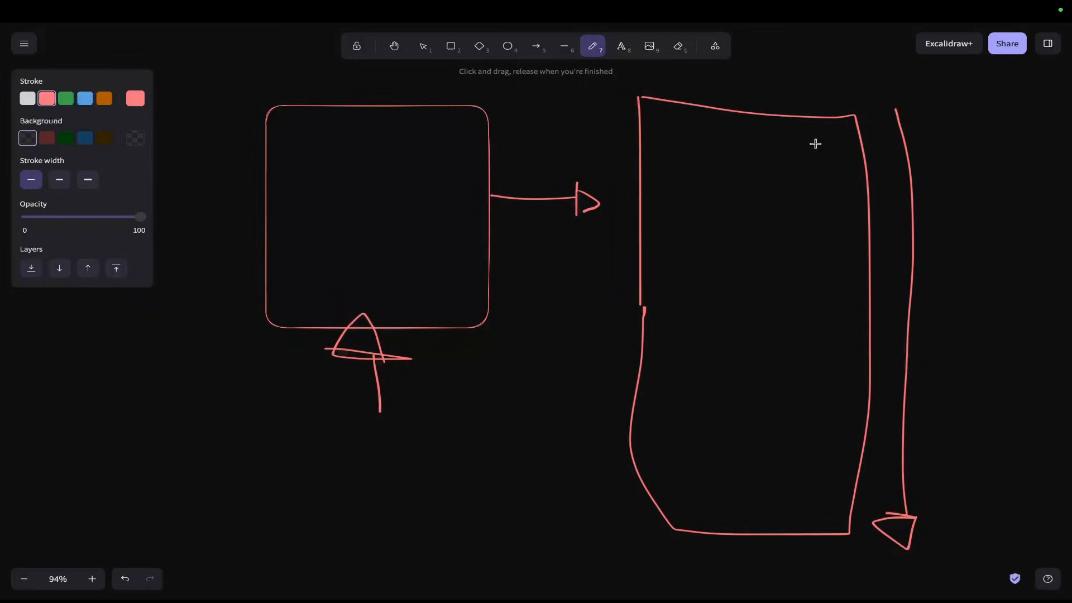
mouse_move(403, 134)
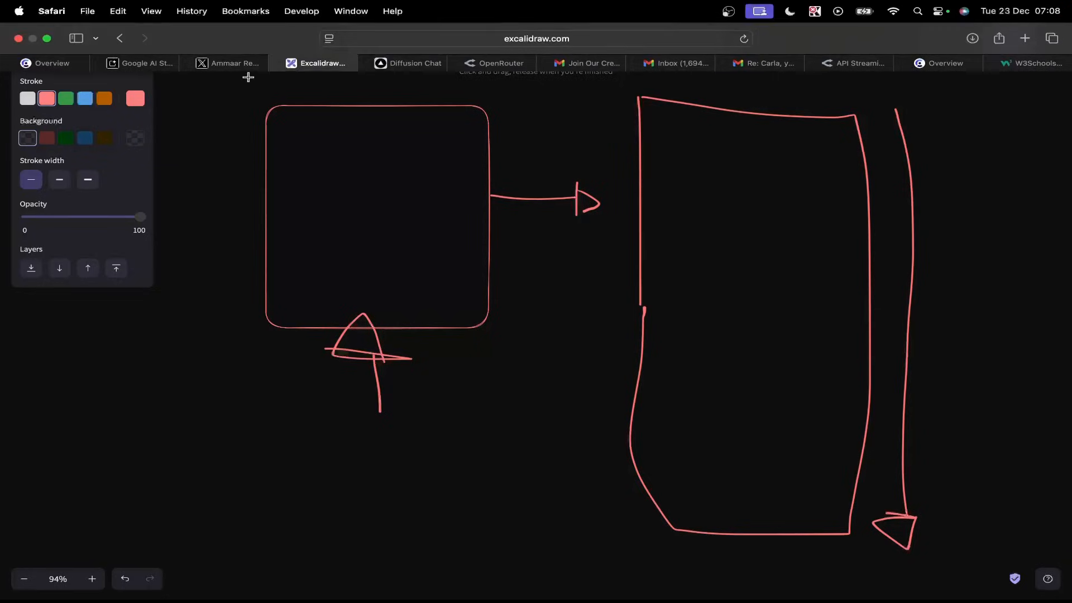
click(414, 63)
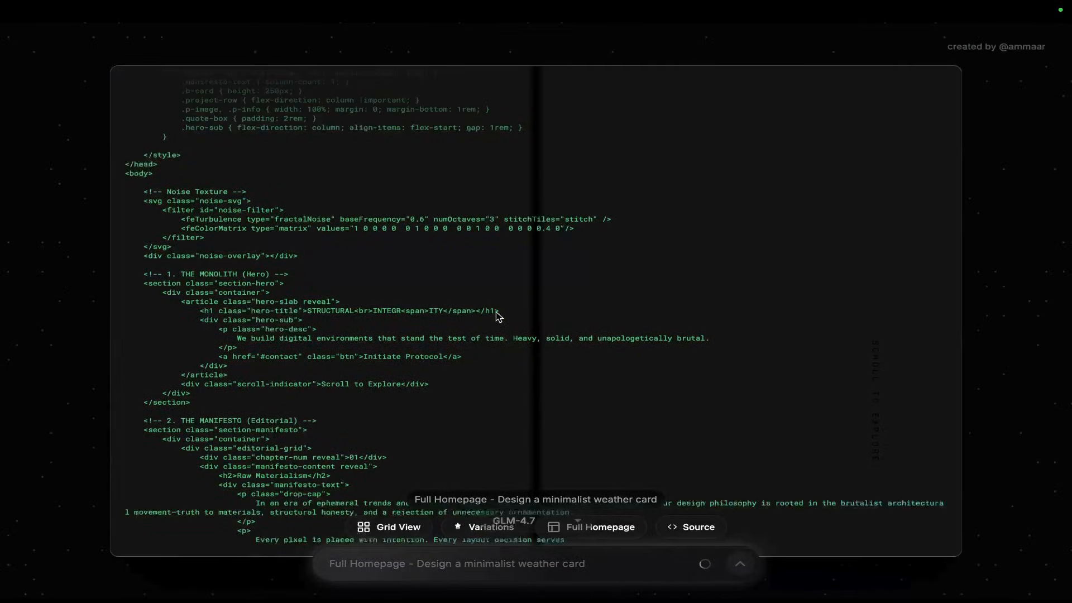
Step: Scroll through the homepage source before viewing the 'STRUCTURAL INTEGRITY' rendered page
scroll(down, 3)
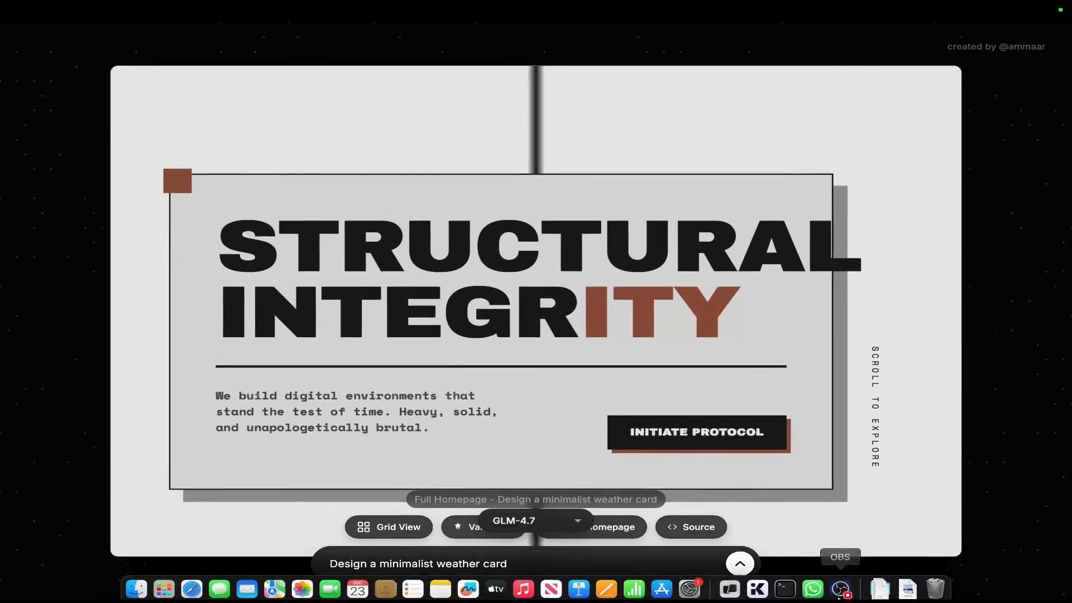
scroll(down, 3)
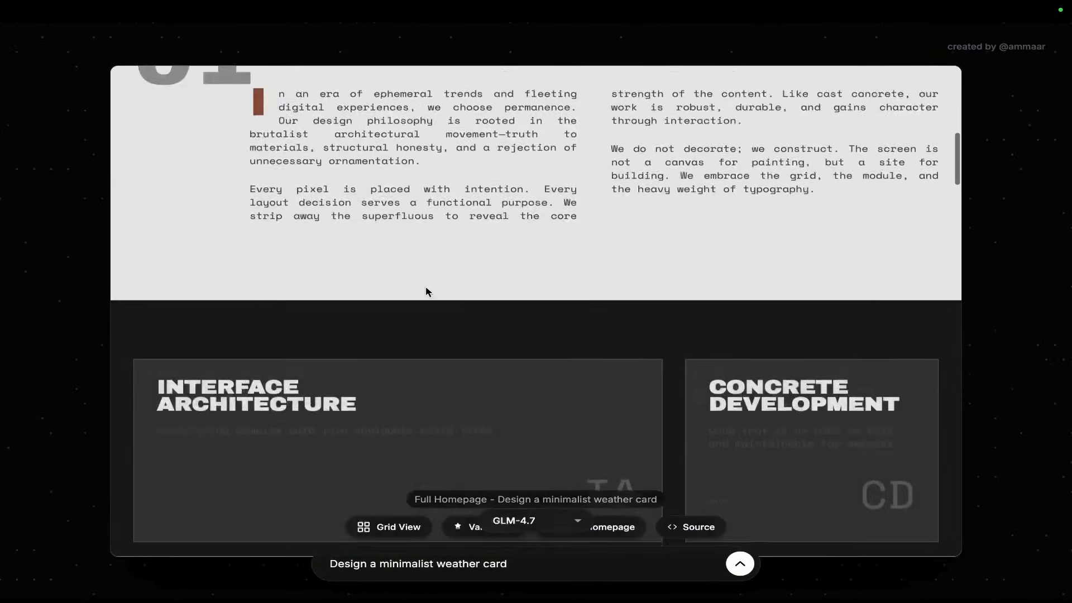
scroll(up, 3)
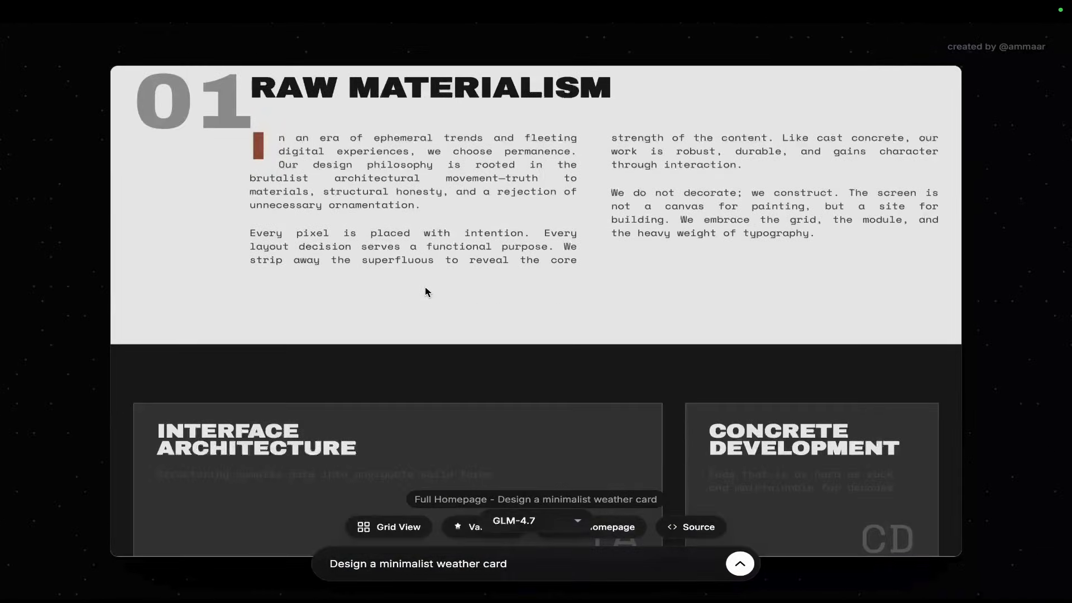
scroll(down, 3)
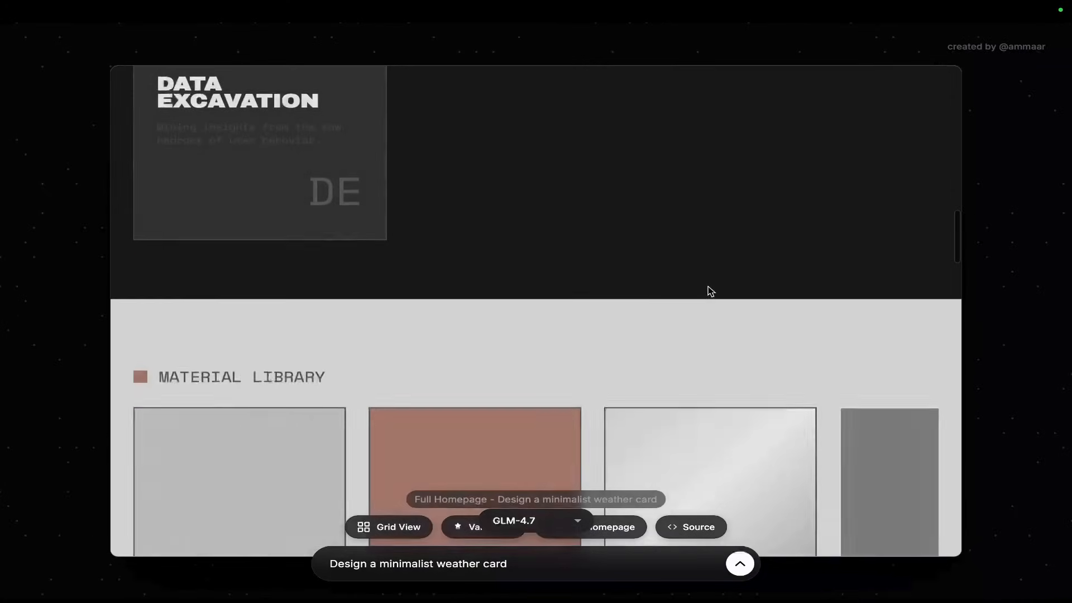
scroll(down, 3)
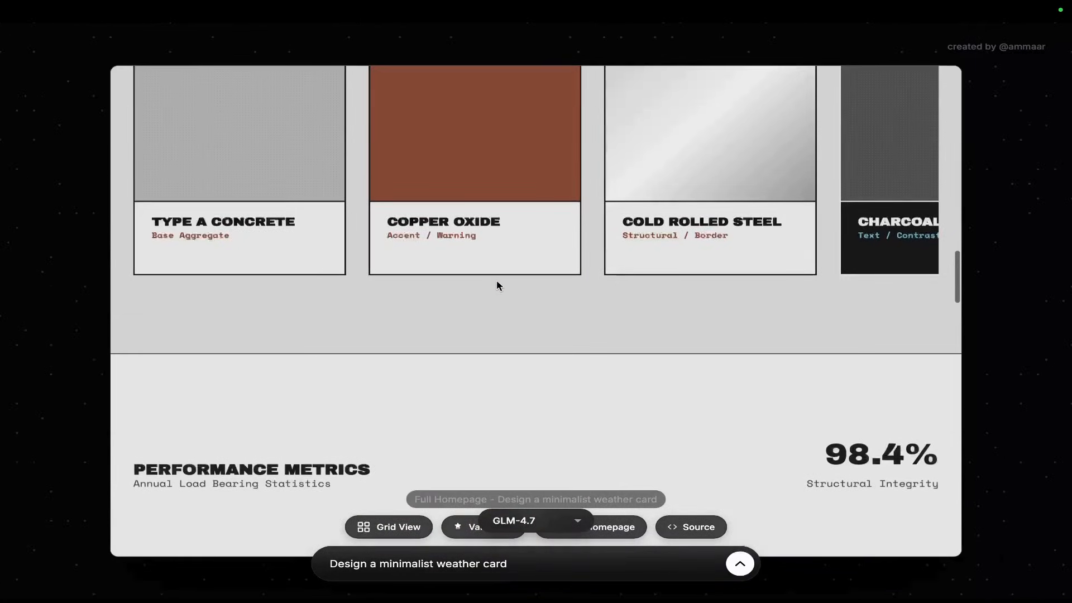
scroll(down, 3)
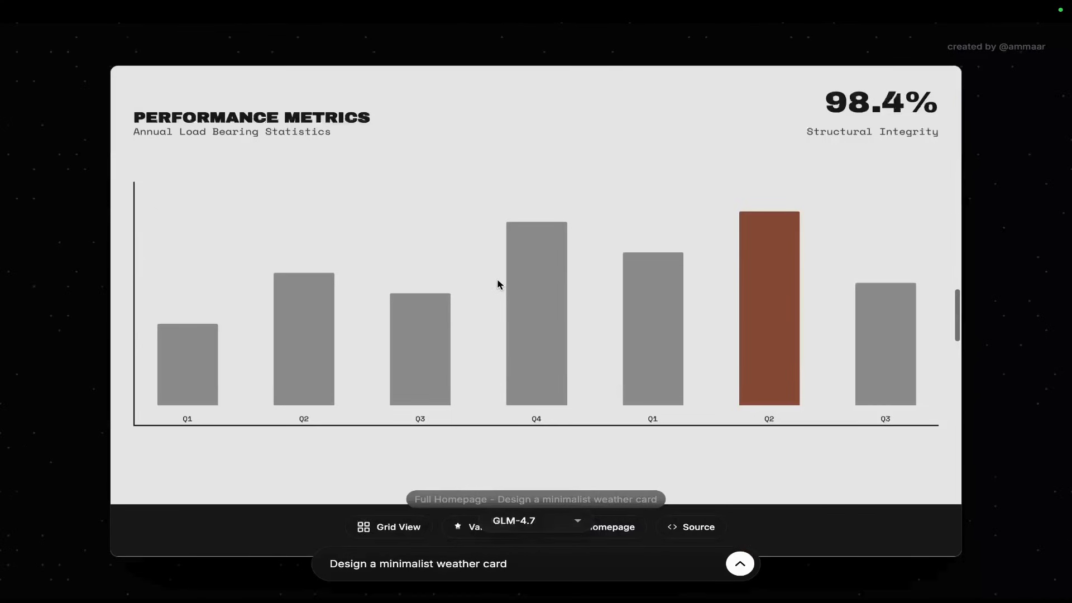
scroll(up, 3)
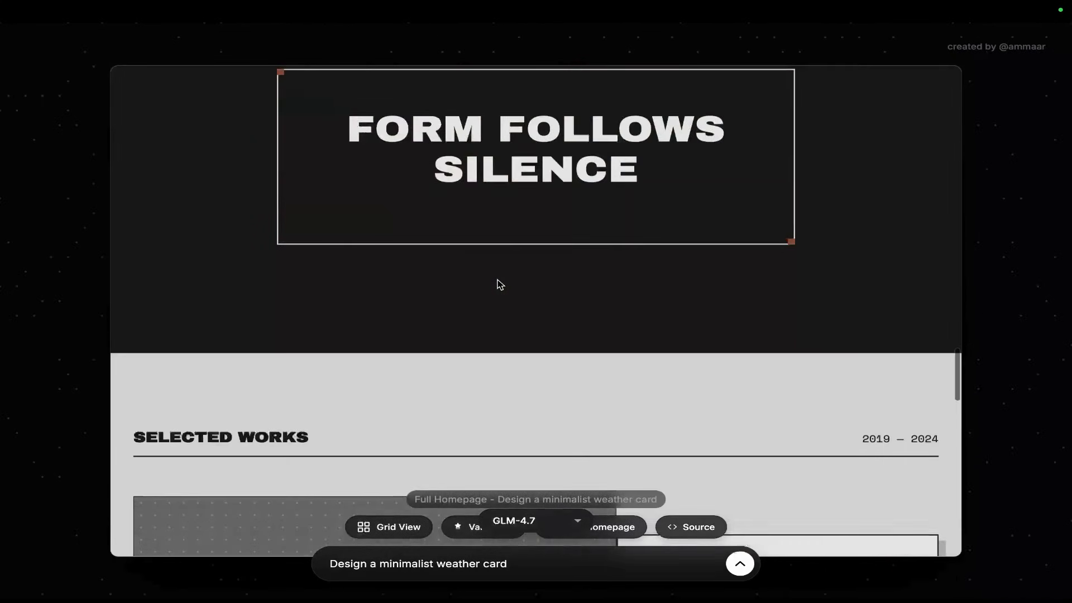
scroll(down, 3)
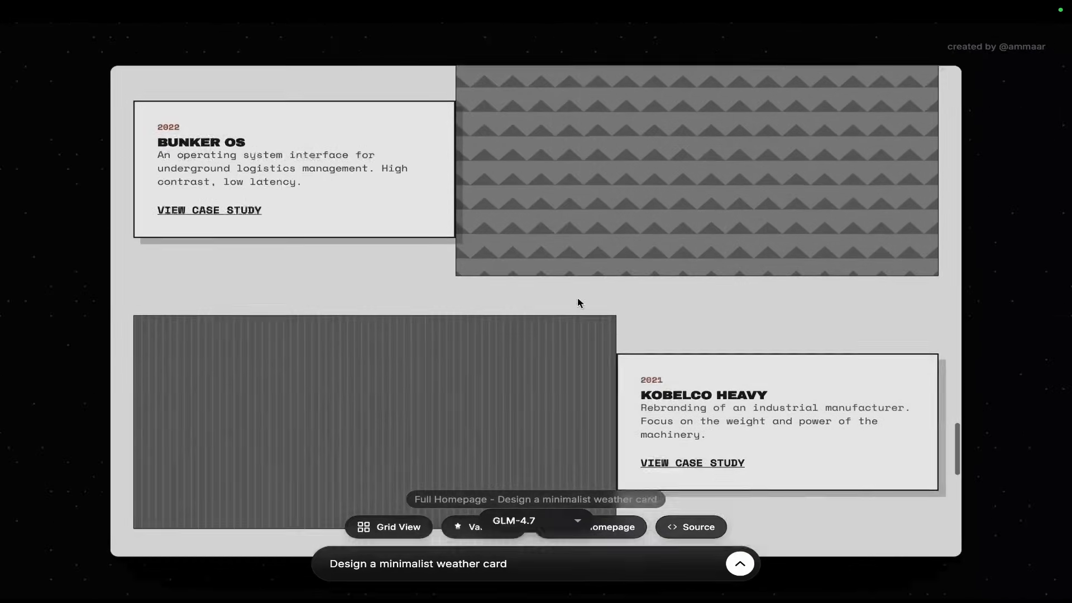
scroll(down, 3)
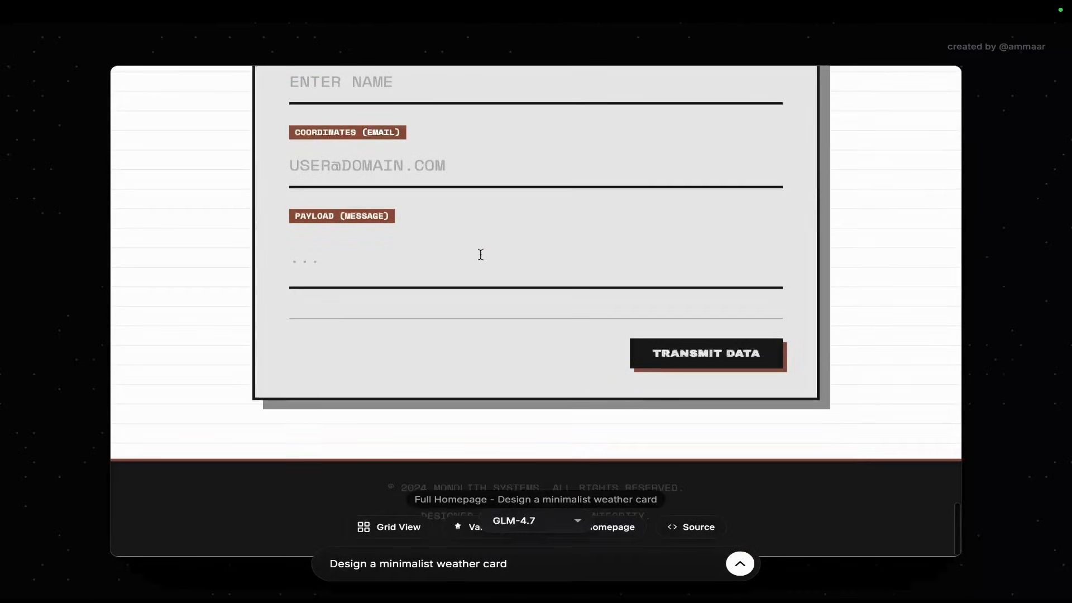
scroll(up, 3)
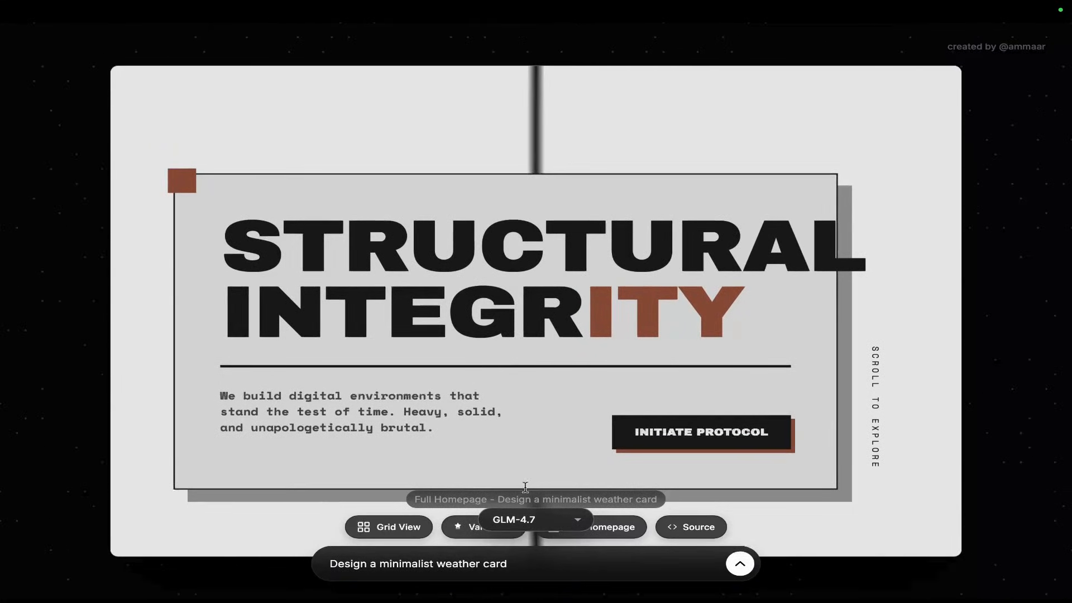
scroll(down, 3)
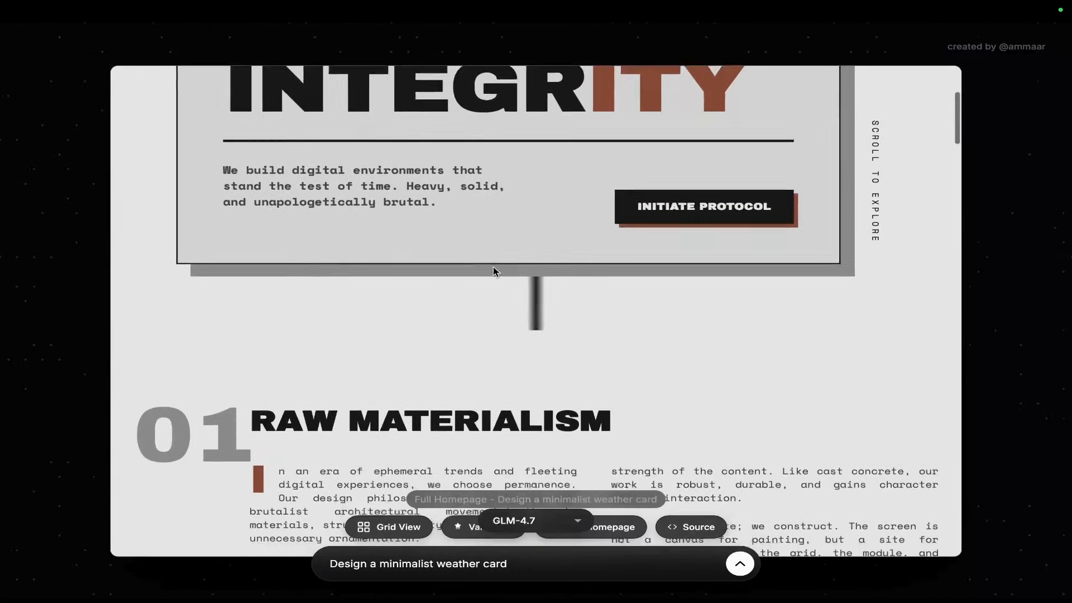
scroll(up, 3)
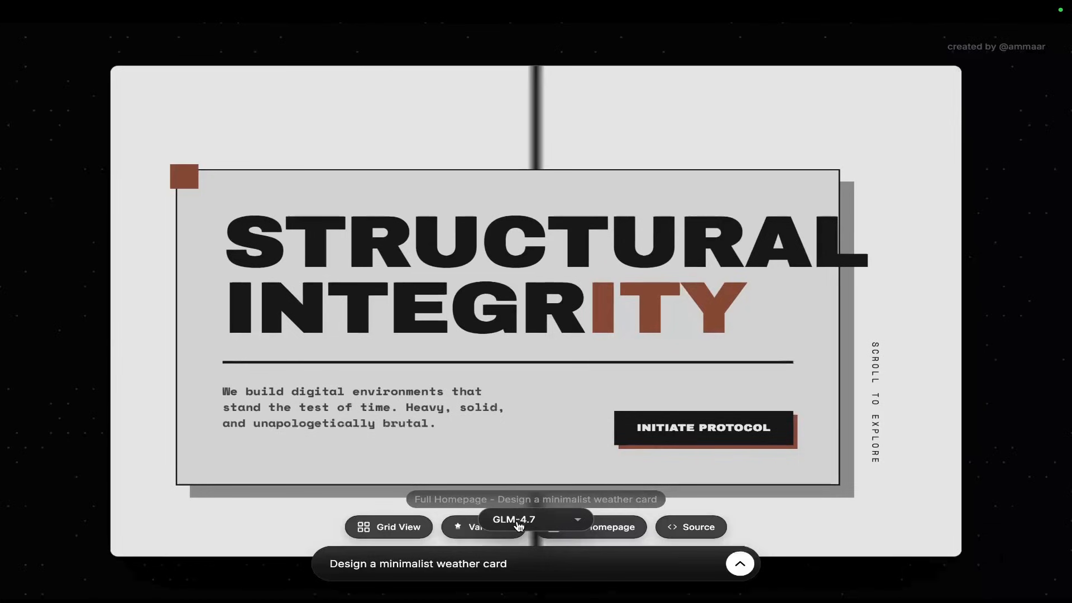
Step: Return from the full-page preview to the design grid and select Gemini 3 Flash
click(388, 527)
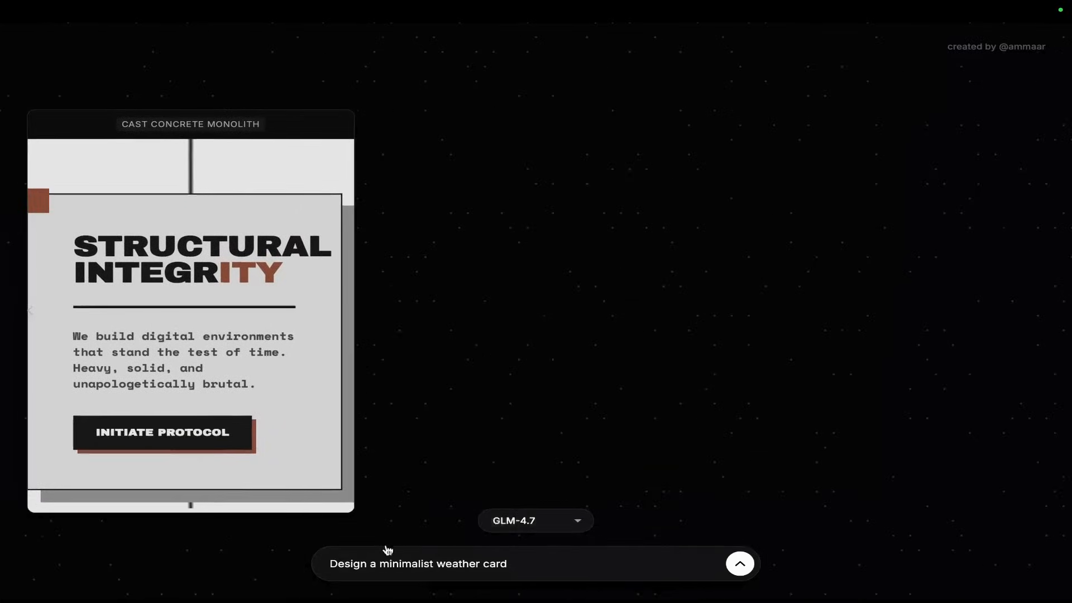
mouse_move(393, 237)
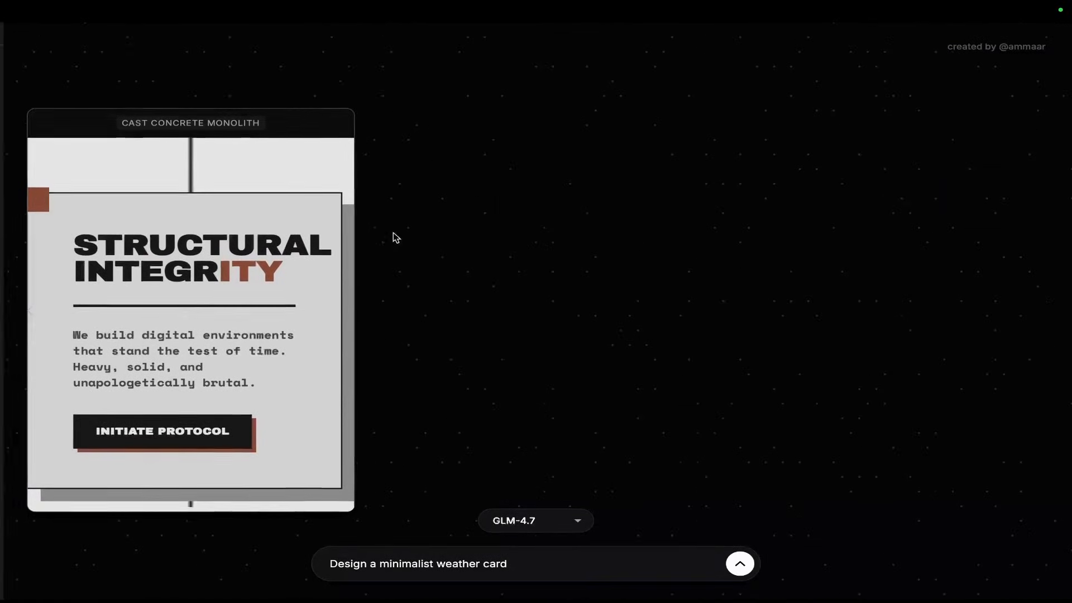
click(535, 520)
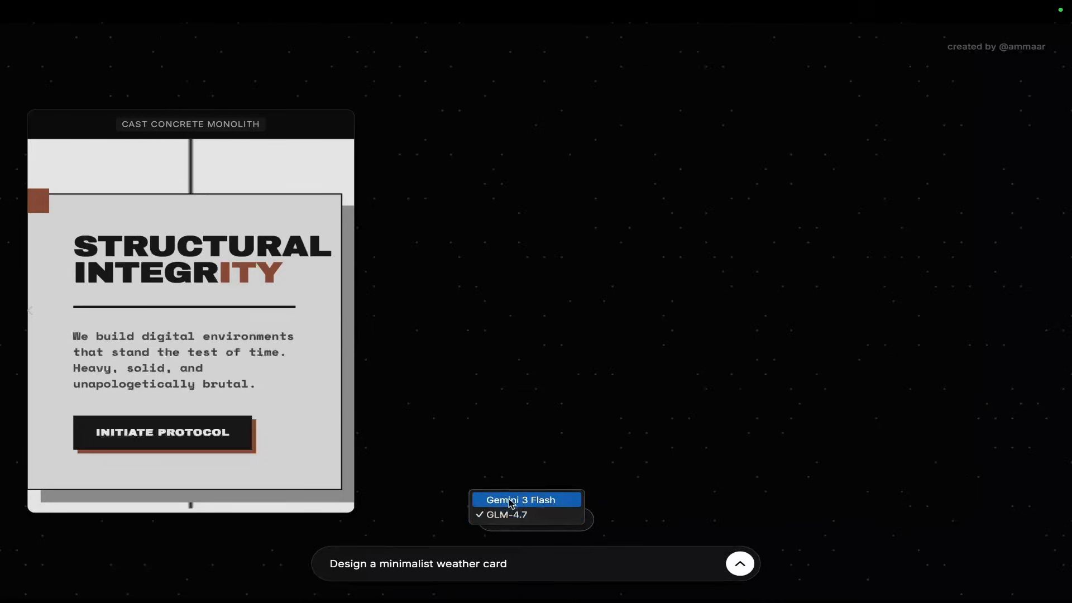
click(521, 499)
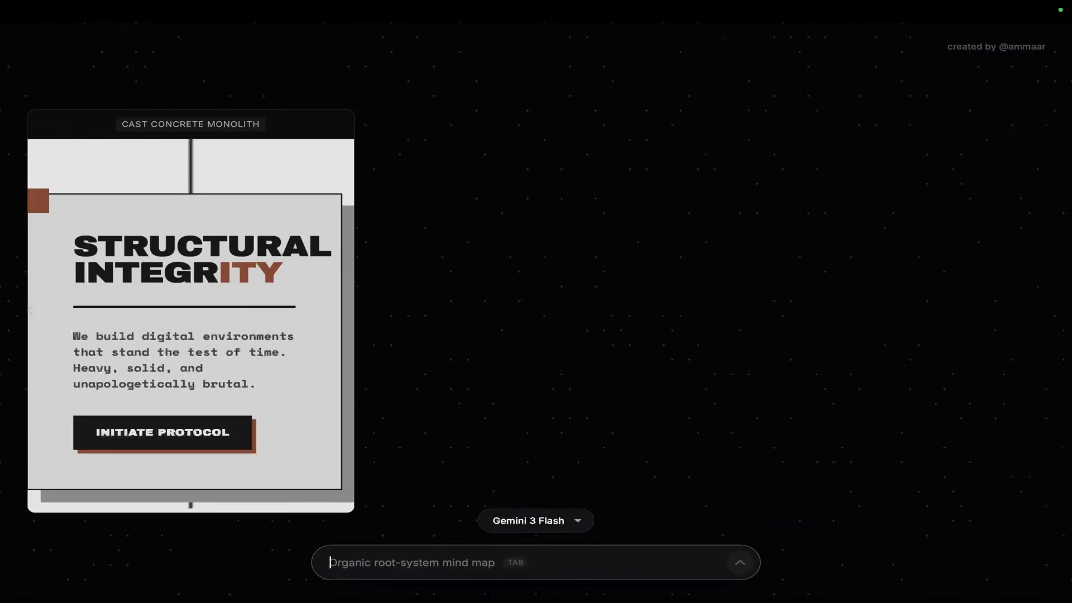
Step: Finish the SEO Grove Shopify/WooCommerce automation prompt and generate three designs with GLM-4.7
text(an)
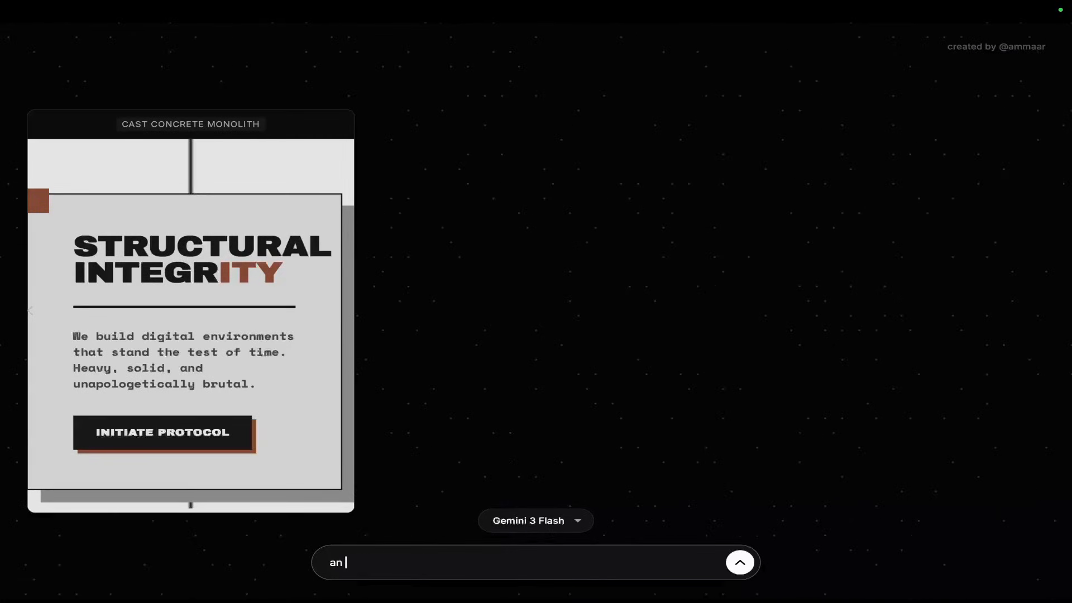
text(AI automation system)
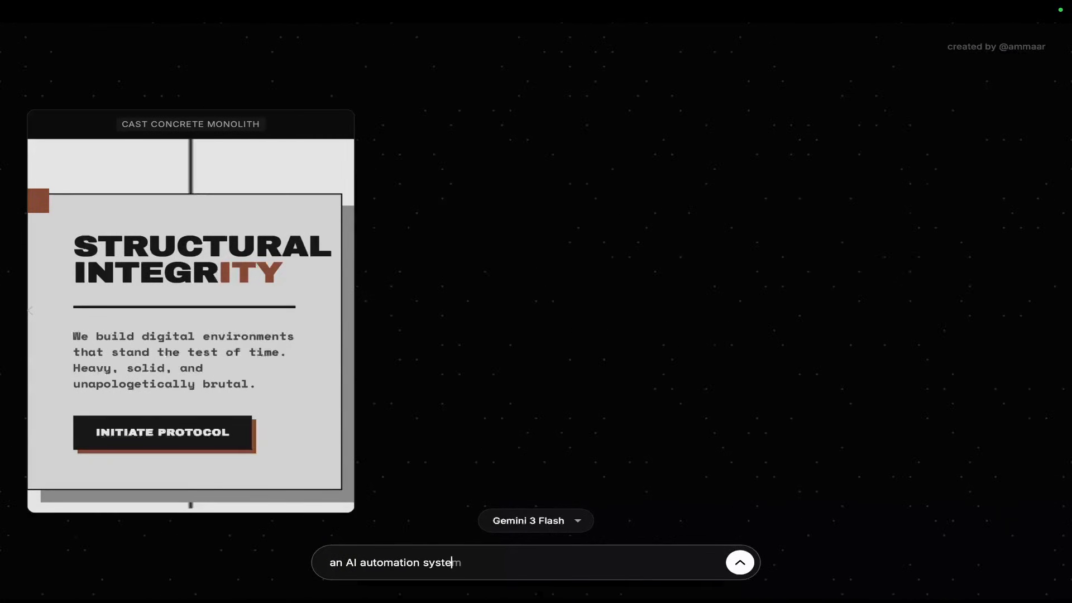
text(called SEO Grove)
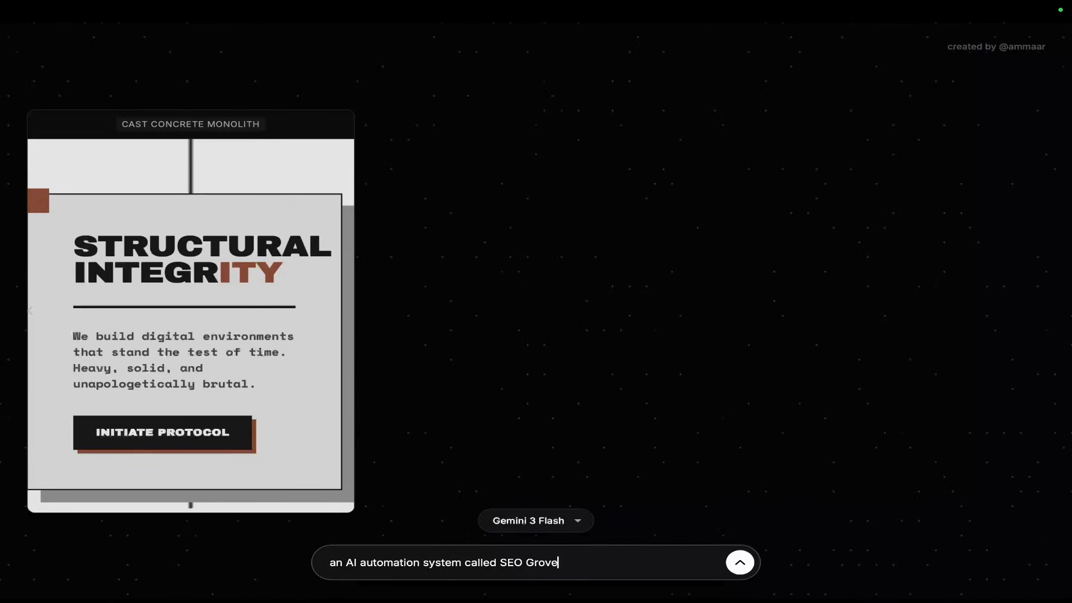
text(that automates your)
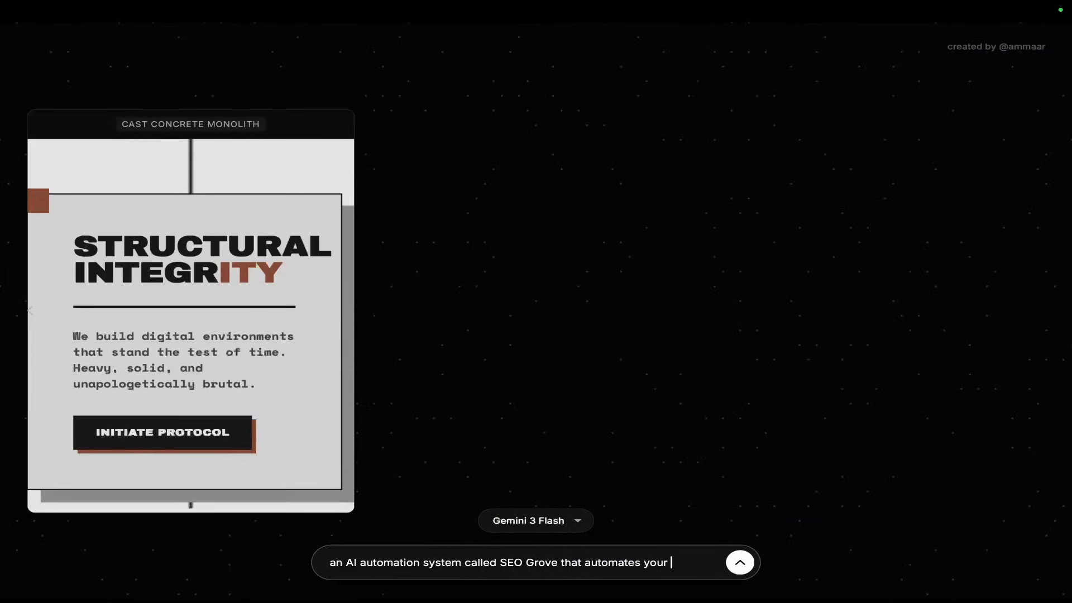
text(shopify and w)
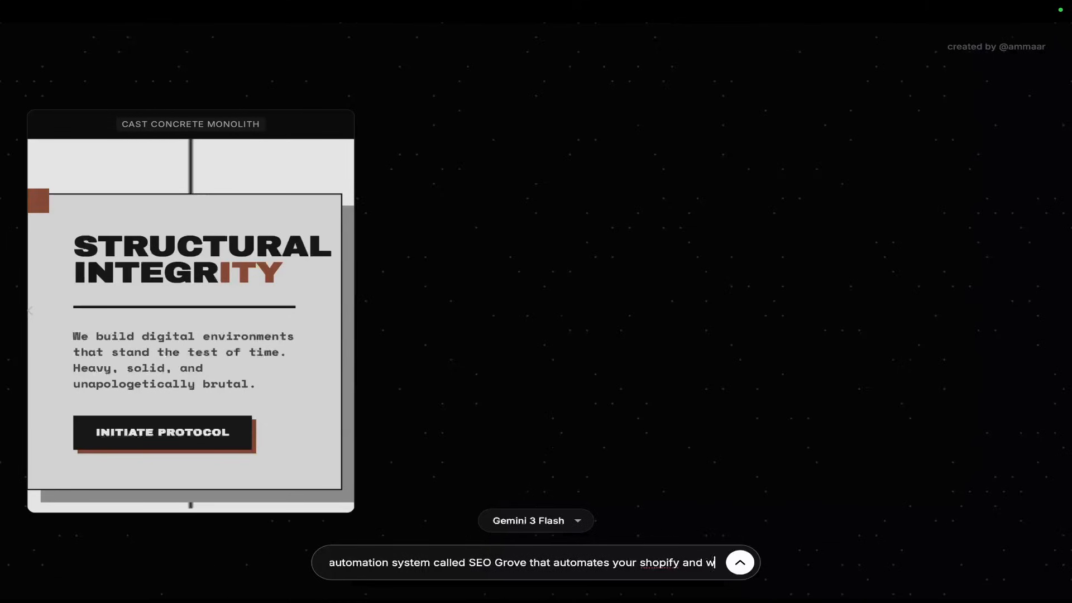
text(oommerce)
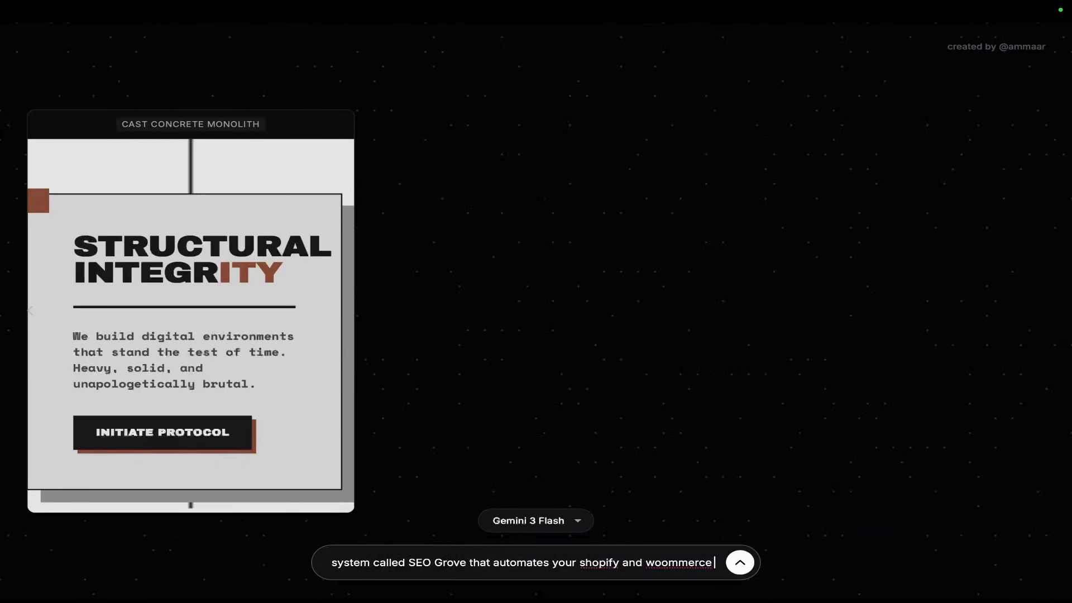
click(535, 520)
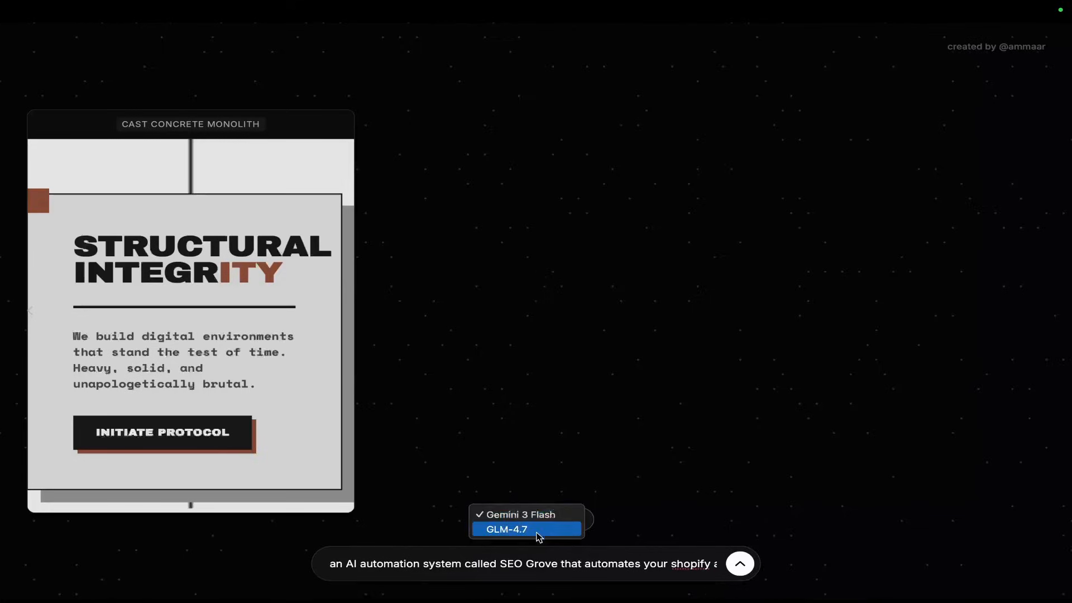
click(505, 529)
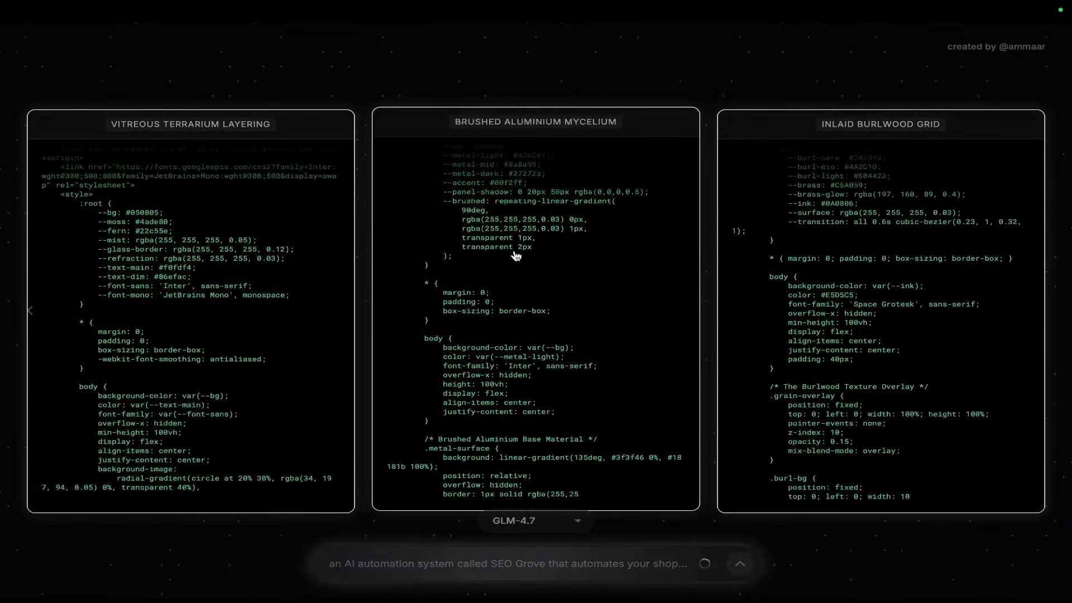
scroll(down, 3)
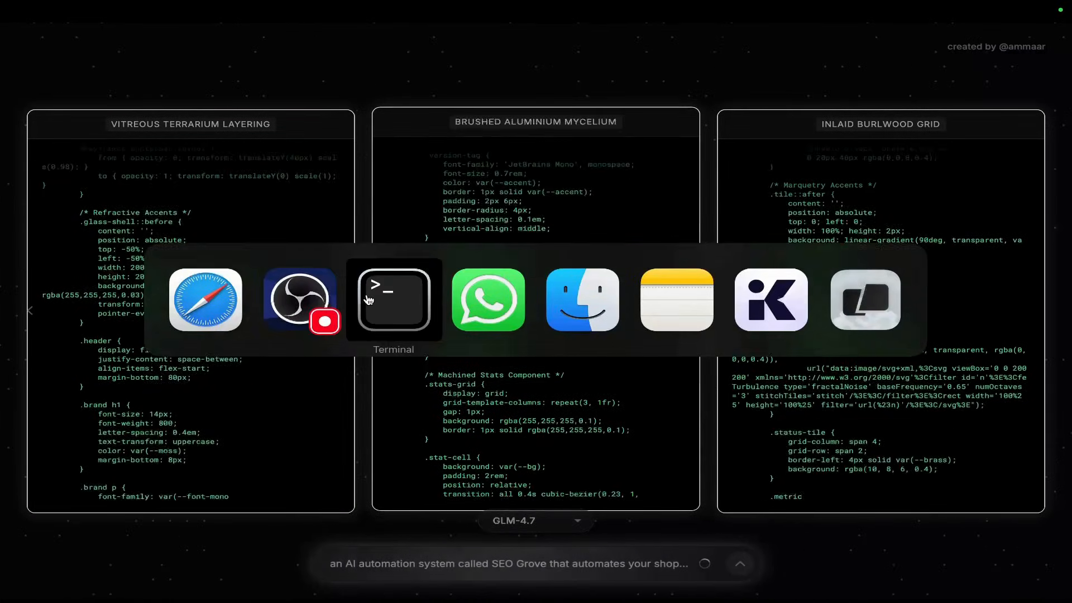
Step: Ask Claude in Terminal for an OpenRouter model selector that accepts a raw model ID
click(393, 299)
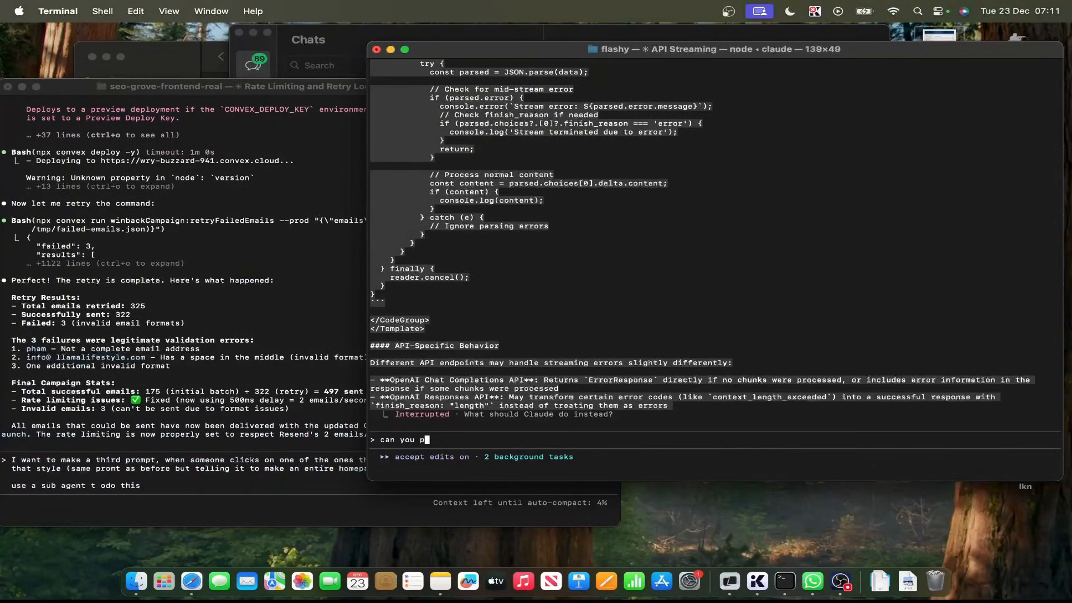
text(ut a model sele)
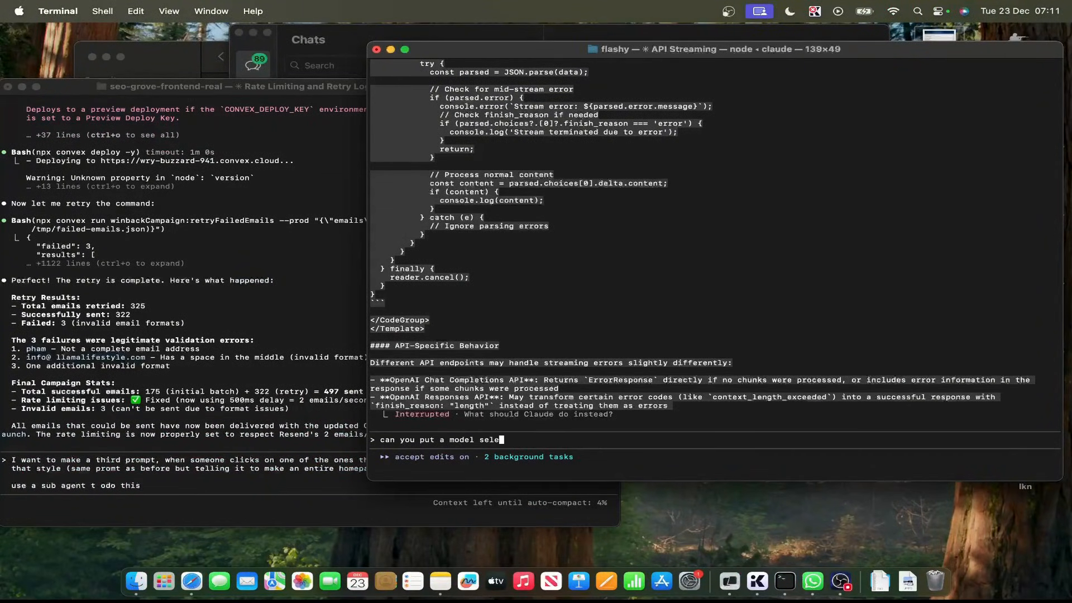
text(ctor that uses openroute)
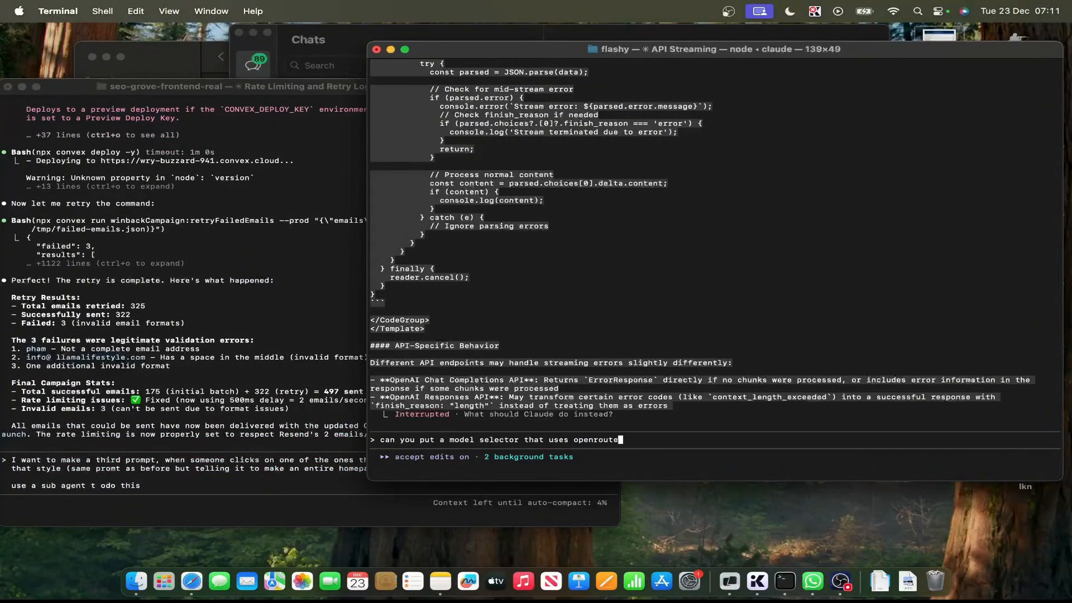
text(where the user can)
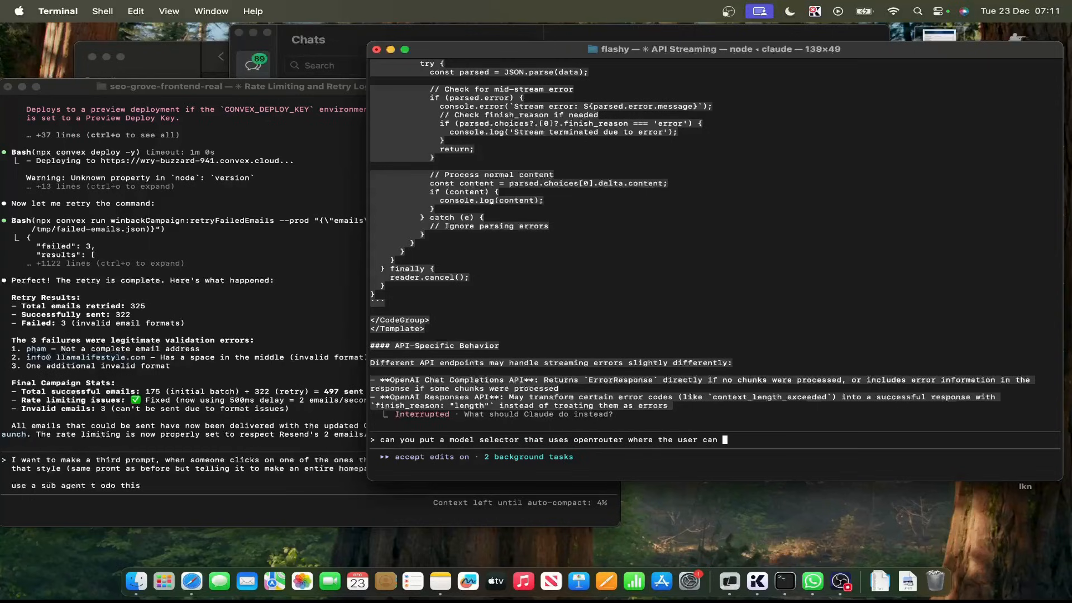
text(just put a model ID)
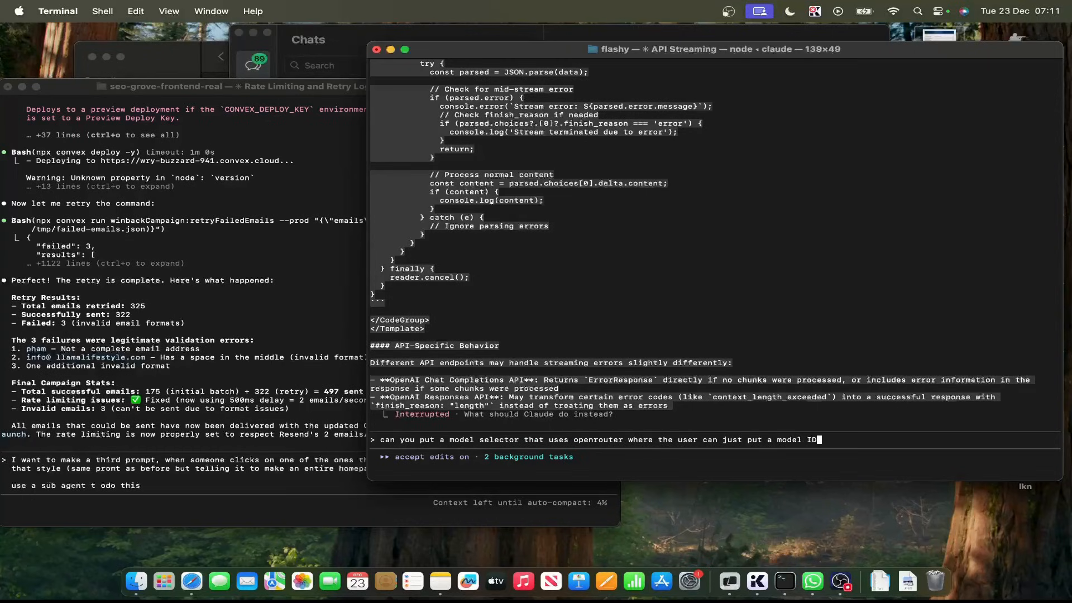
text(in raw tet)
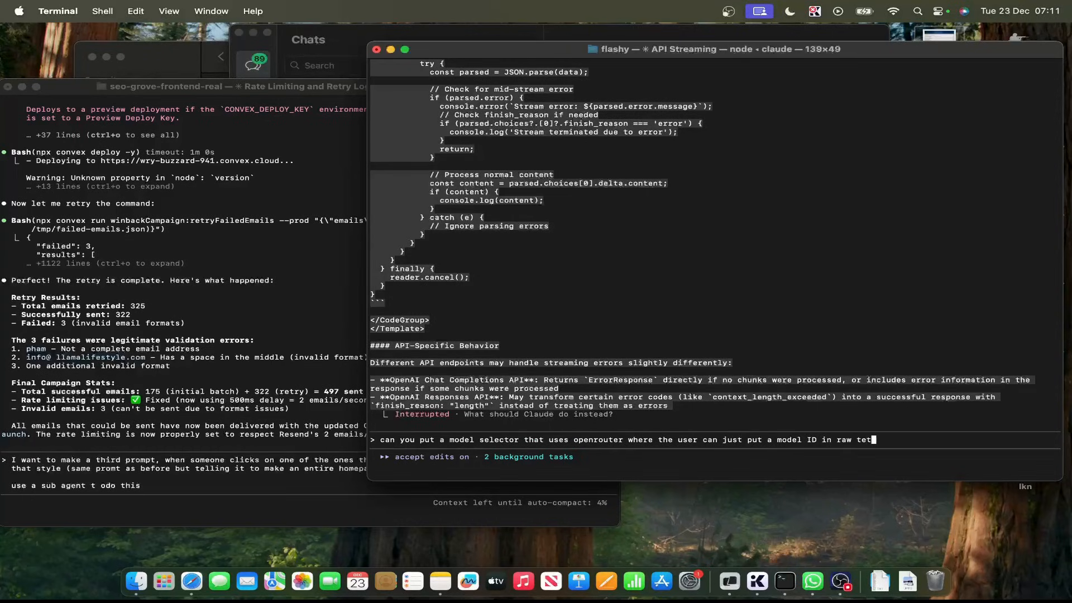
text(nd it picks)
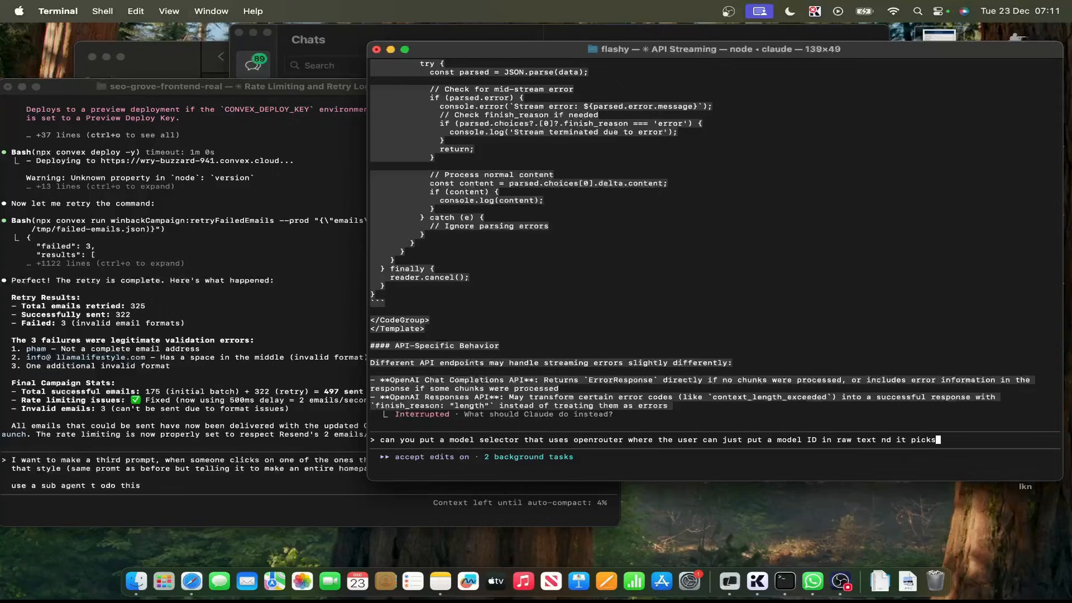
text(it up and injects it into the)
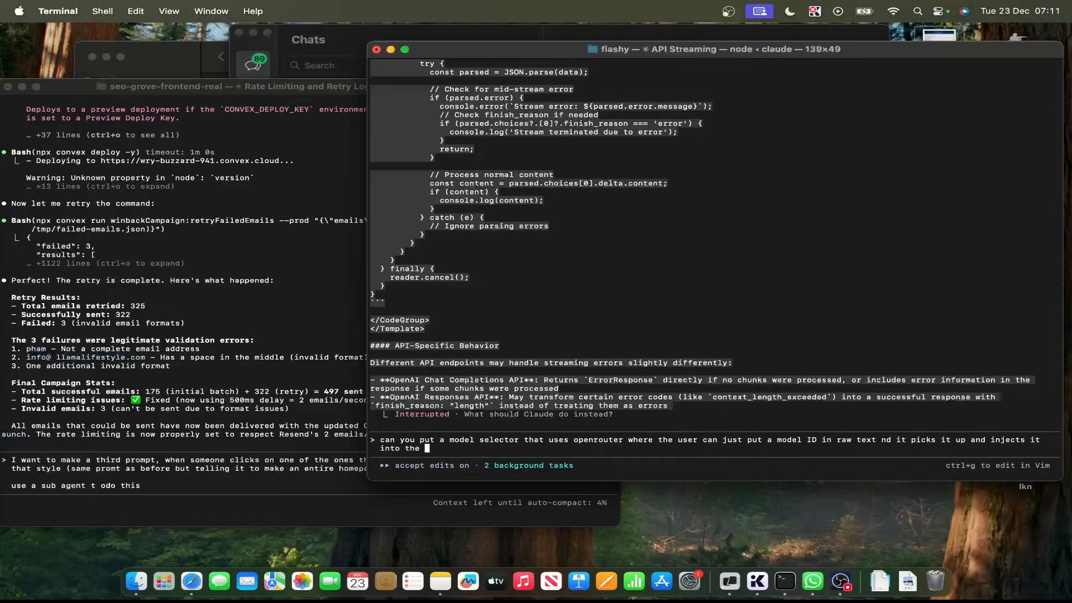
text(model selector)
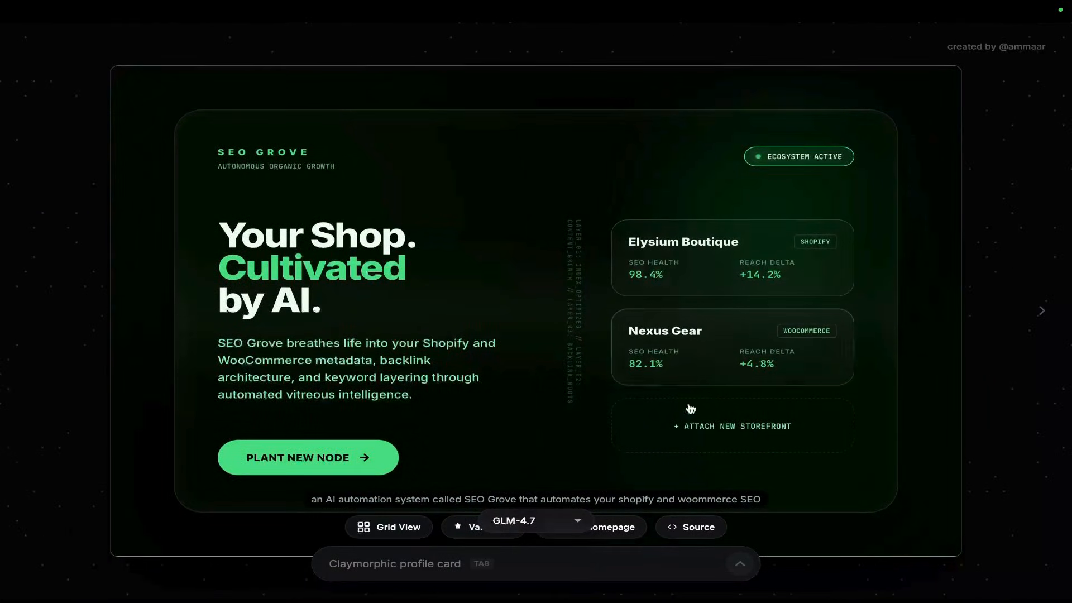
Step: Show the next SEO Grove design variation and switch the model back to Gemini 3 Flash
click(1042, 310)
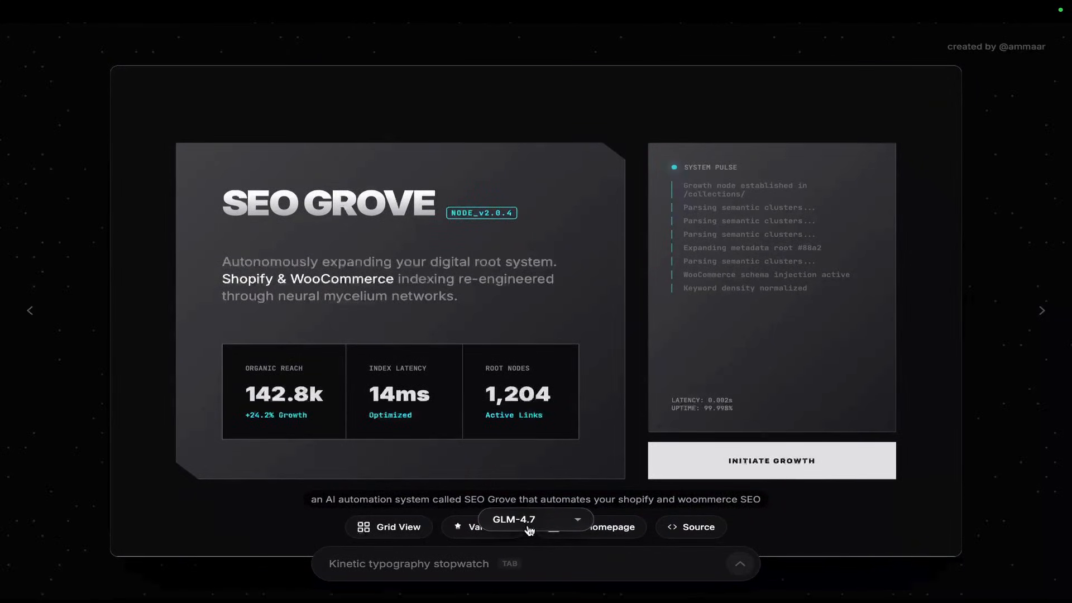
click(535, 519)
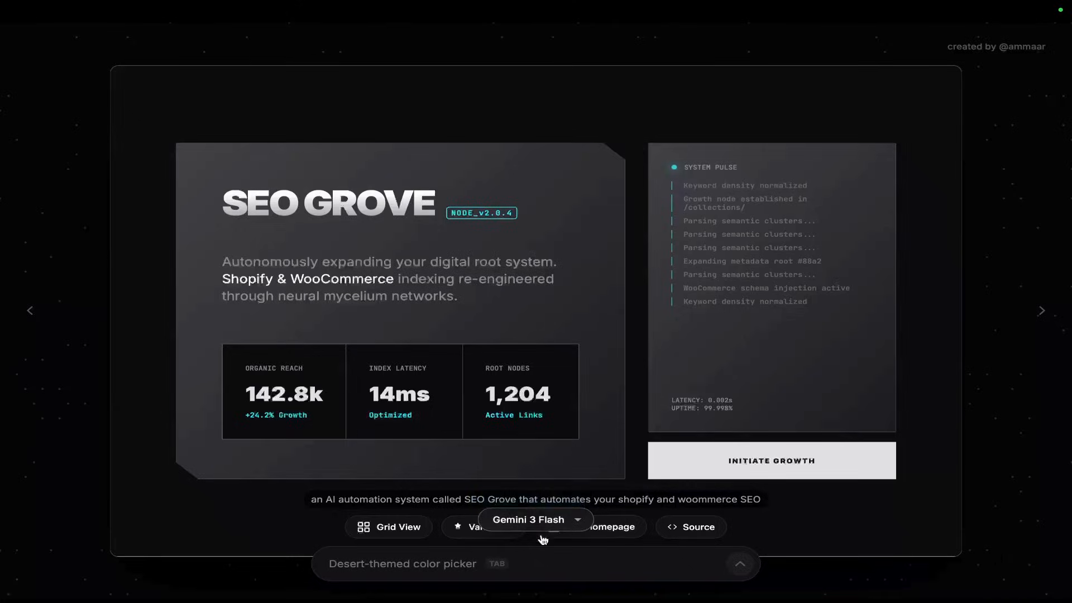
click(602, 527)
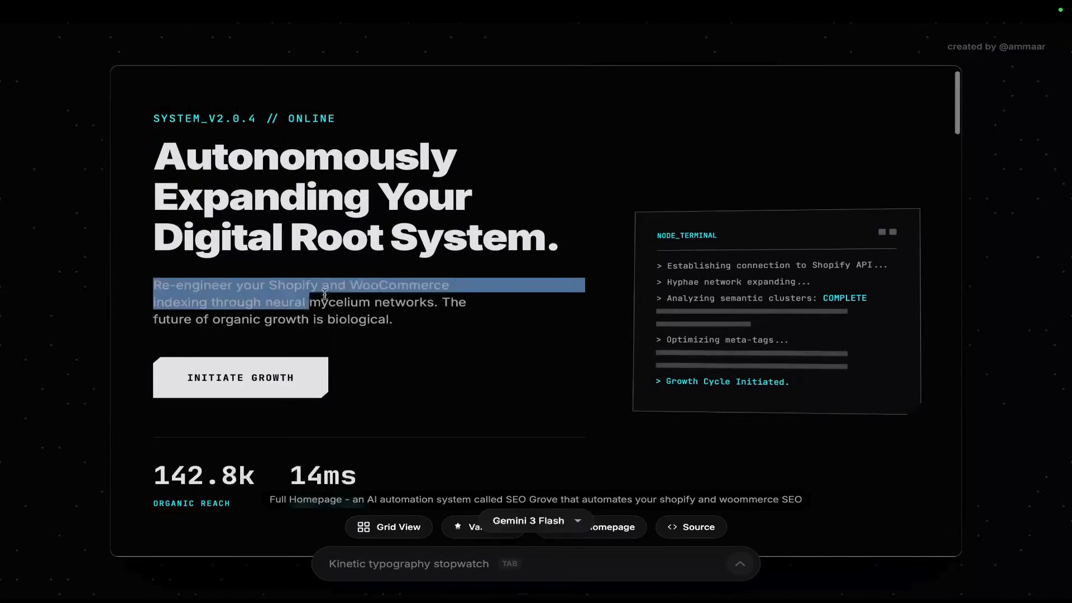
scroll(down, 3)
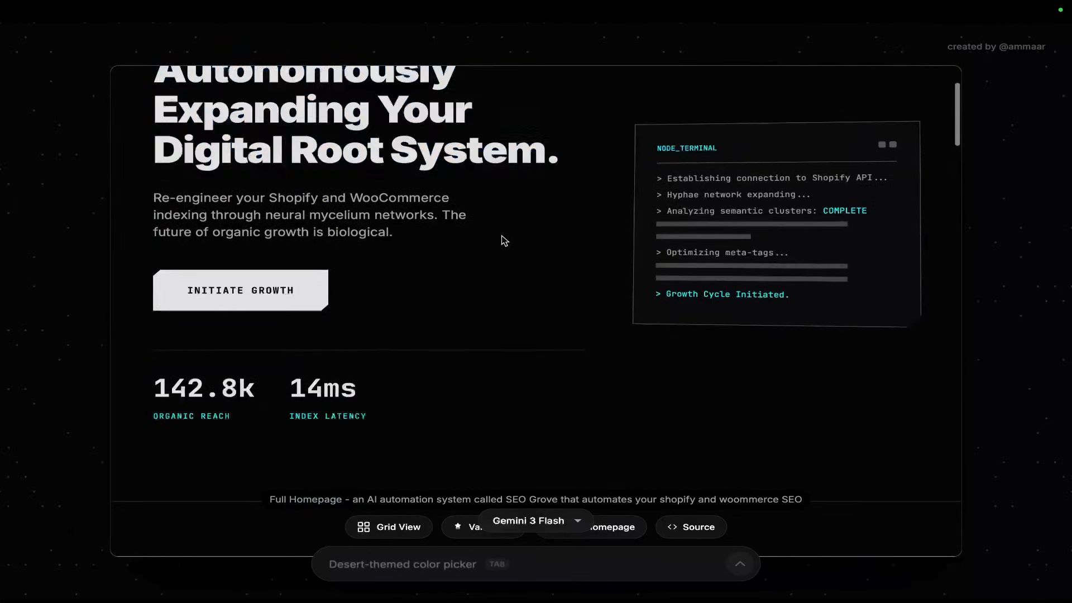
scroll(down, 3)
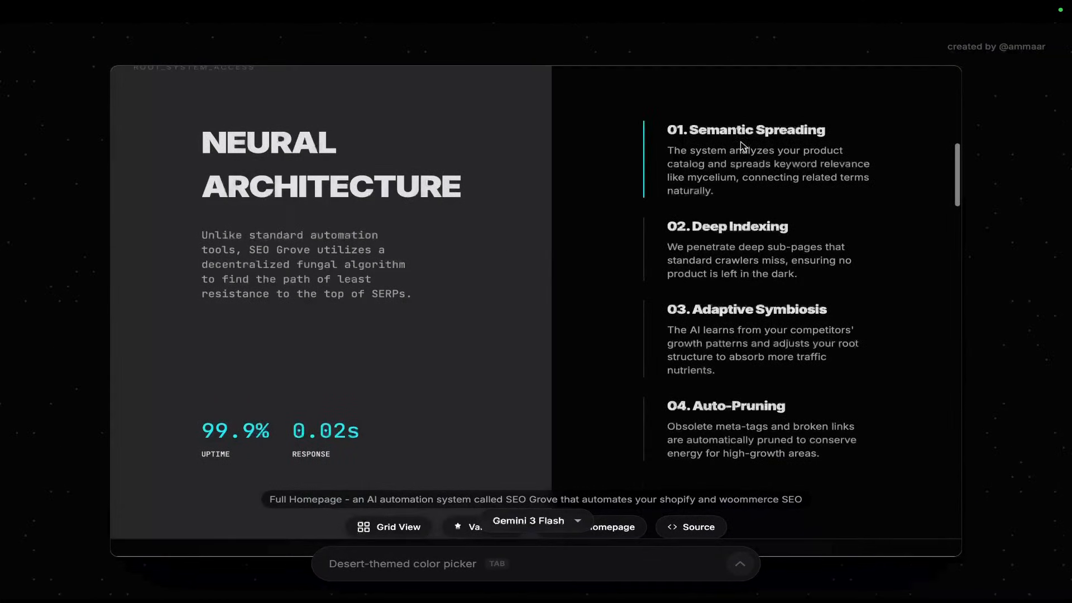
scroll(down, 3)
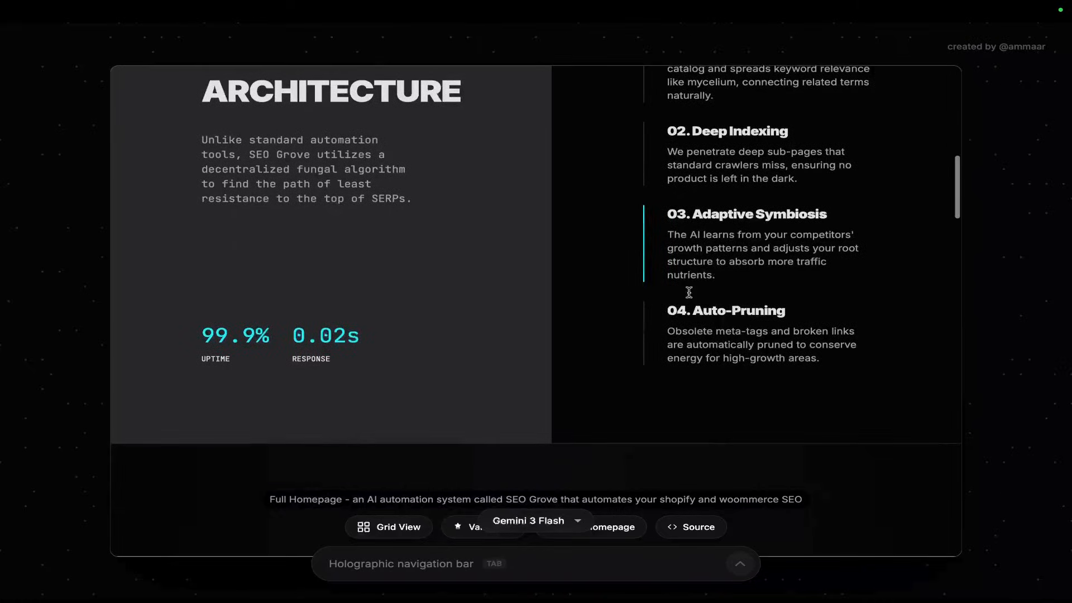
scroll(down, 3)
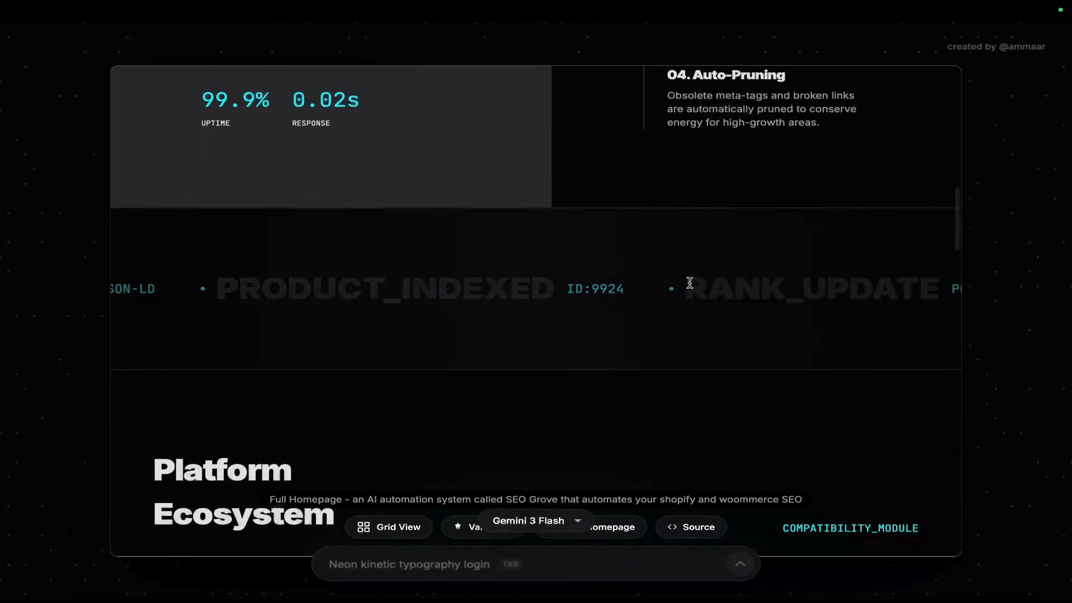
scroll(down, 3)
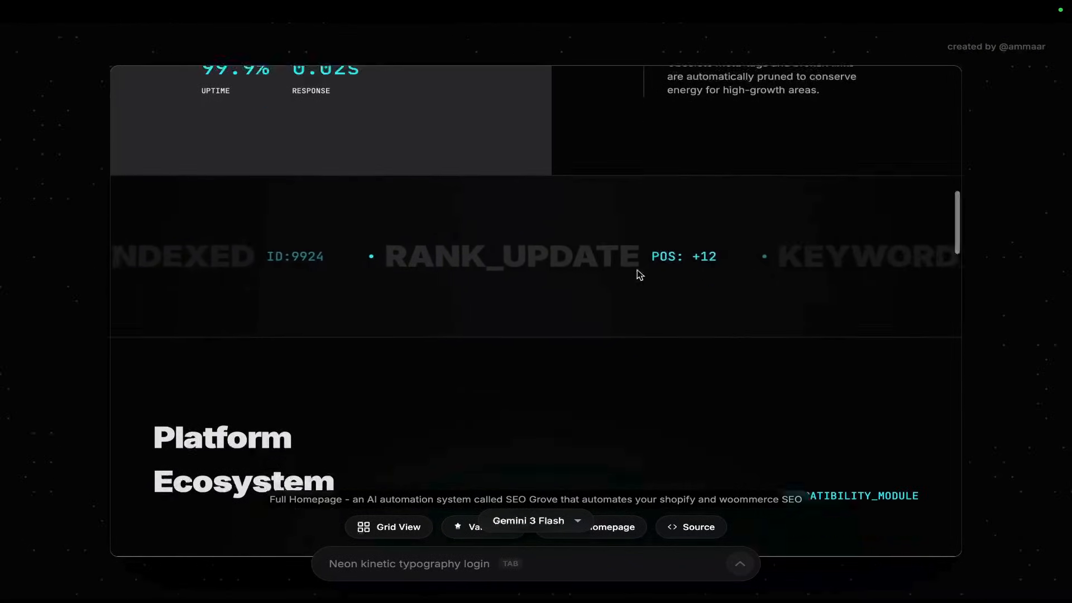
scroll(down, 3)
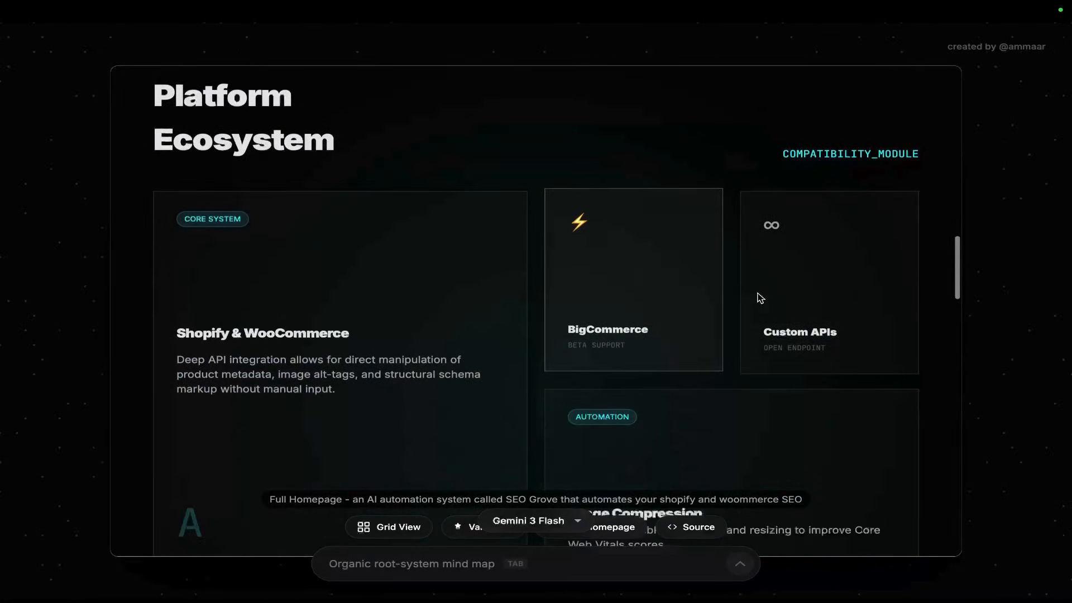
scroll(down, 3)
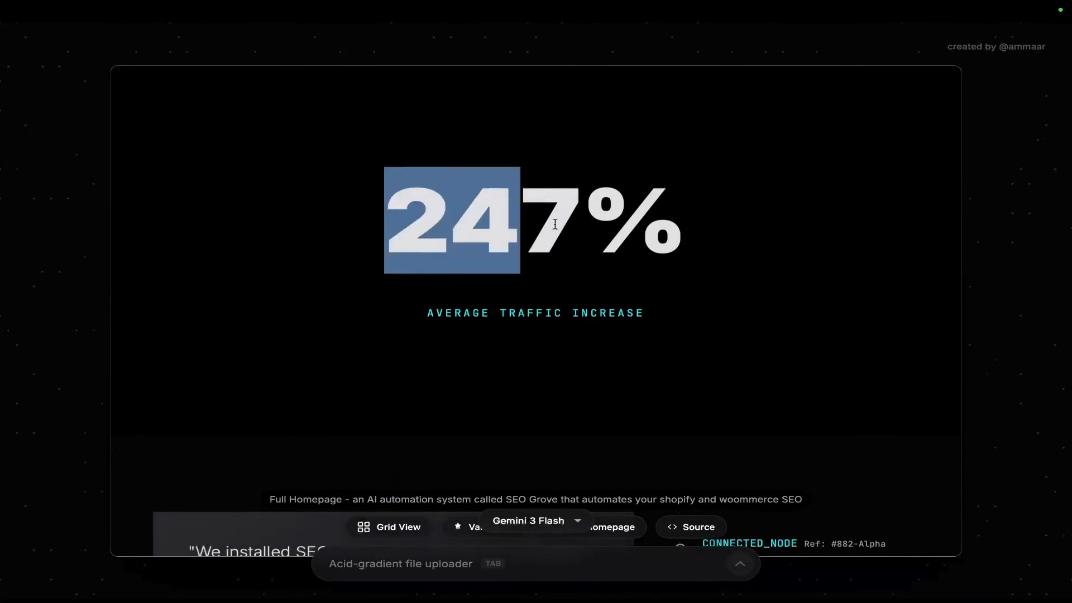
scroll(down, 3)
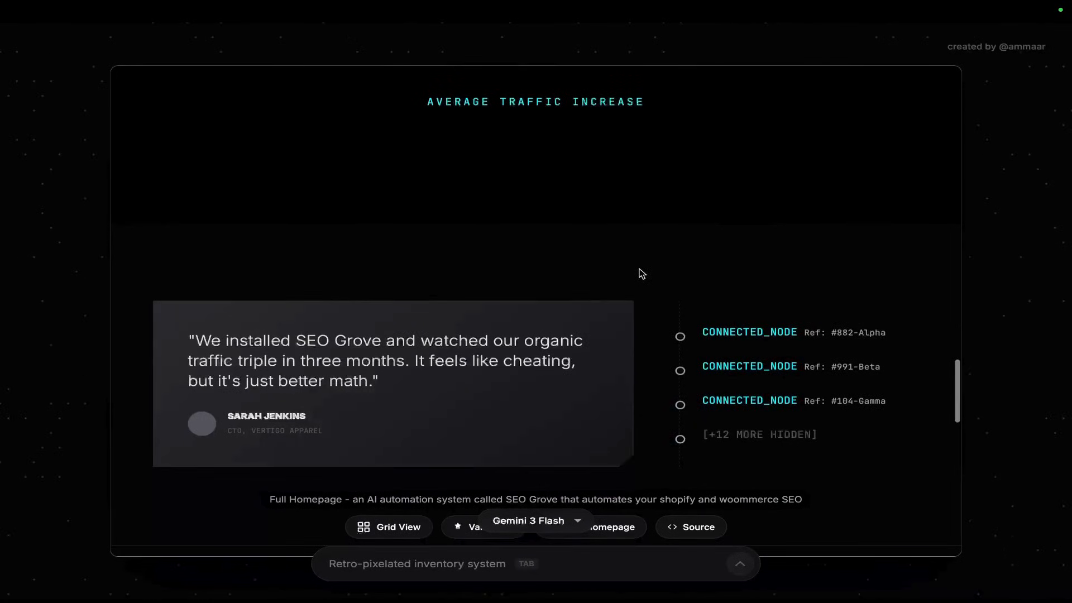
scroll(up, 3)
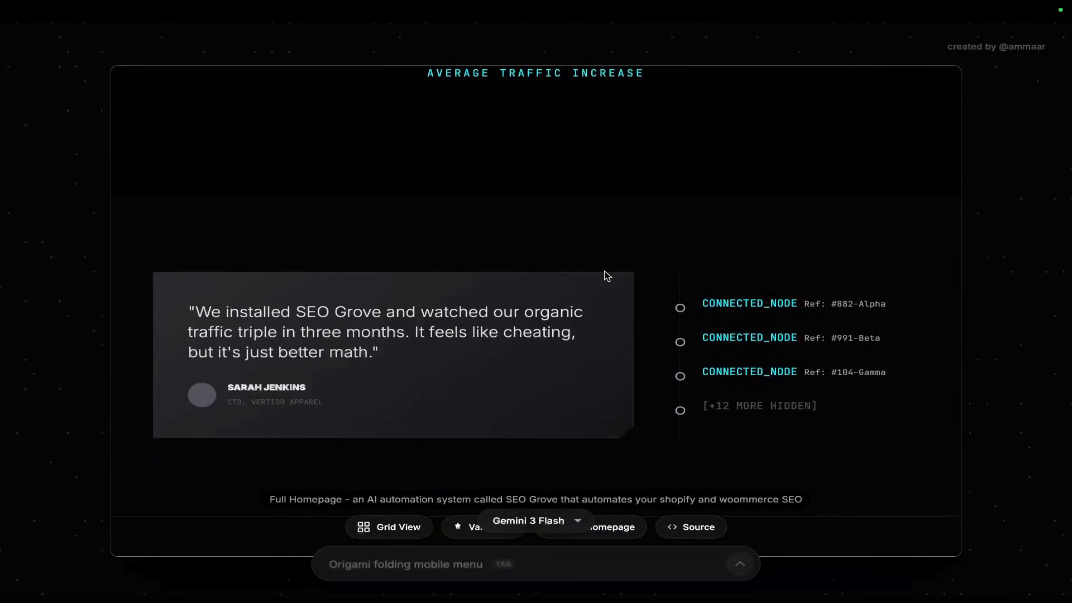
scroll(down, 3)
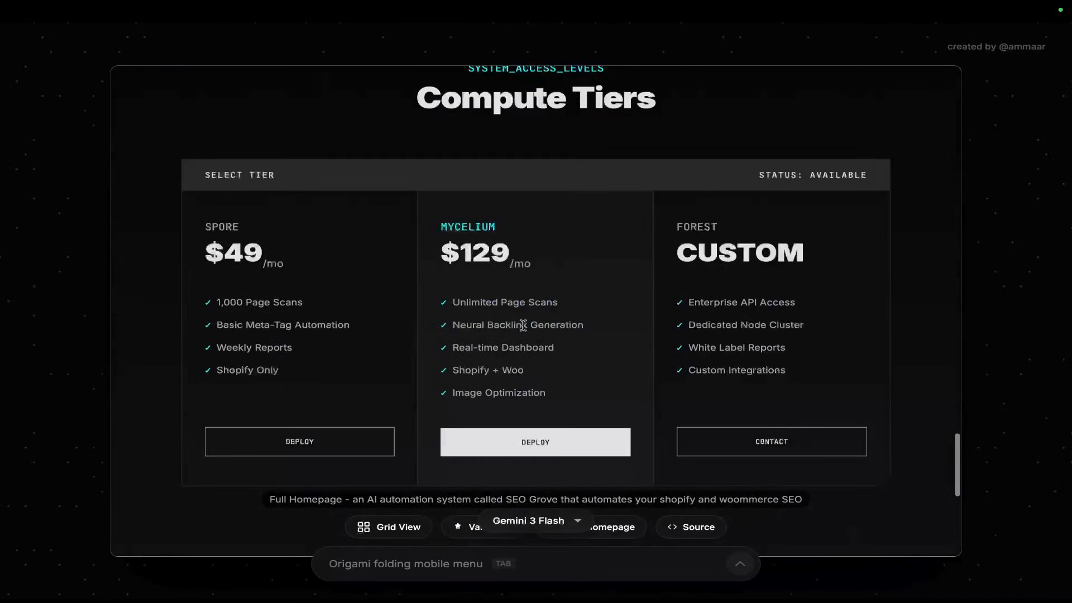
scroll(down, 3)
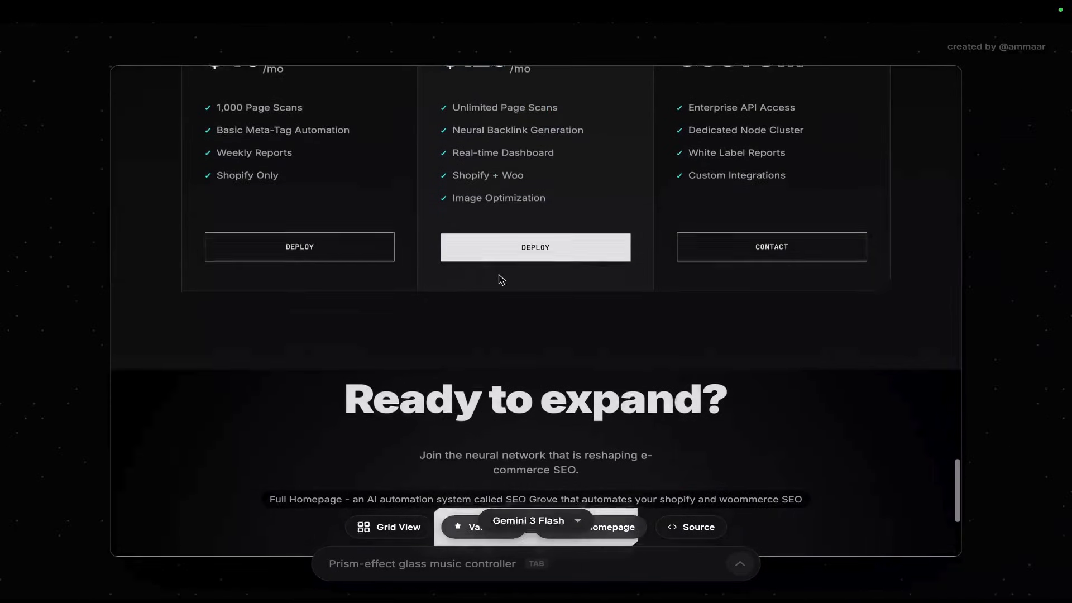
scroll(down, 3)
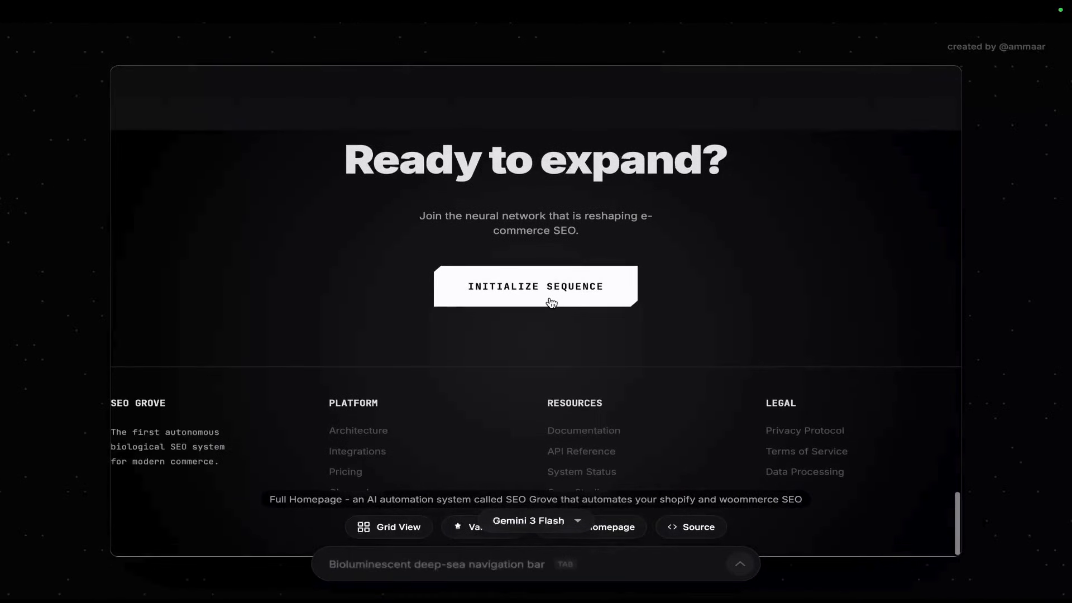
scroll(up, 3)
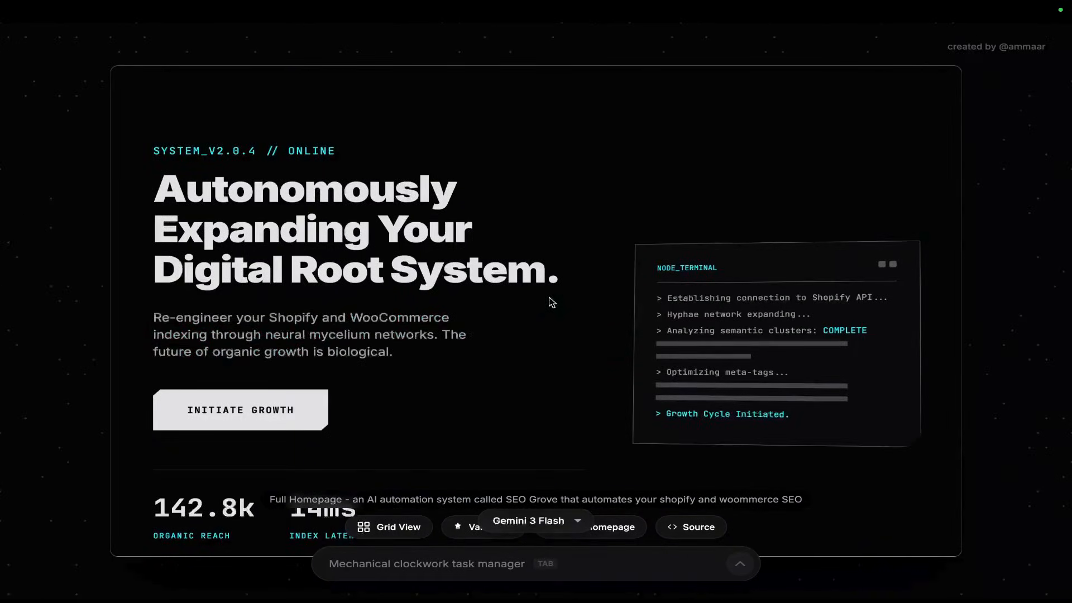
scroll(down, 3)
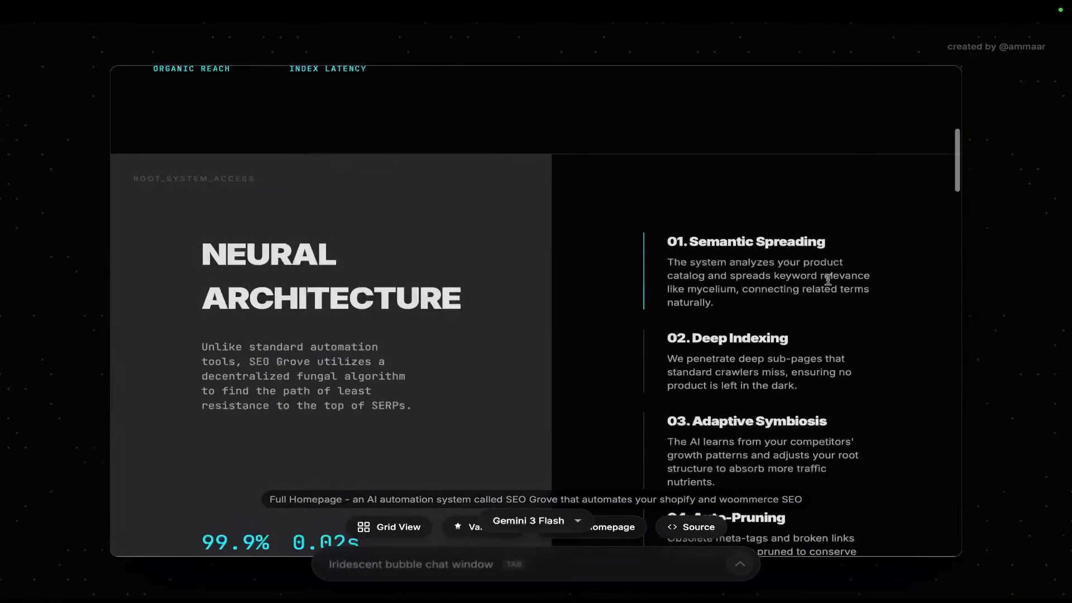
scroll(down, 3)
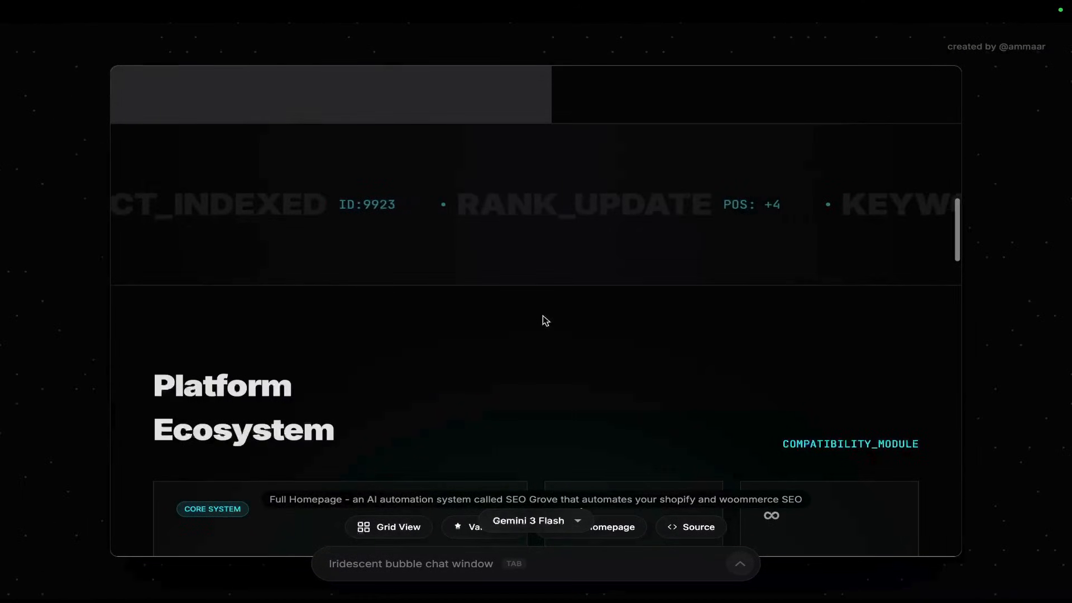
Step: Open the generated homepage's Source Code drawer, scroll through it, and copy the code
click(689, 526)
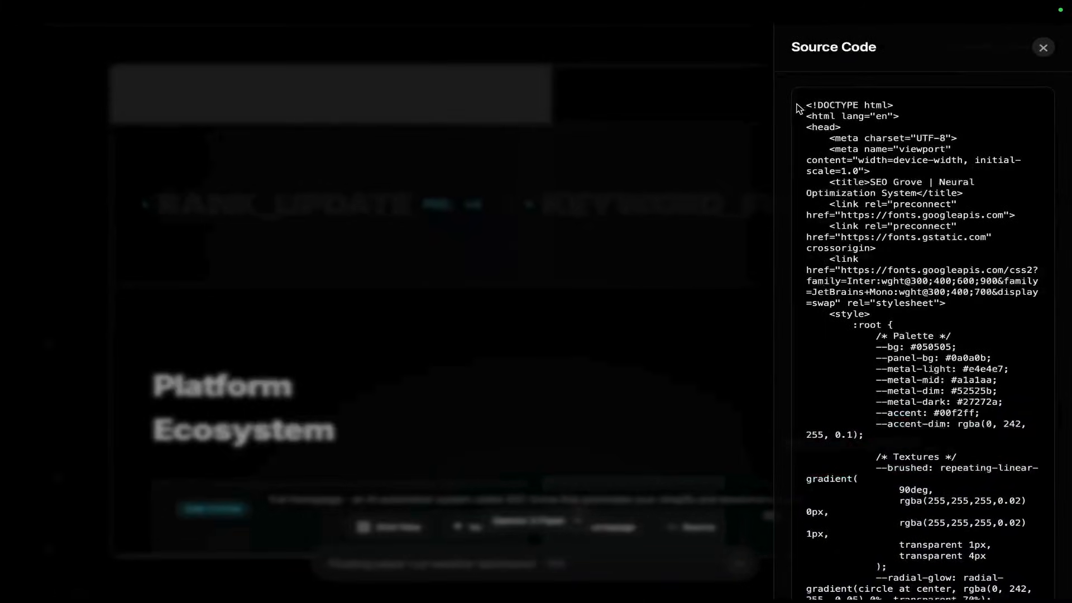
scroll(down, 3)
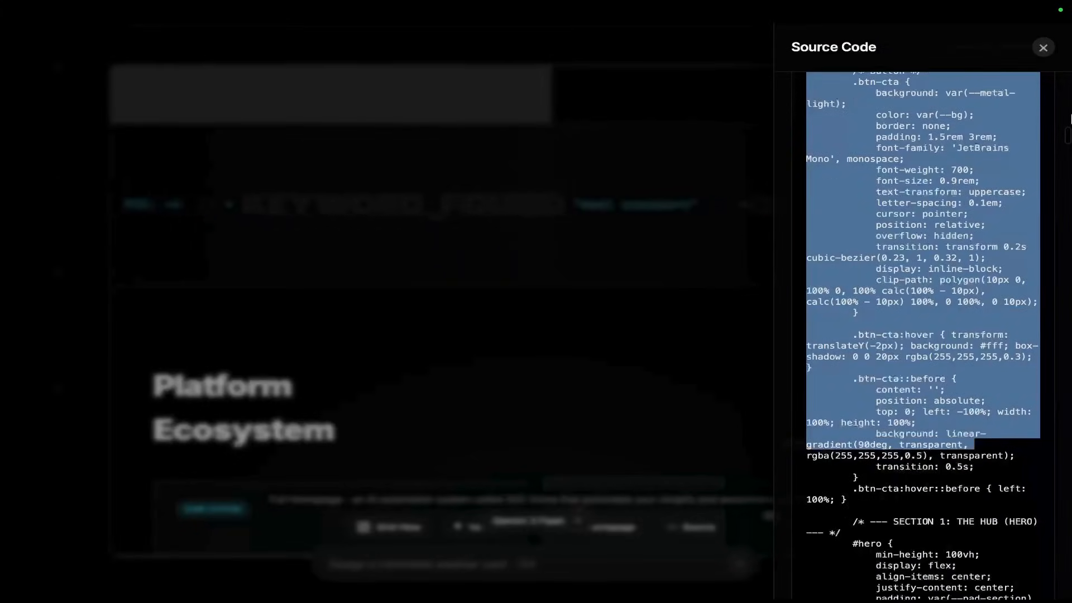
scroll(down, 3)
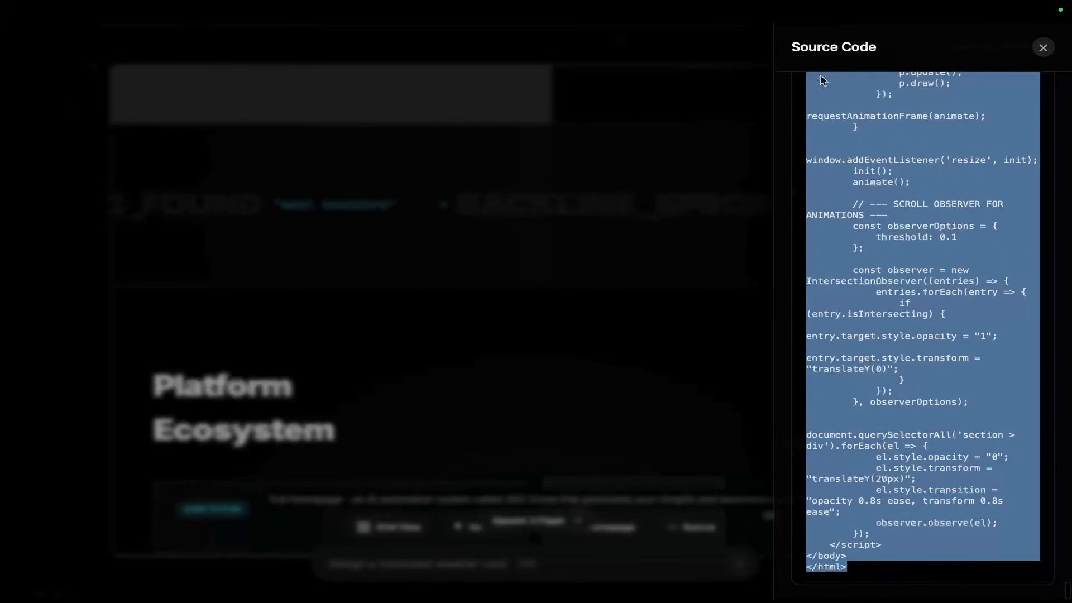
click(1042, 47)
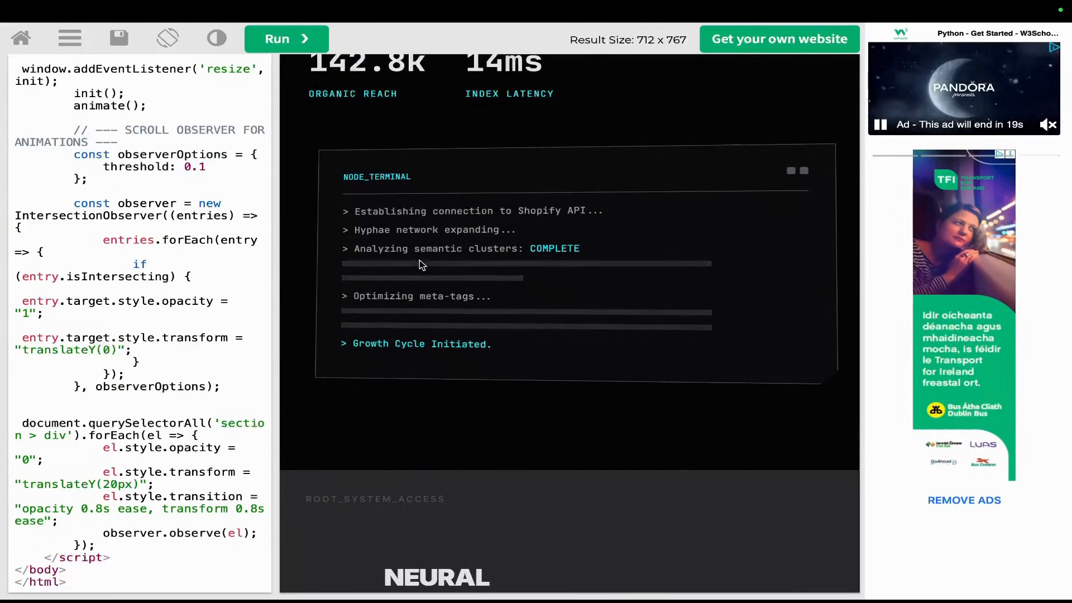
Step: Scroll the rendered SEO Grove page past ecosystem cards and Compute Tiers pricing to the footer
scroll(down, 3)
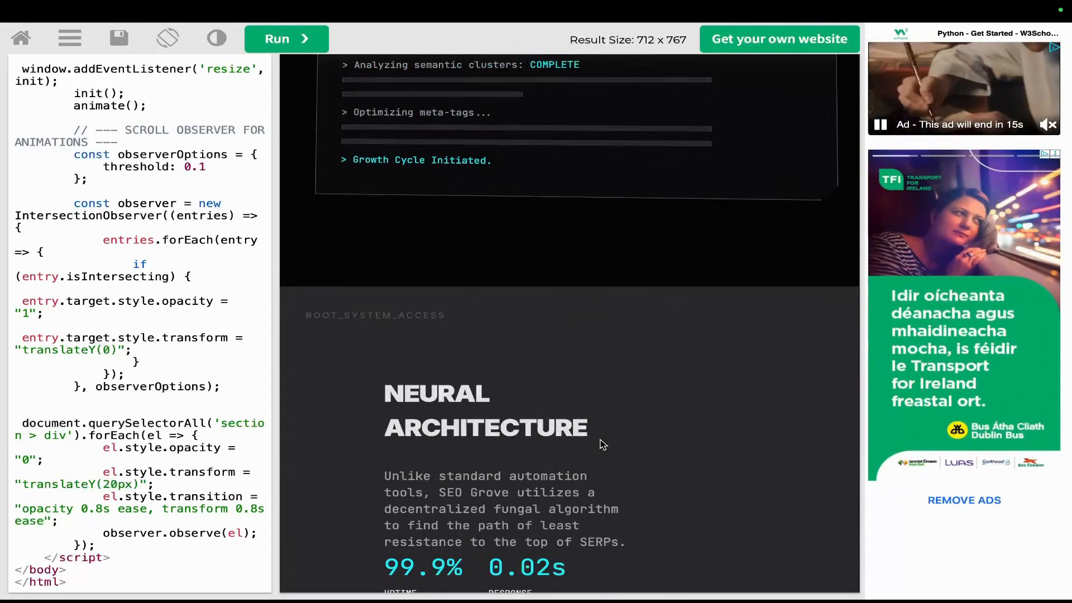
scroll(down, 3)
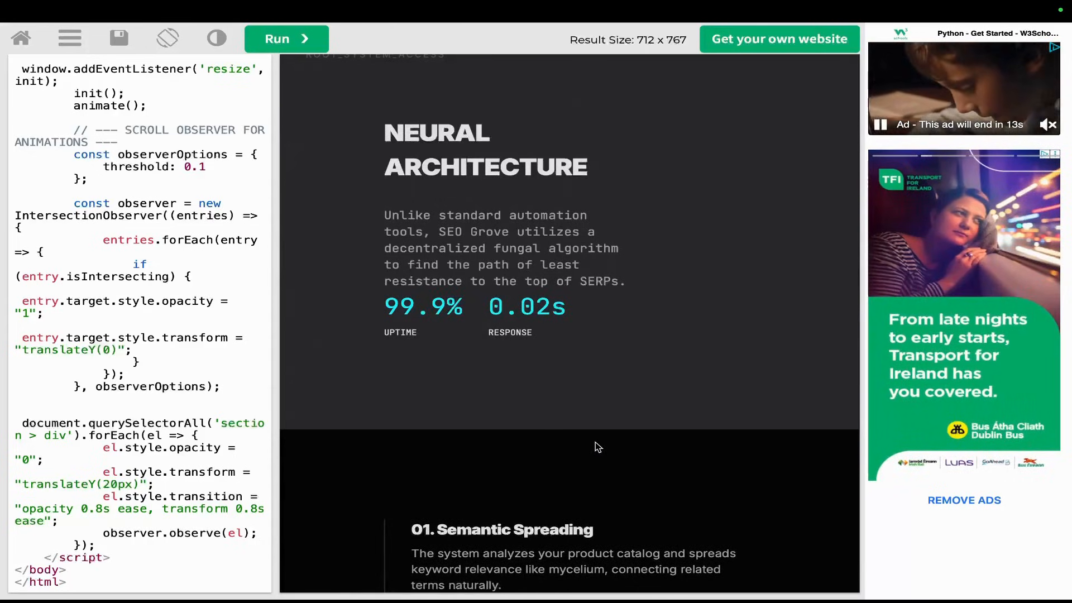
scroll(down, 3)
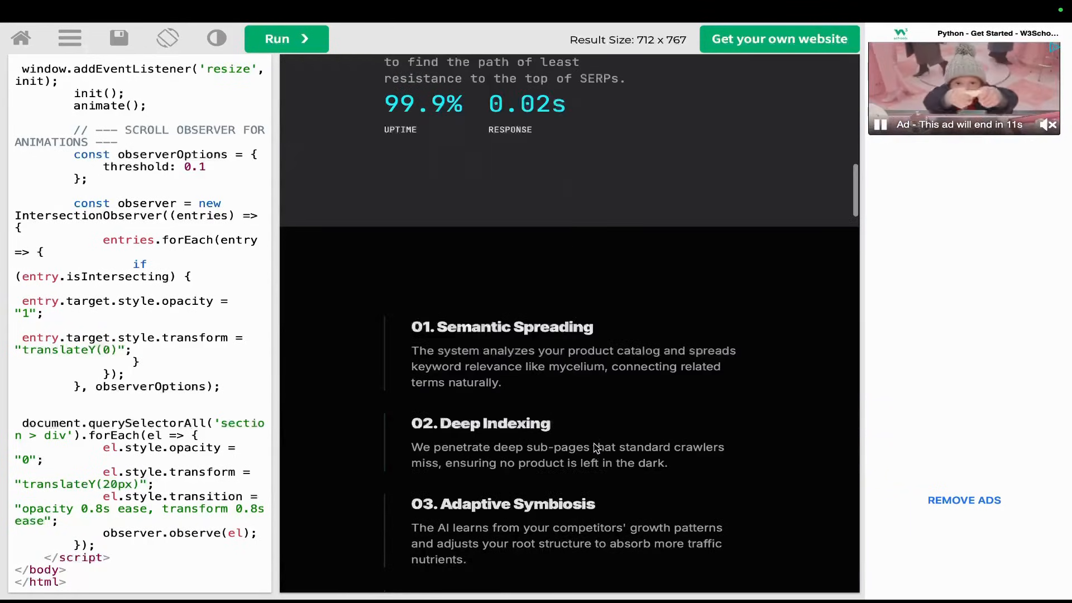
scroll(down, 3)
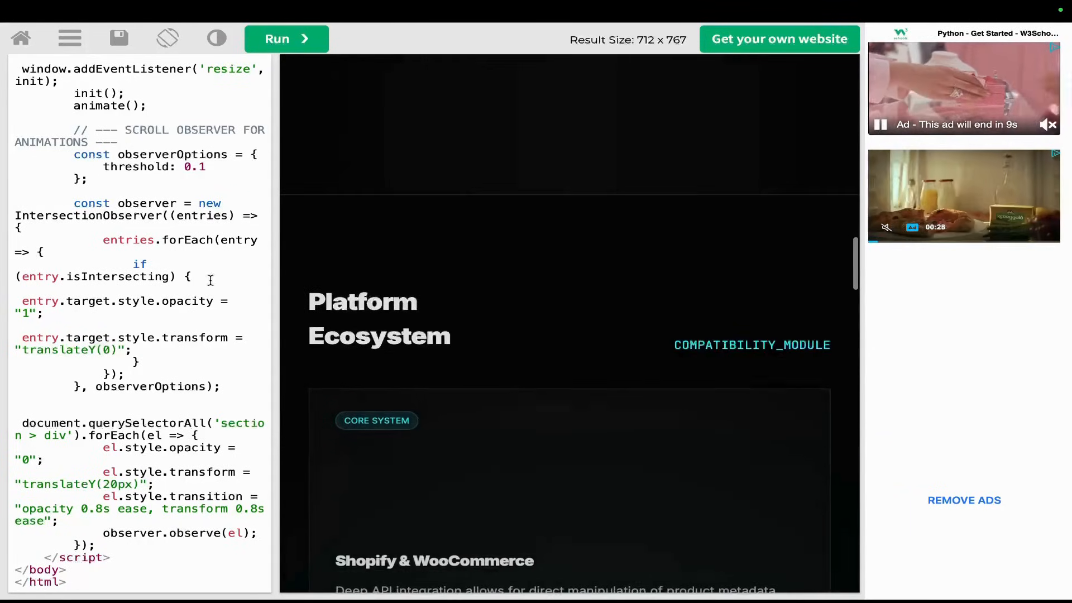
scroll(down, 3)
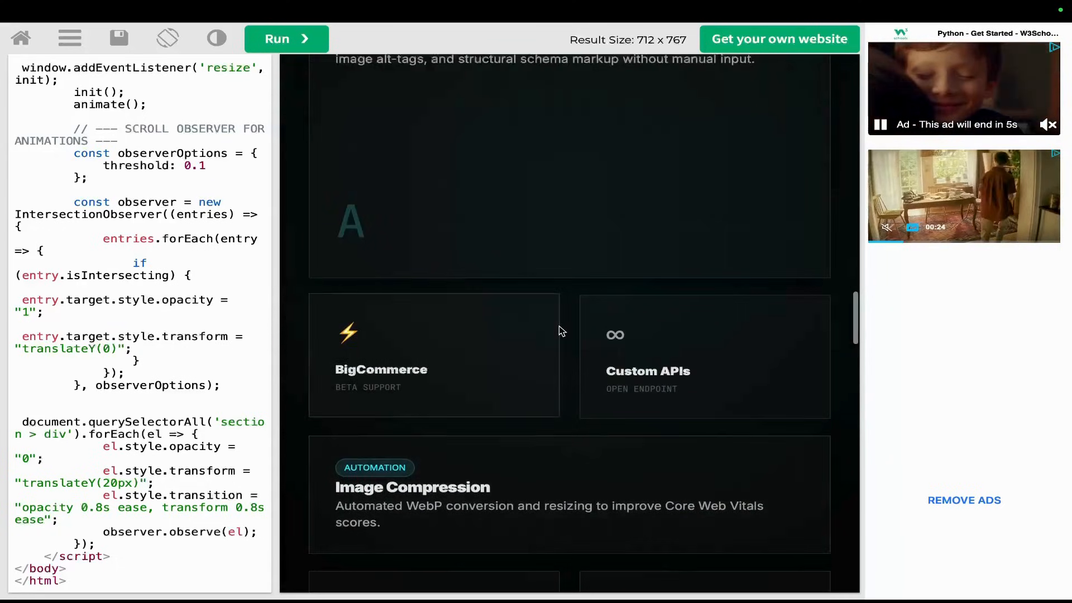
scroll(up, 3)
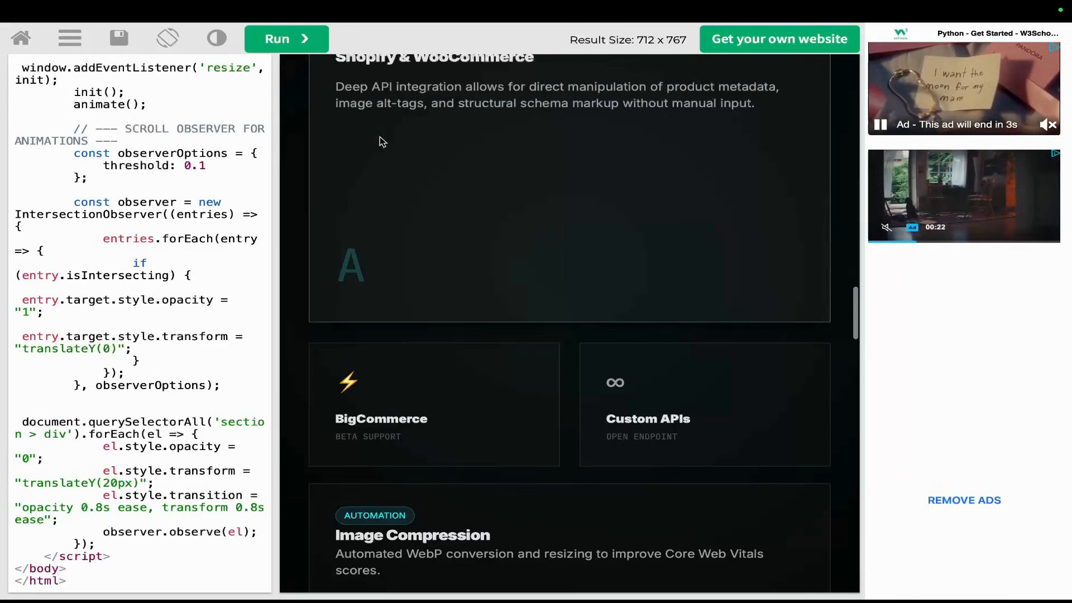
scroll(down, 3)
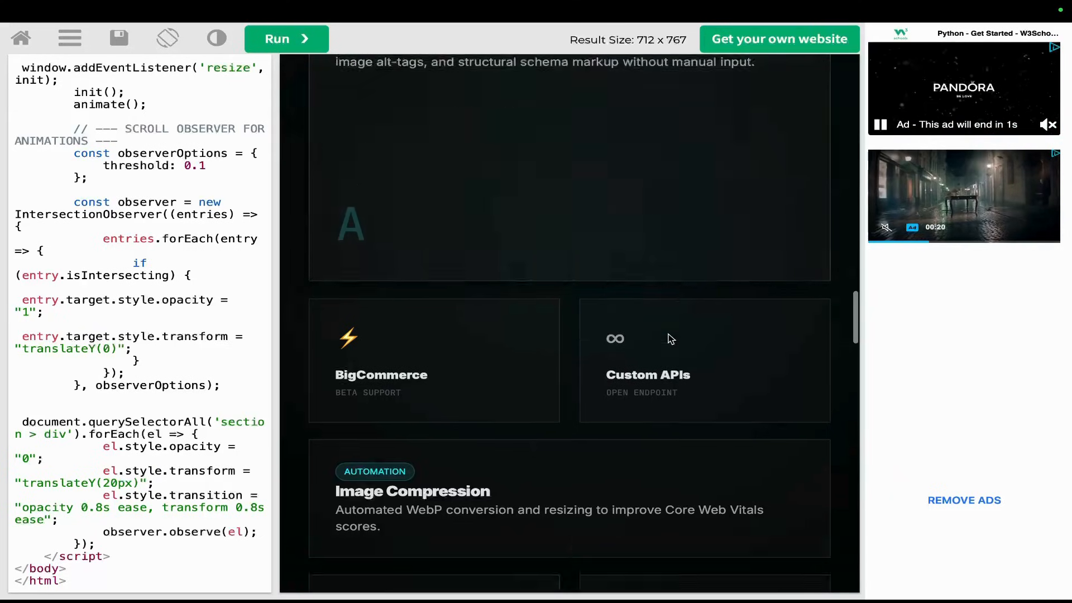
scroll(down, 3)
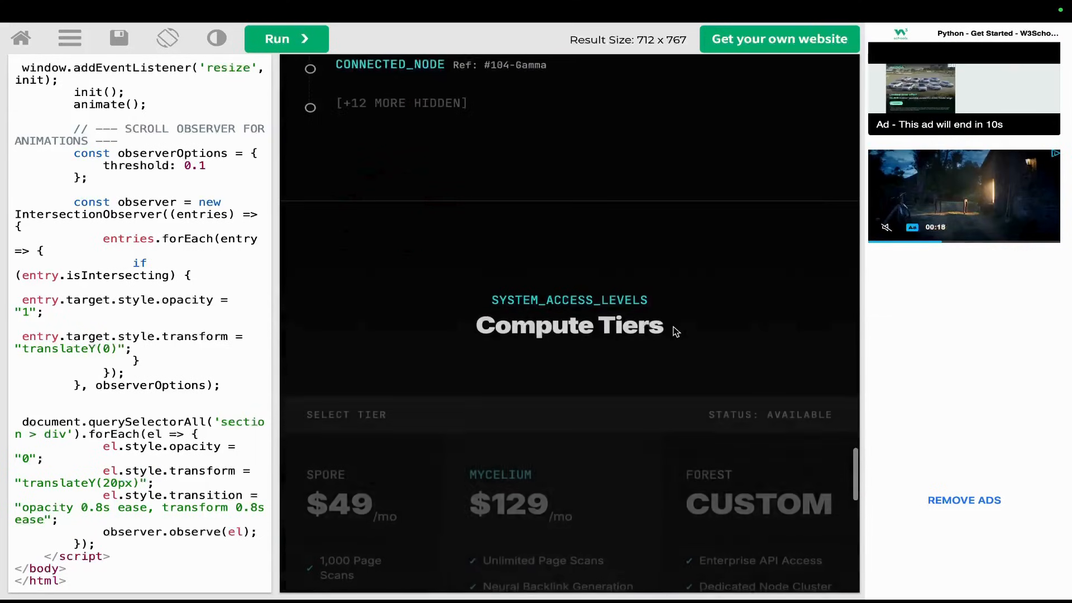
scroll(down, 3)
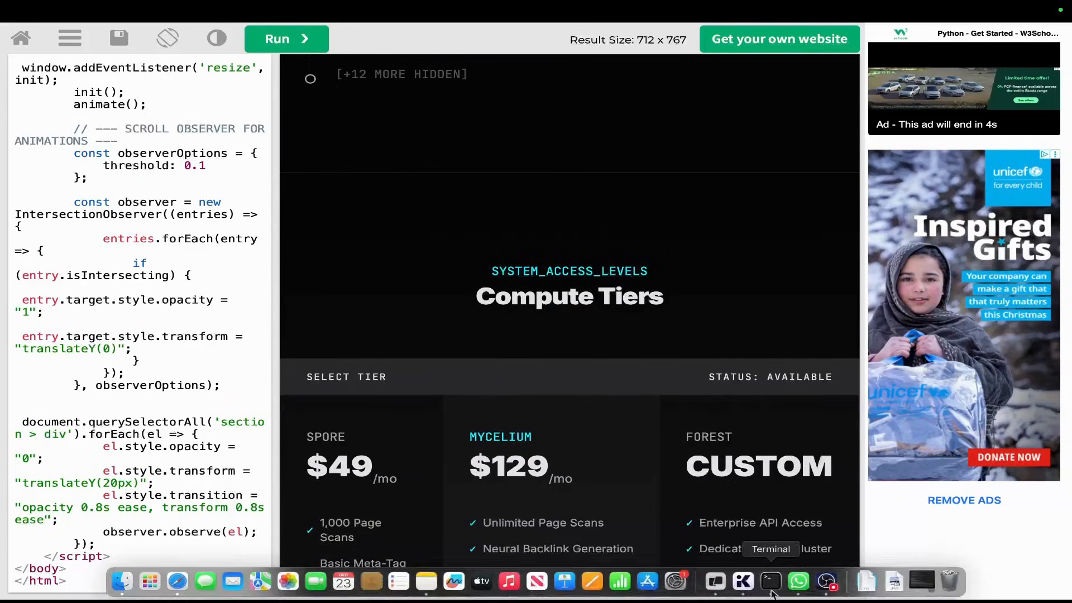
scroll(down, 3)
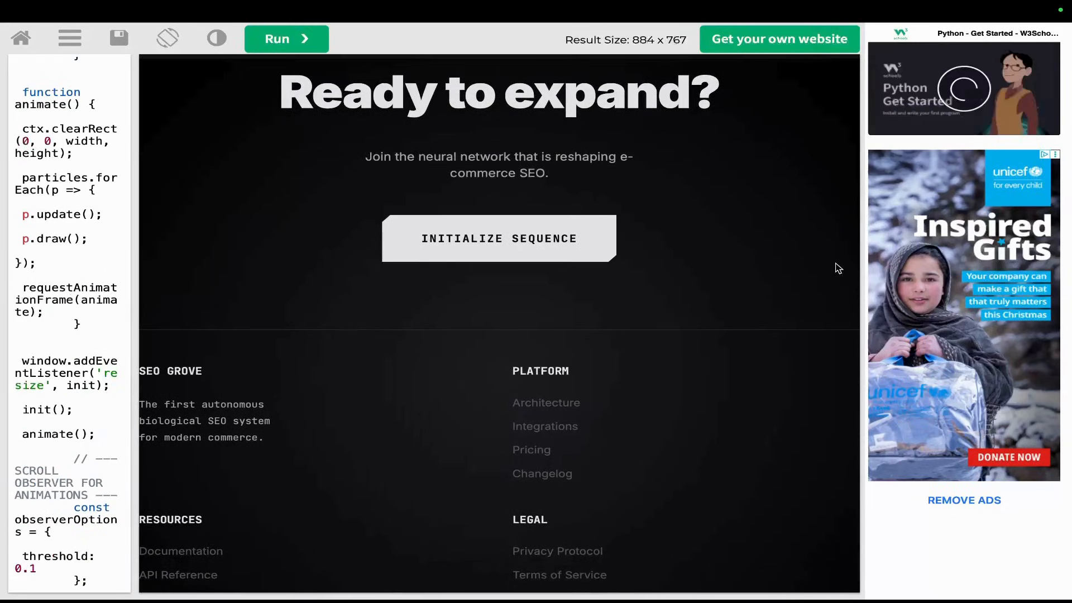
scroll(down, 3)
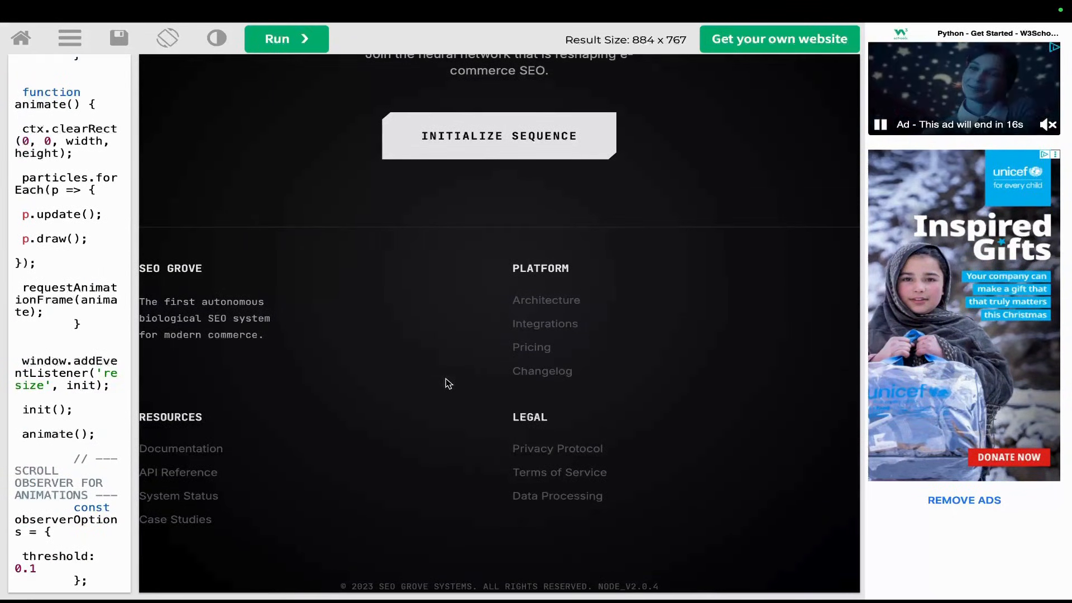
mouse_move(402, 573)
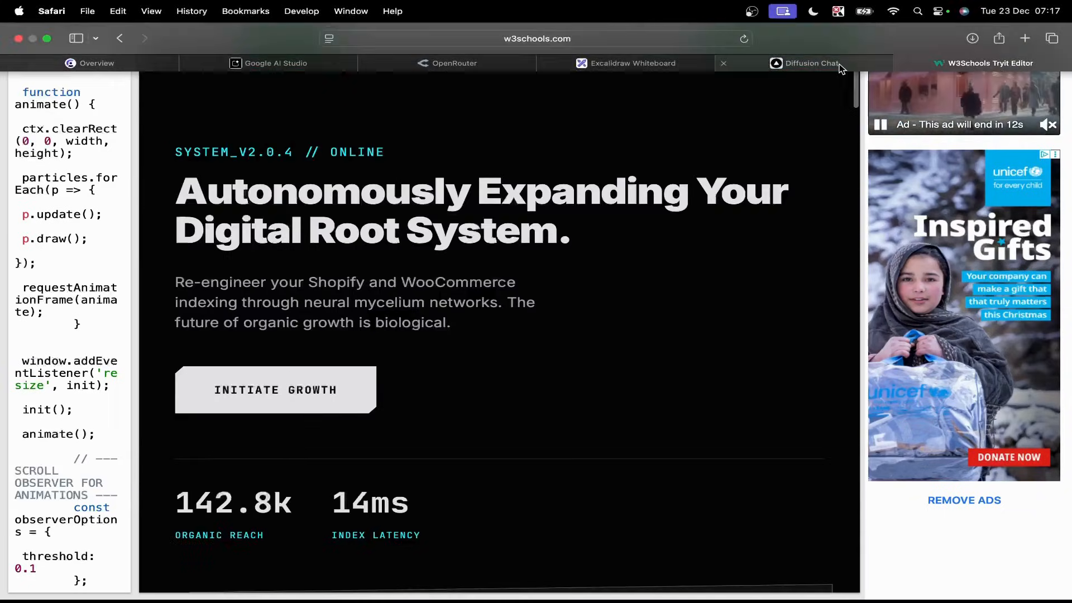
Step: Return to the Flash UI tab, close the Source Code drawer, and scroll up to the hero
click(447, 64)
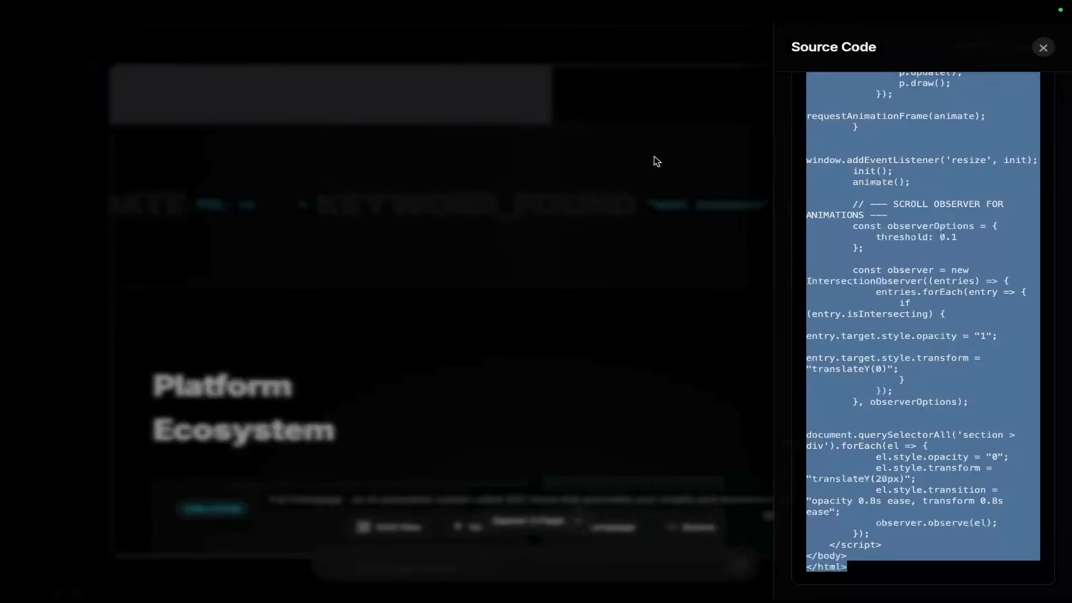
click(1042, 47)
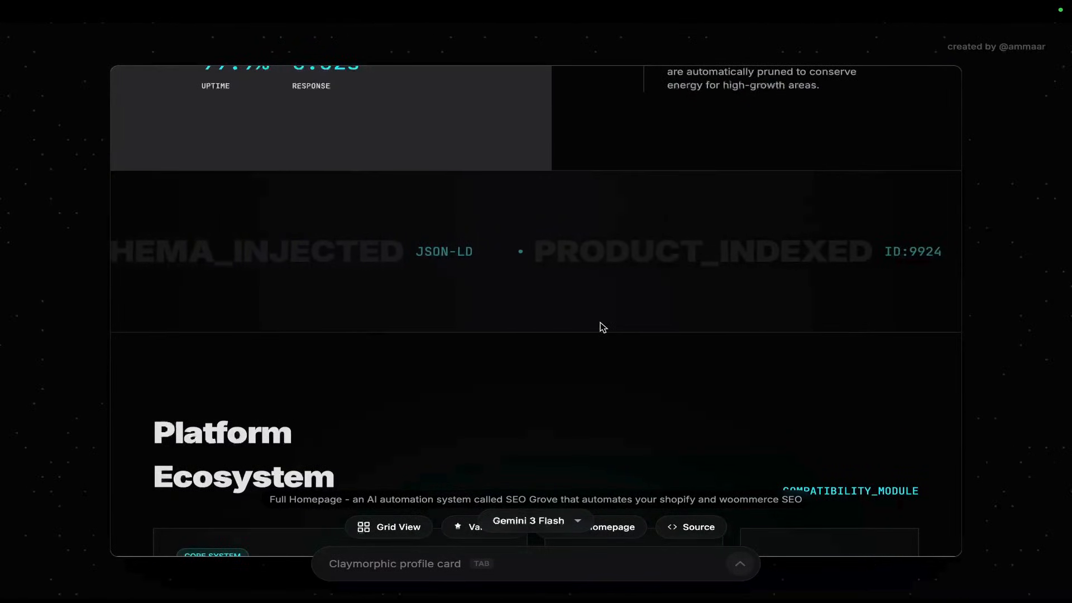
scroll(up, 3)
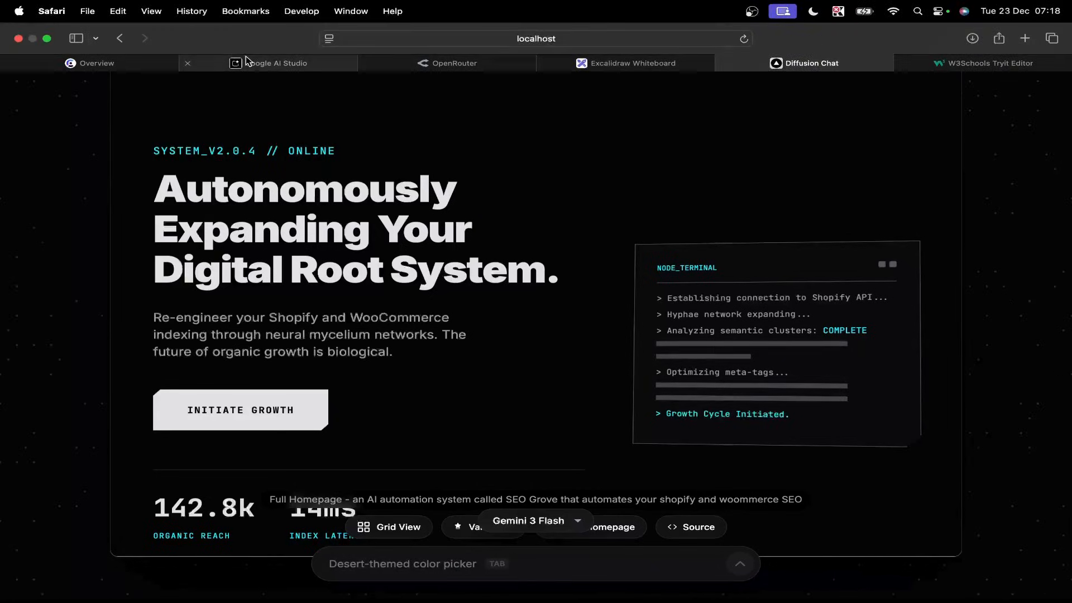
Step: Browse index.tsx in Google AI Studio, then view OpenRouter's recent GLM 4.7 usage activity
click(274, 63)
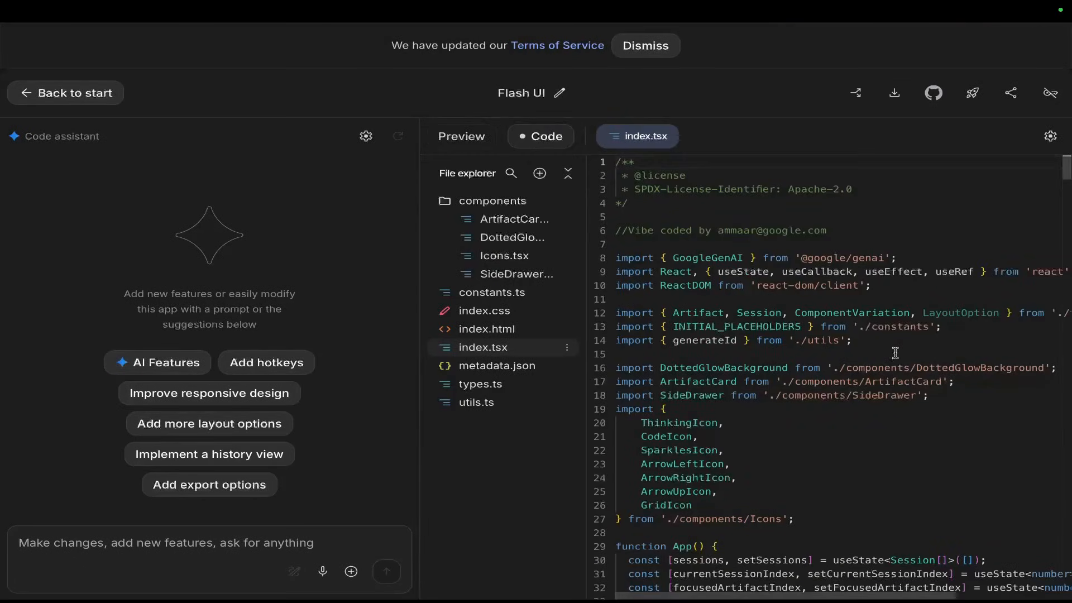
scroll(down, 3)
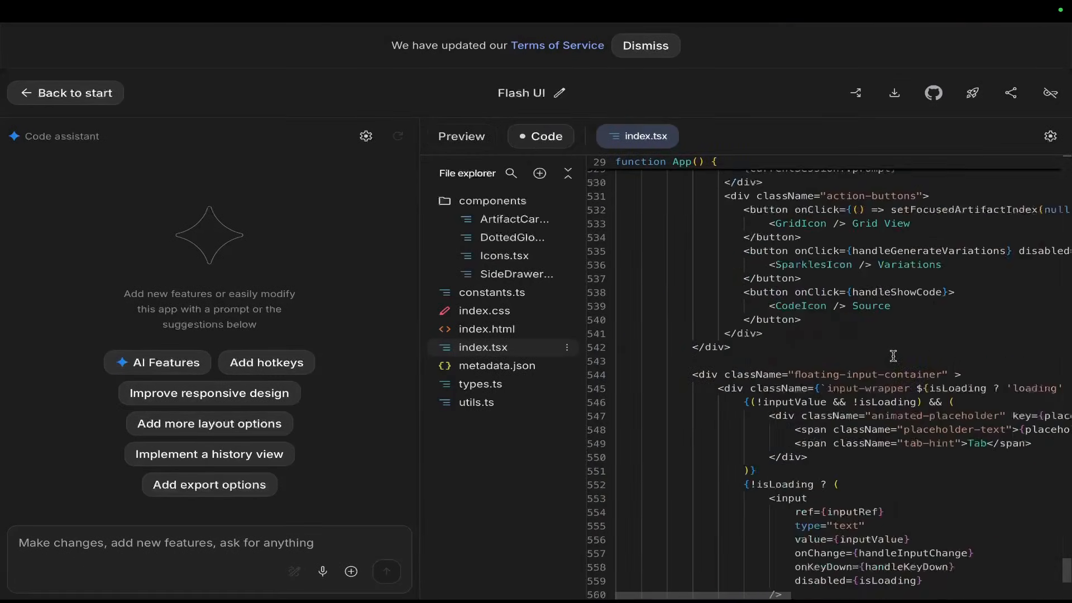
scroll(up, 3)
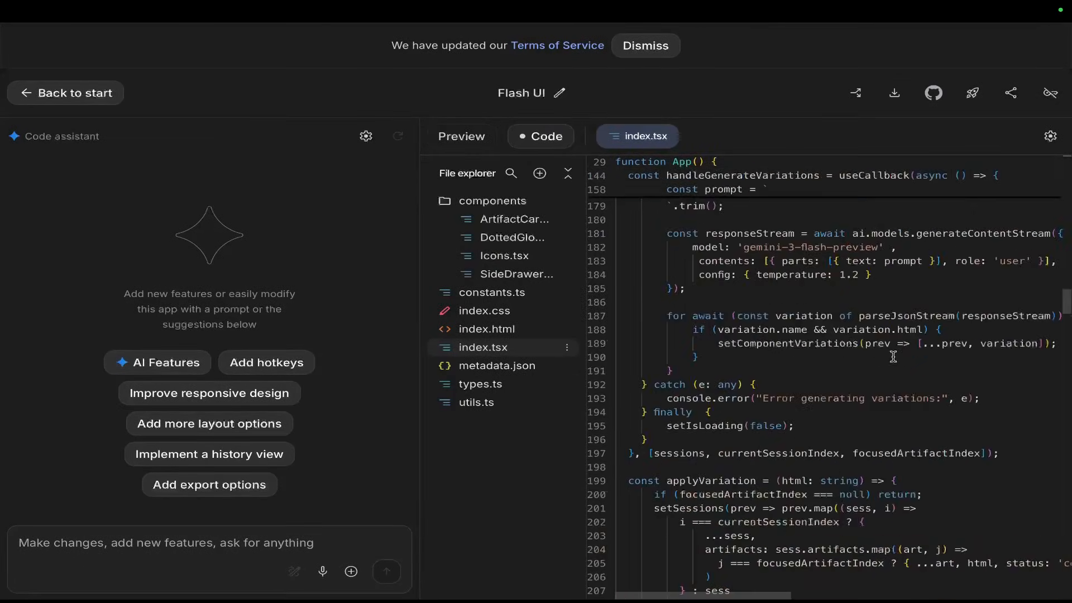
scroll(down, 3)
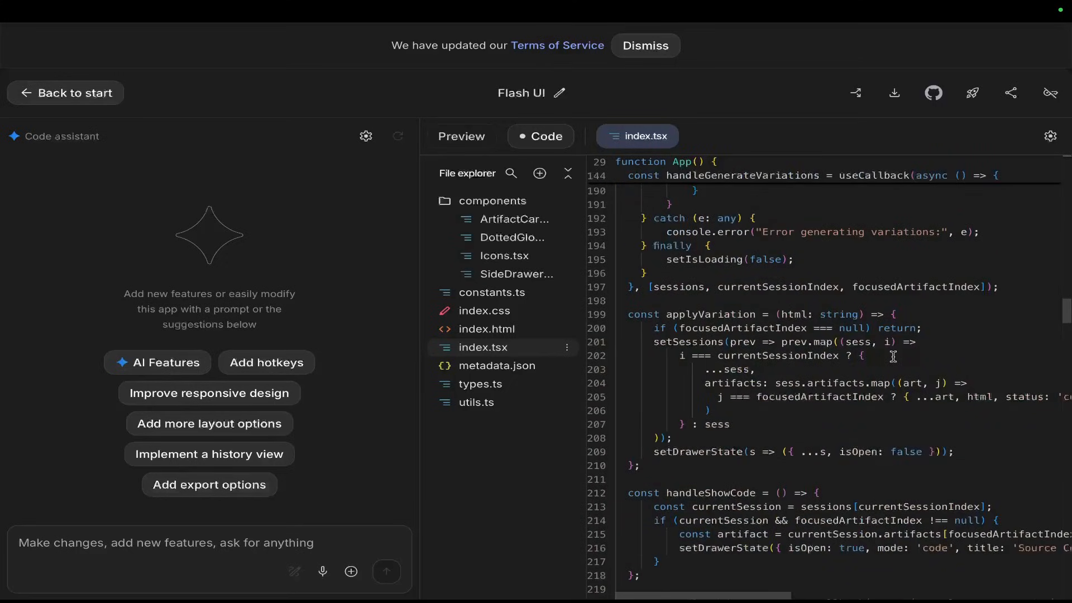
scroll(down, 3)
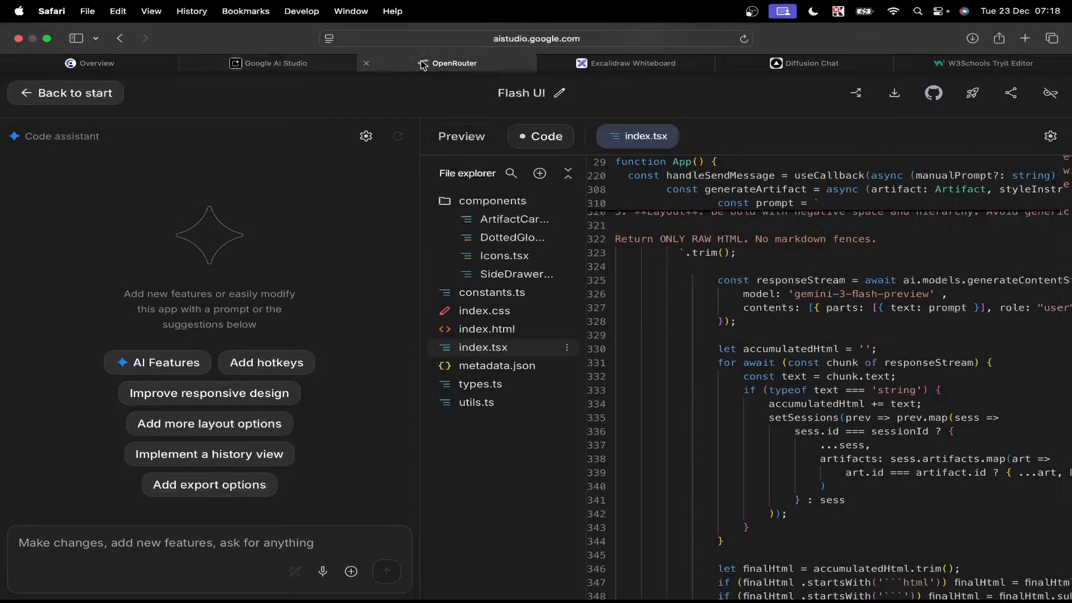
click(453, 63)
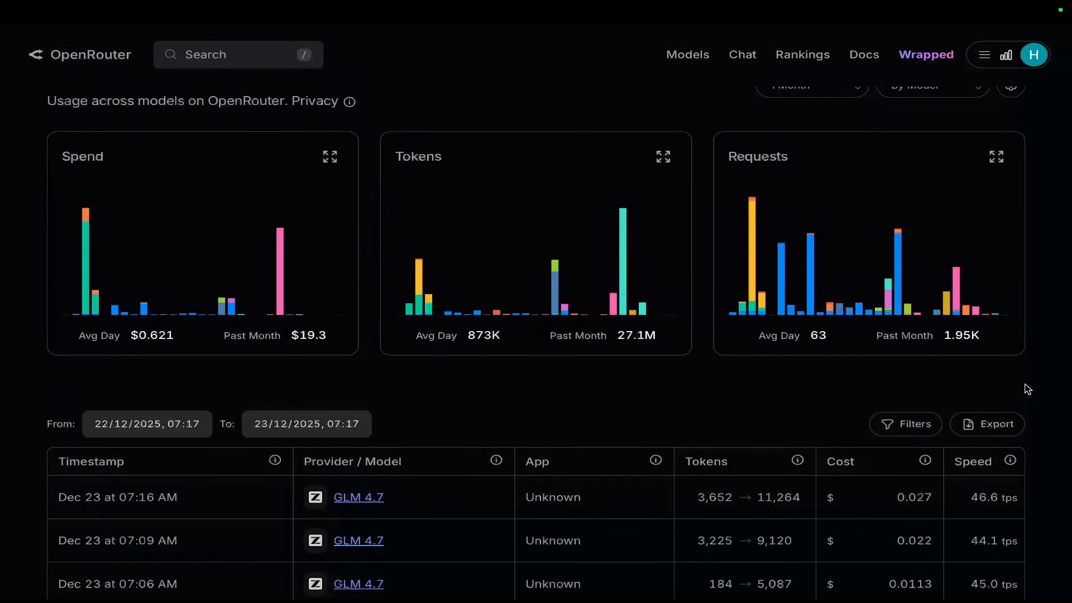
mouse_move(714, 365)
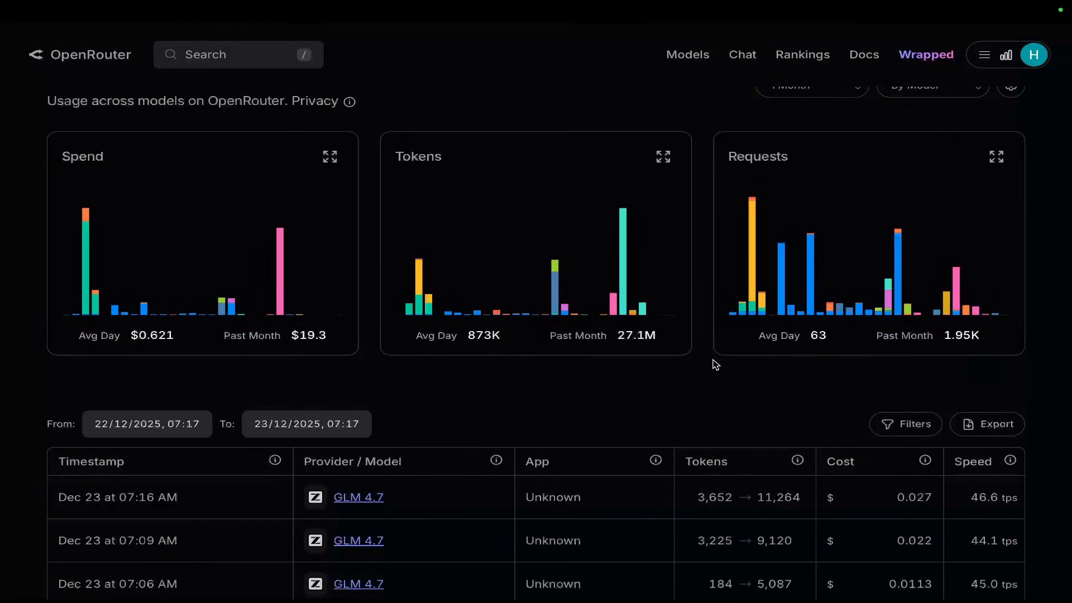